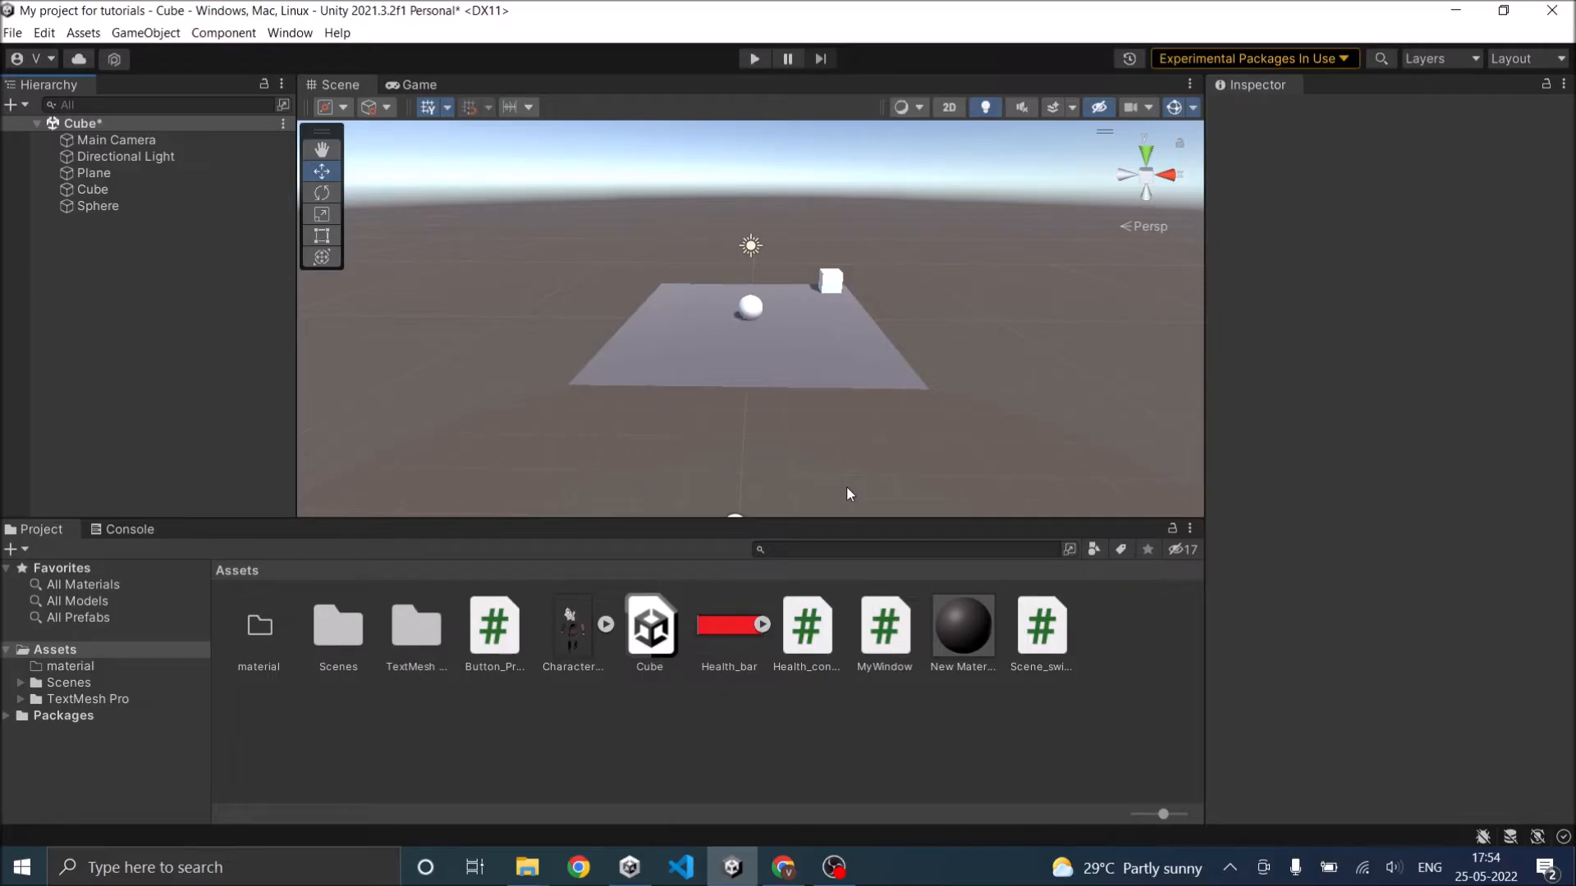
mouse_move(161, 262)
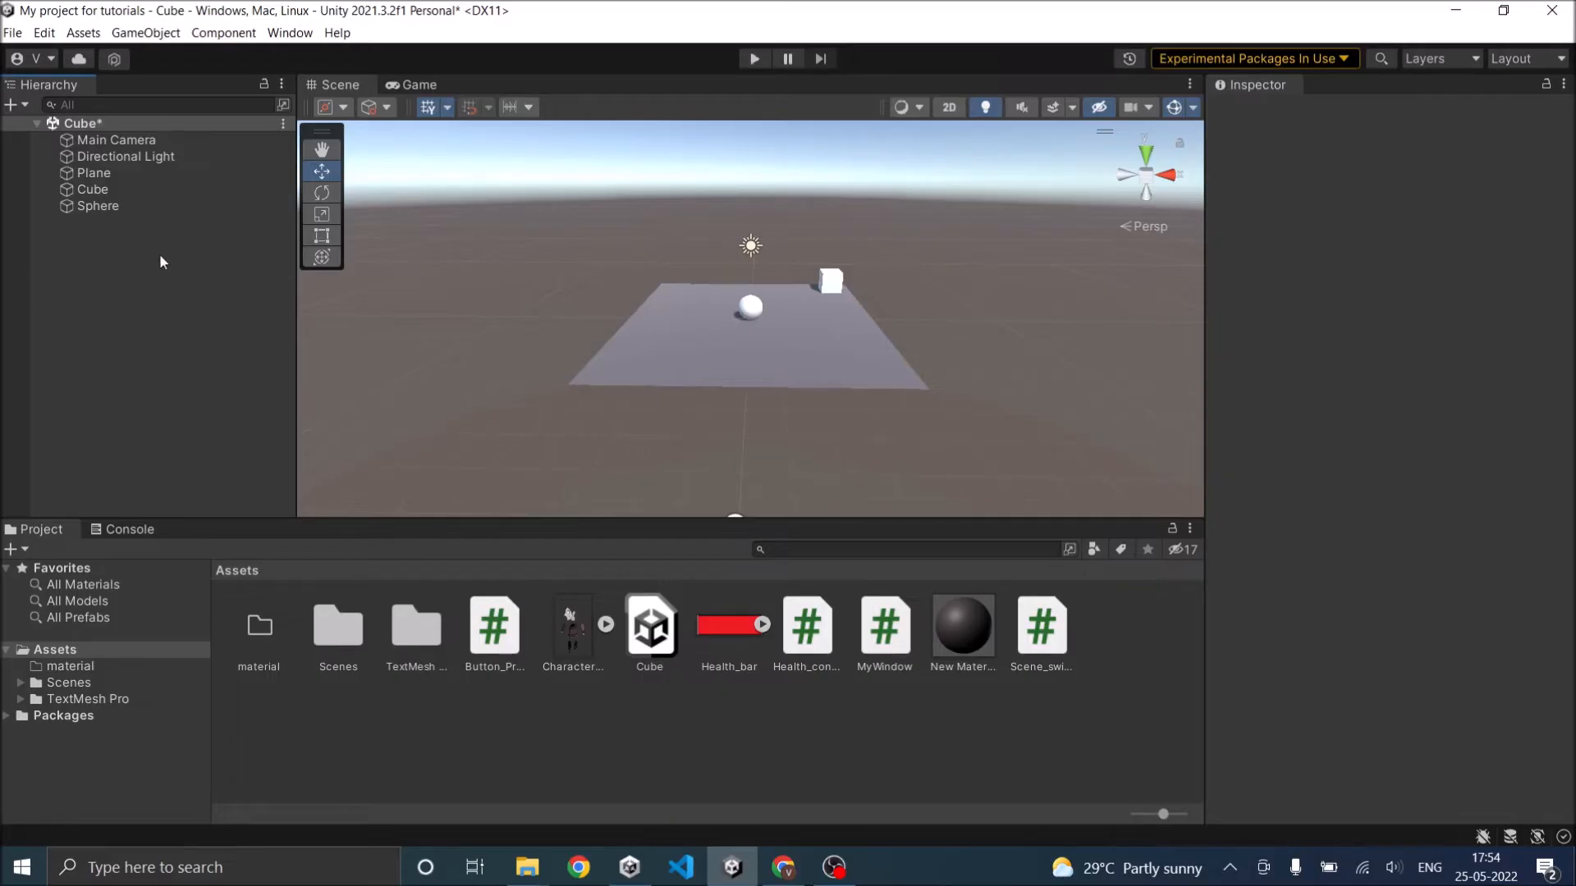
Inspect the tags of the Cube, Plane and Sphere in the Hierarchy
click(91, 189)
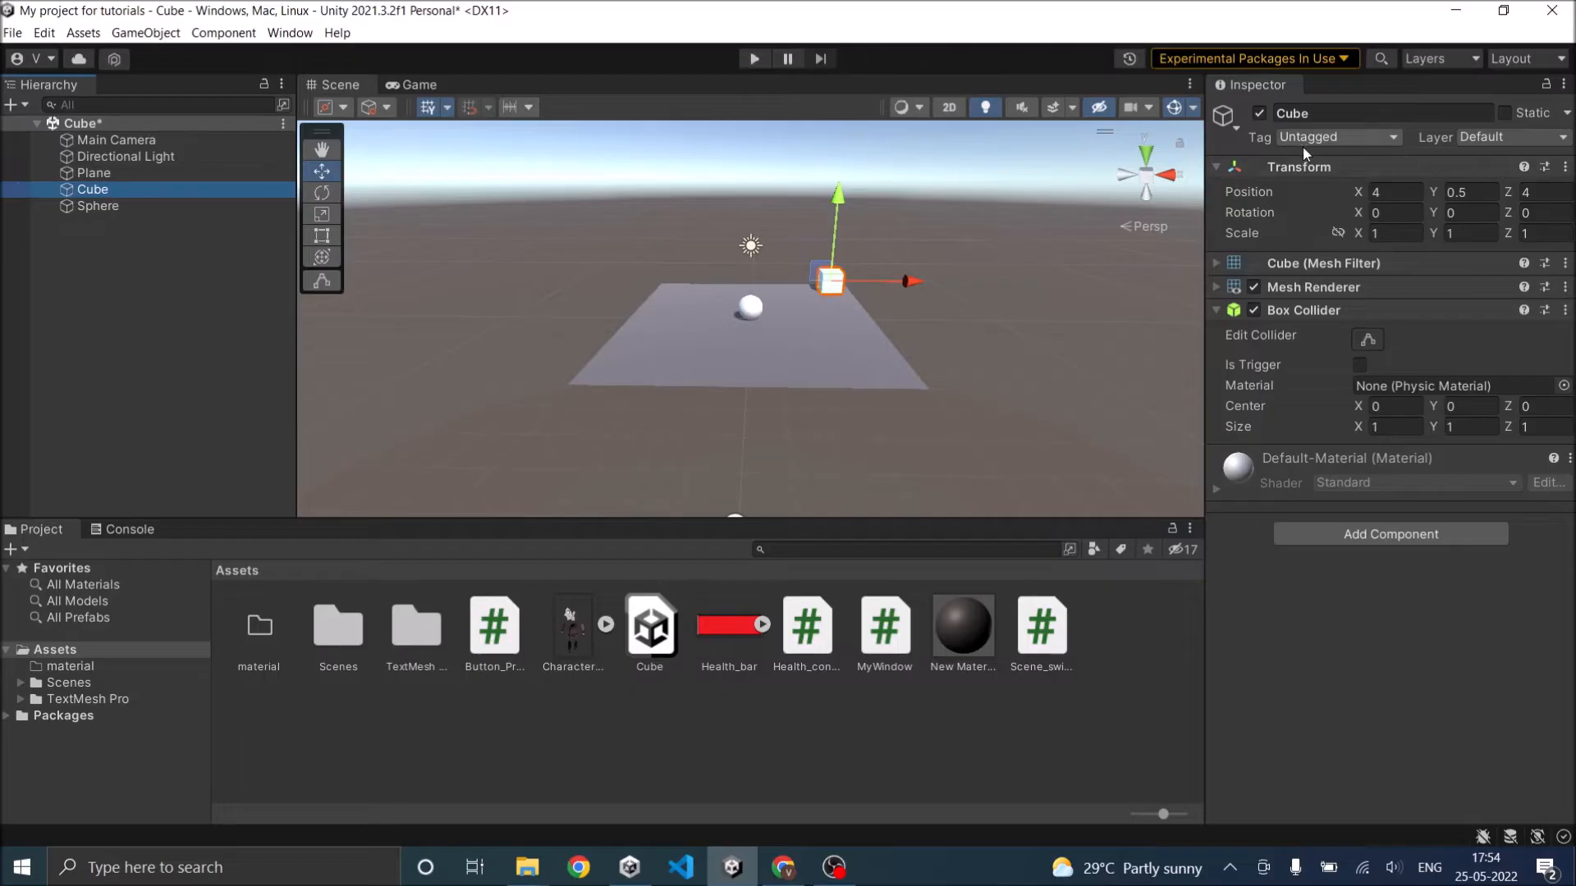
click(1336, 135)
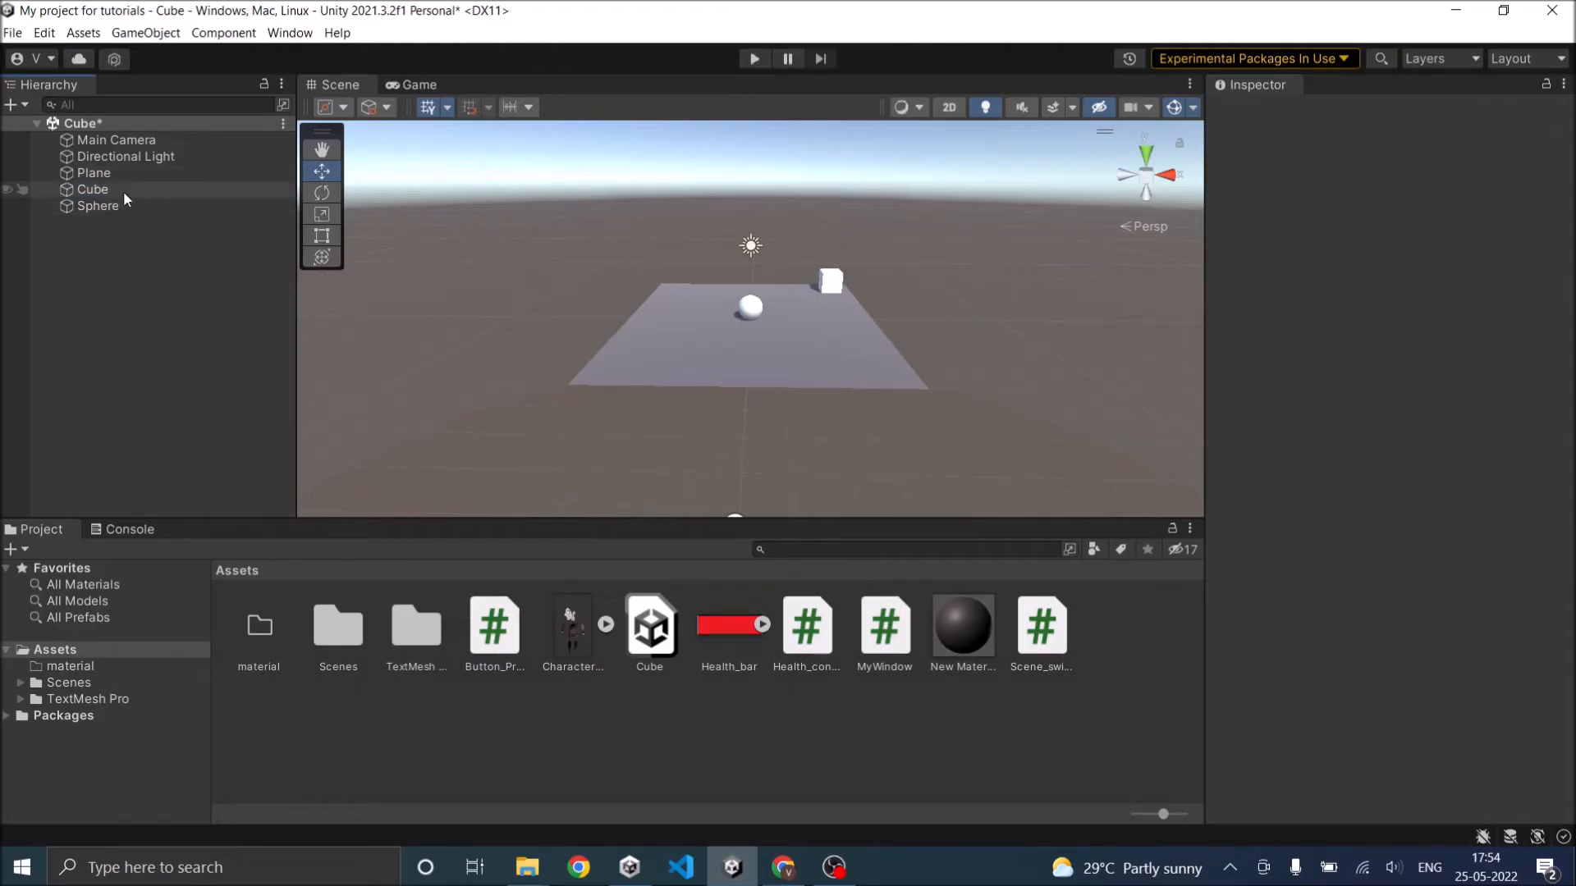
click(94, 172)
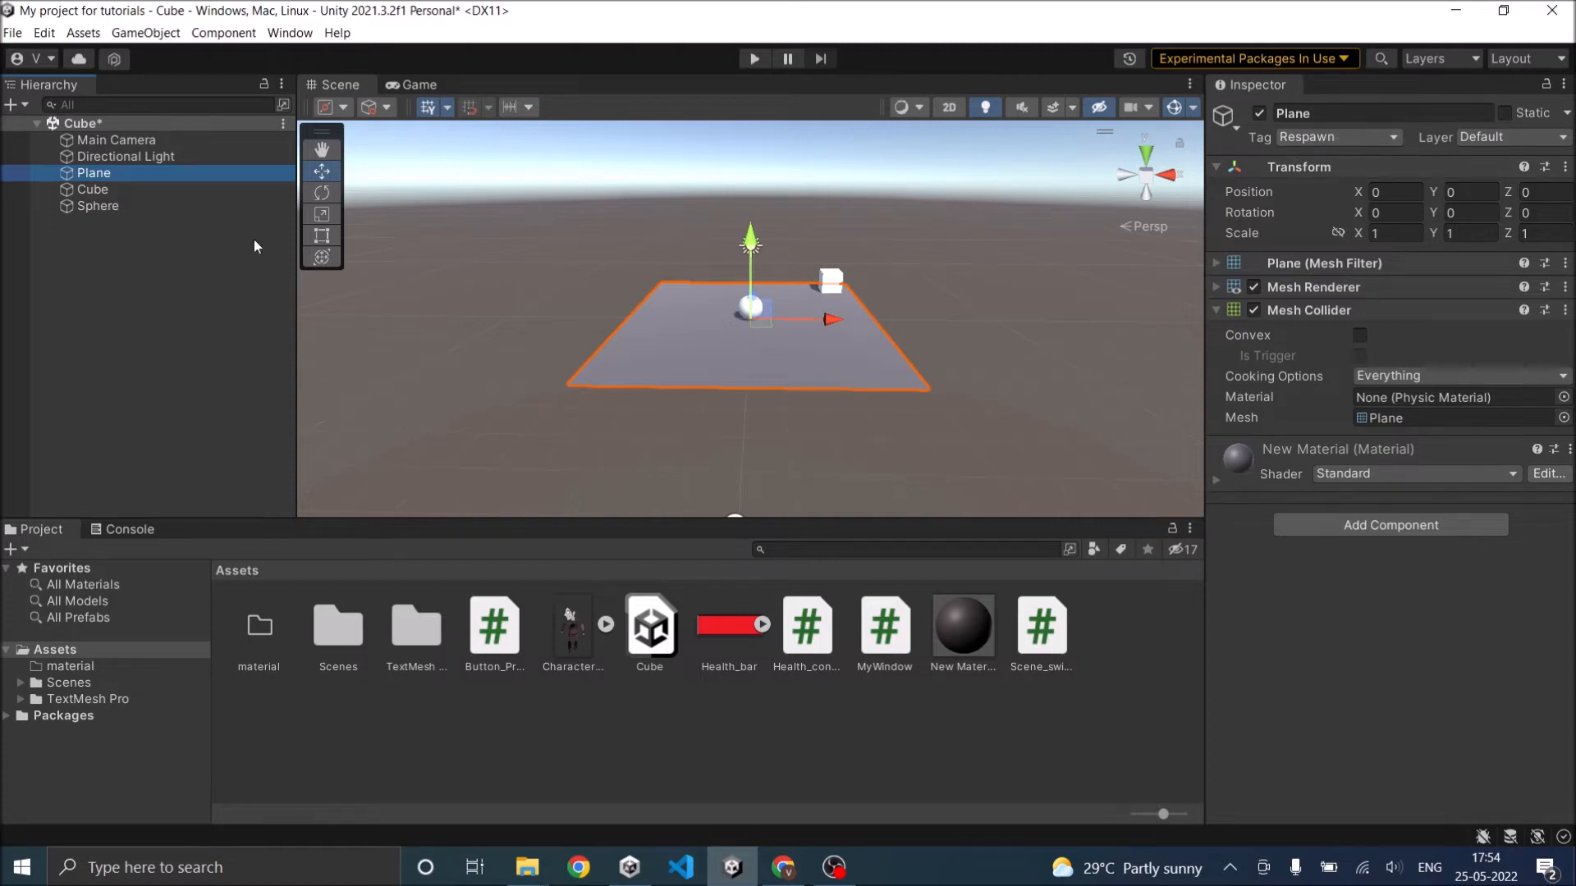
click(99, 205)
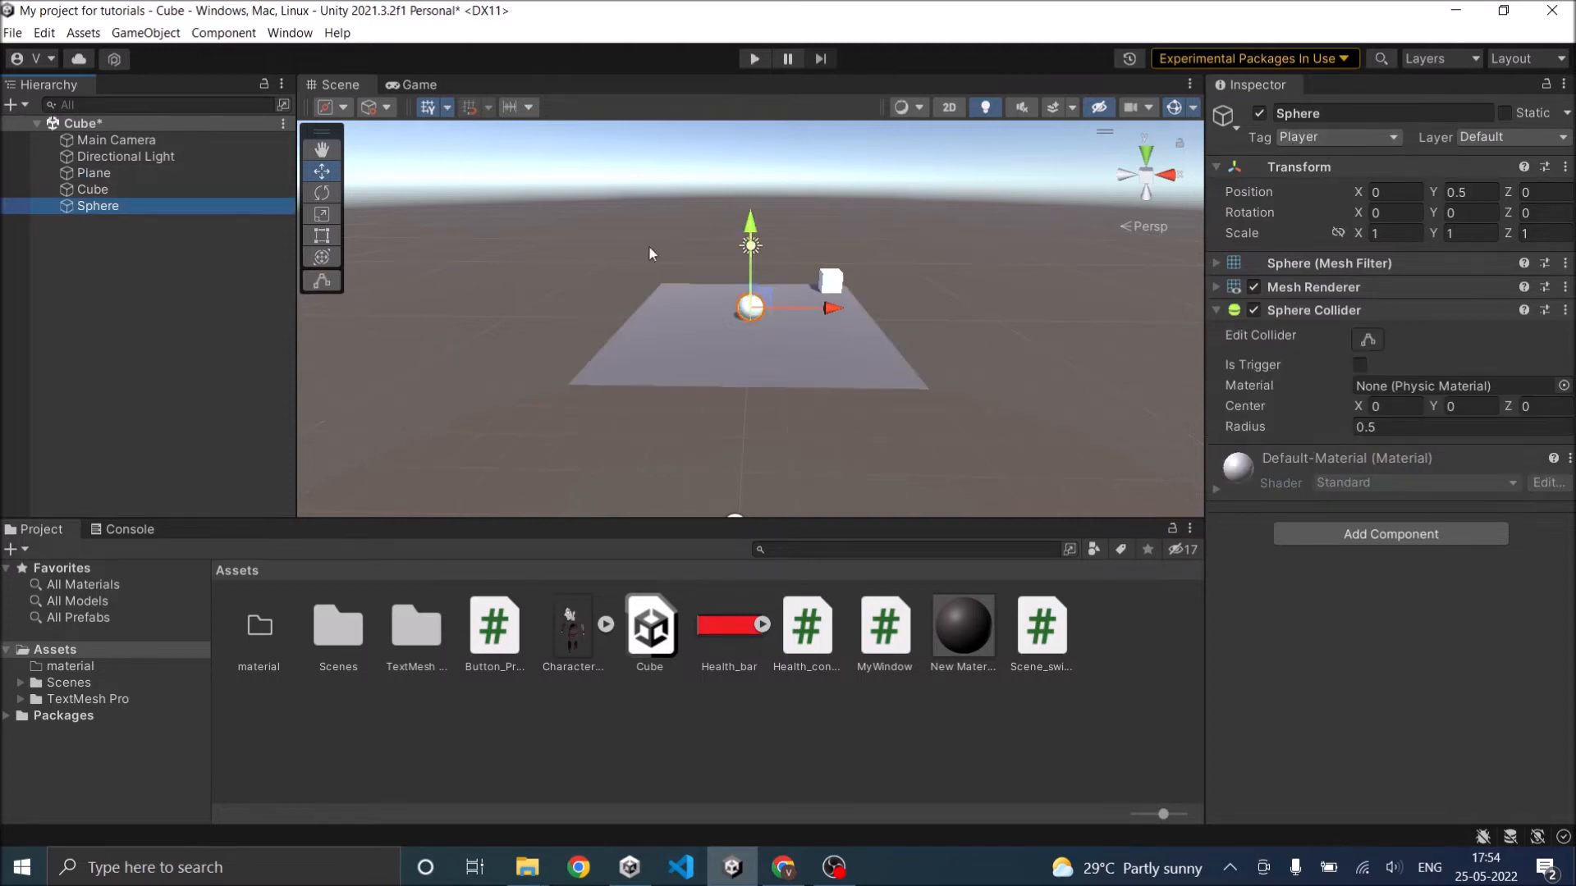
click(92, 189)
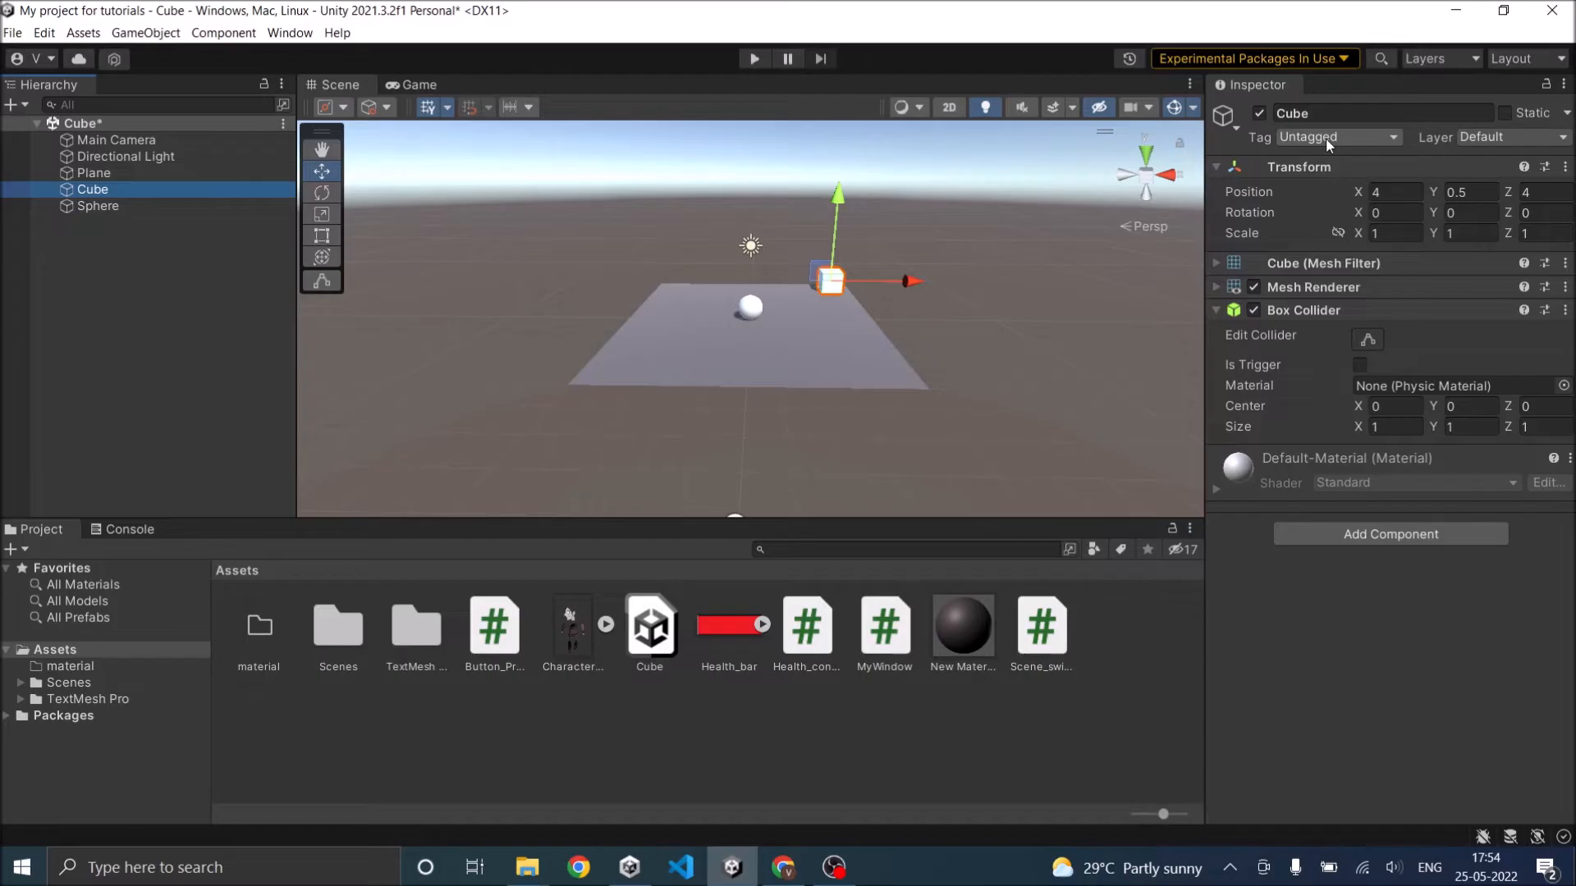
click(95, 173)
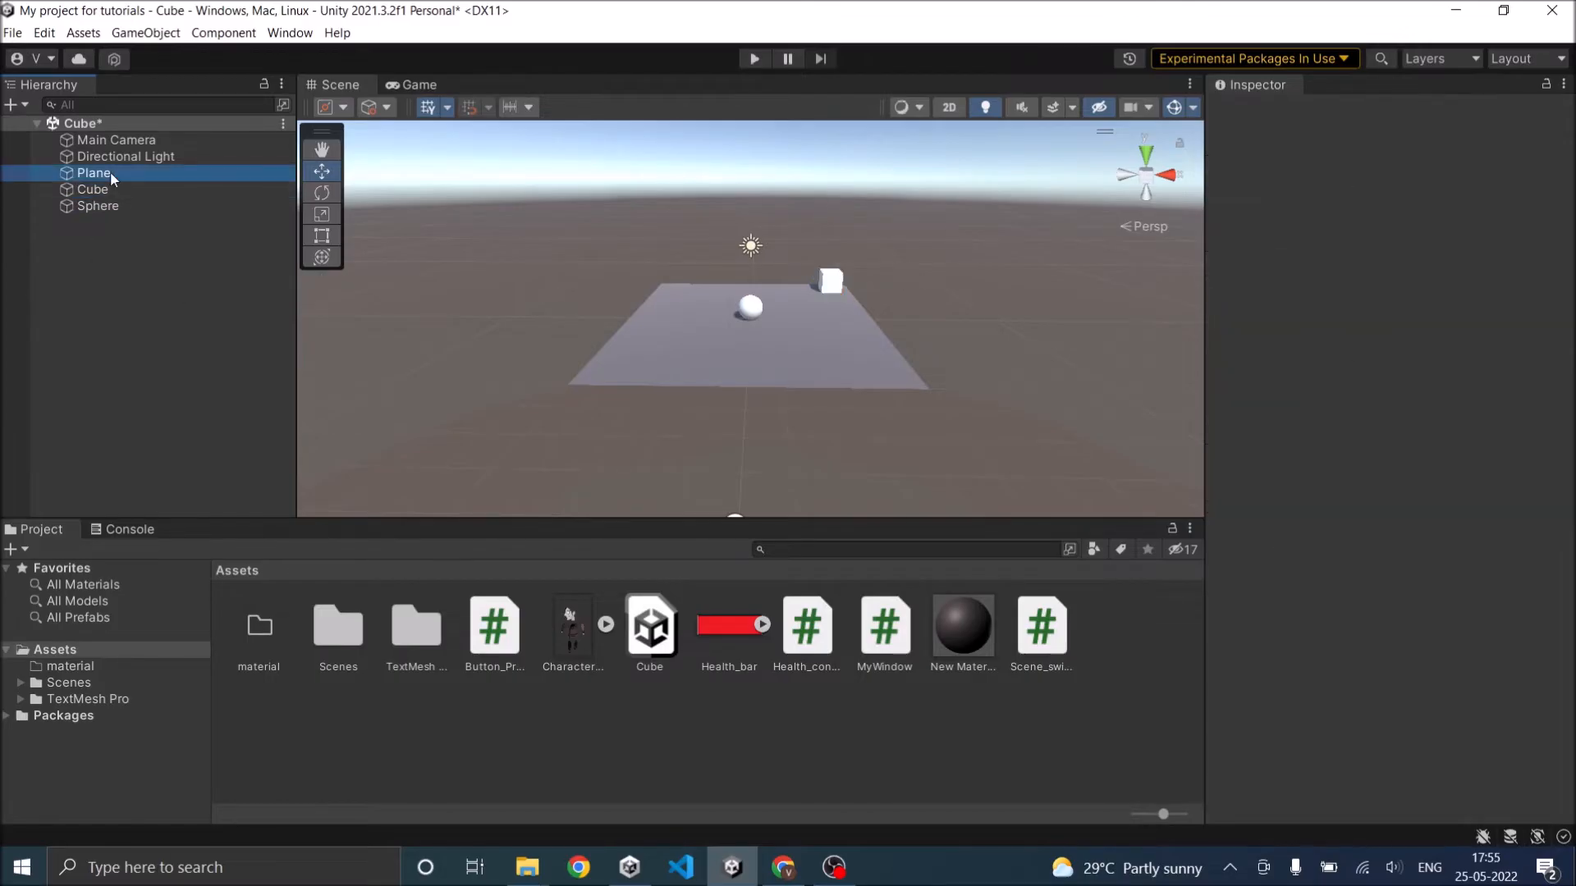
Deactivate the Plane so only the cube and sphere stay visible
click(94, 171)
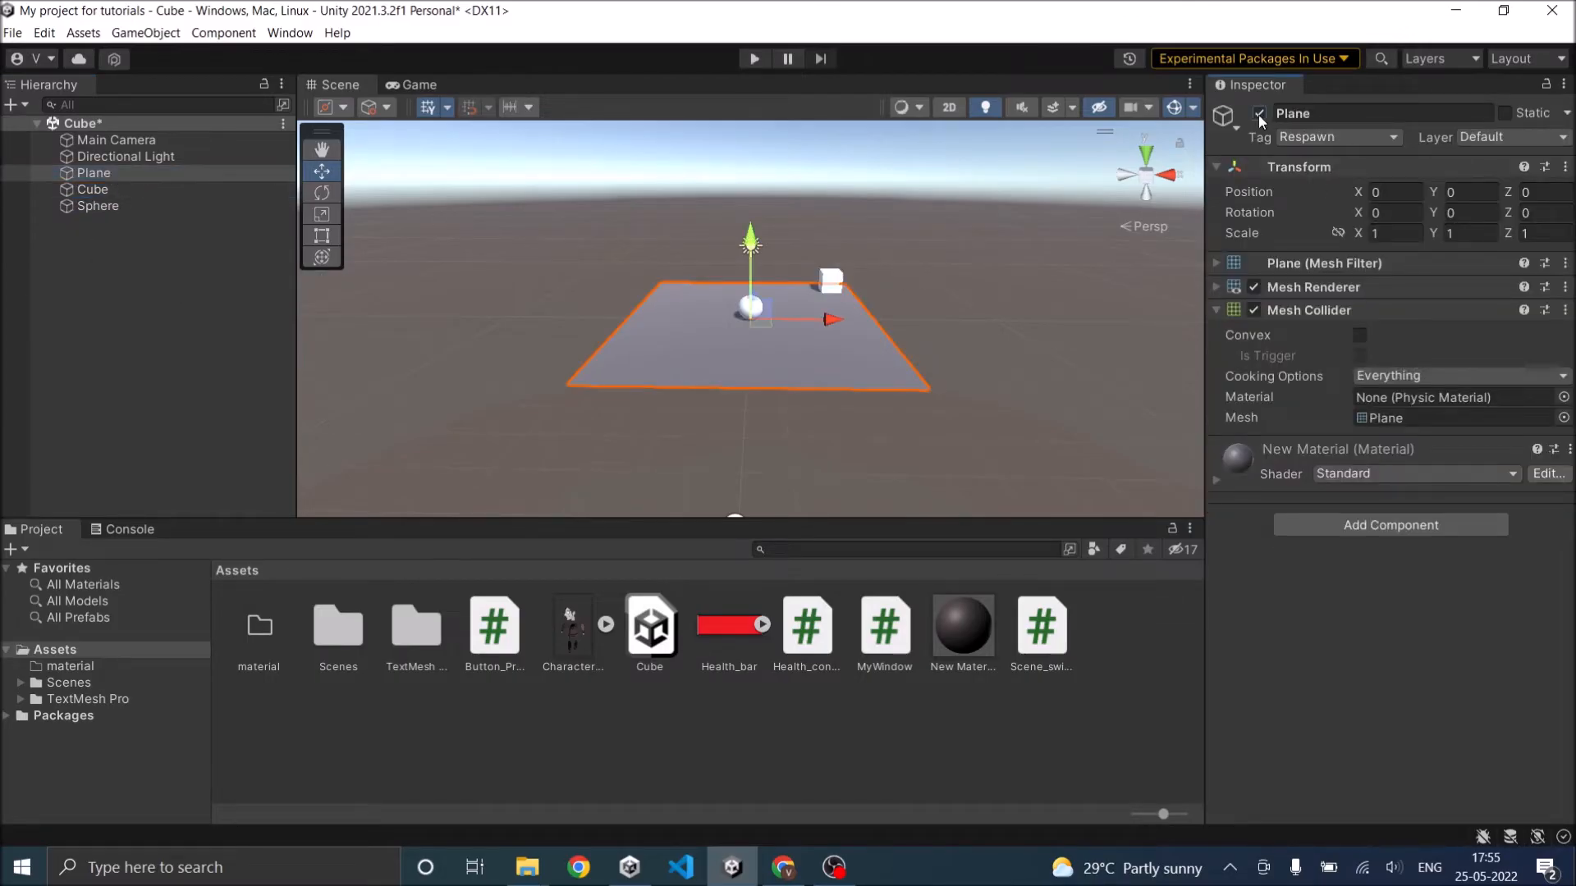
click(91, 189)
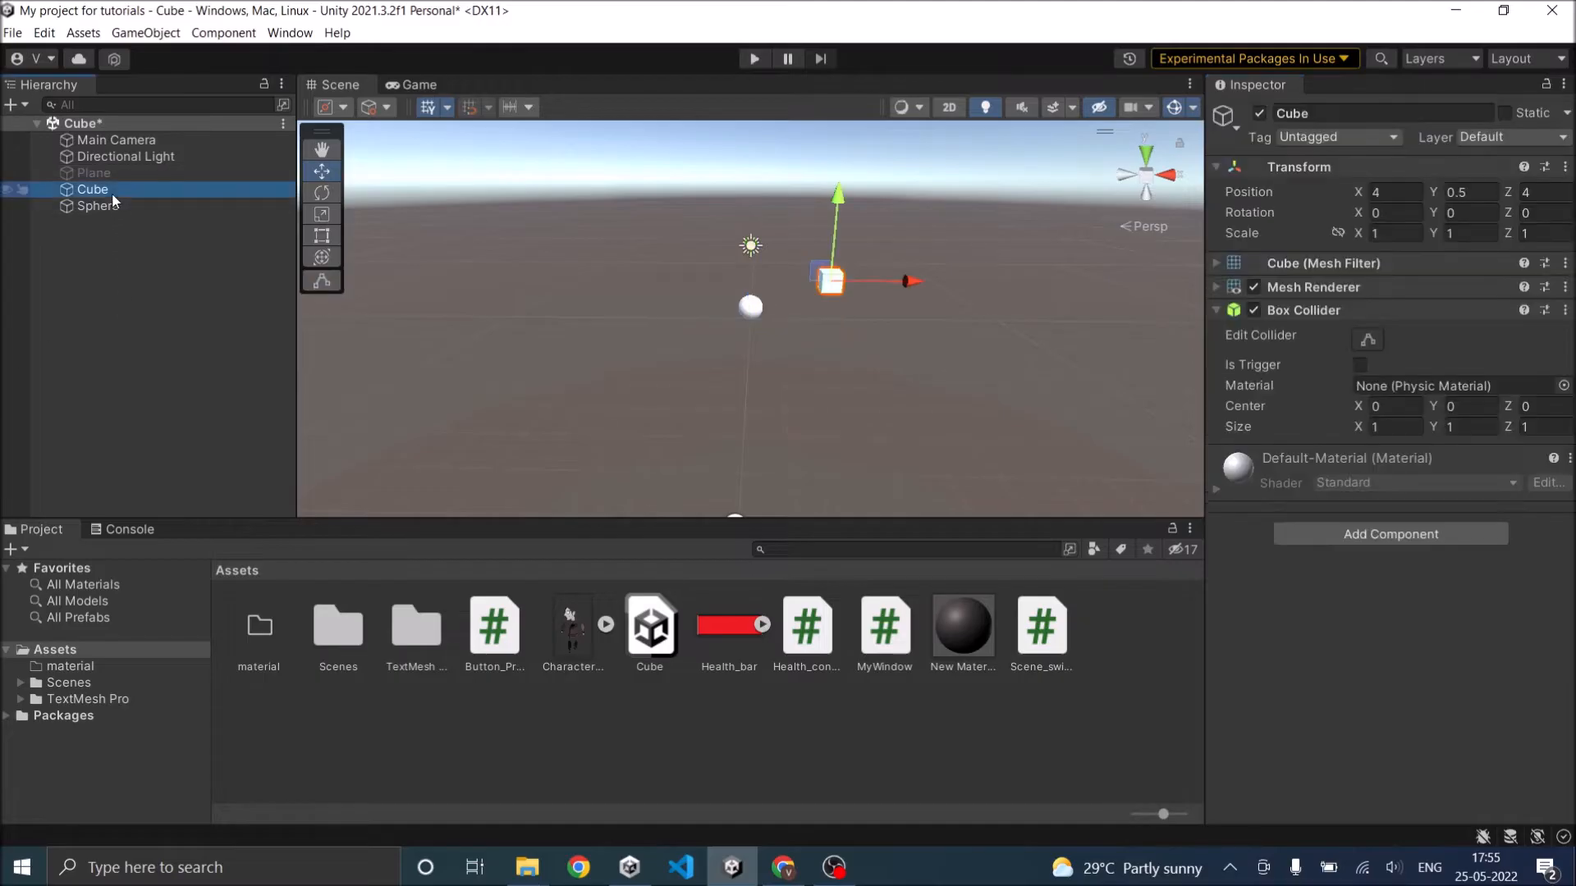
click(94, 171)
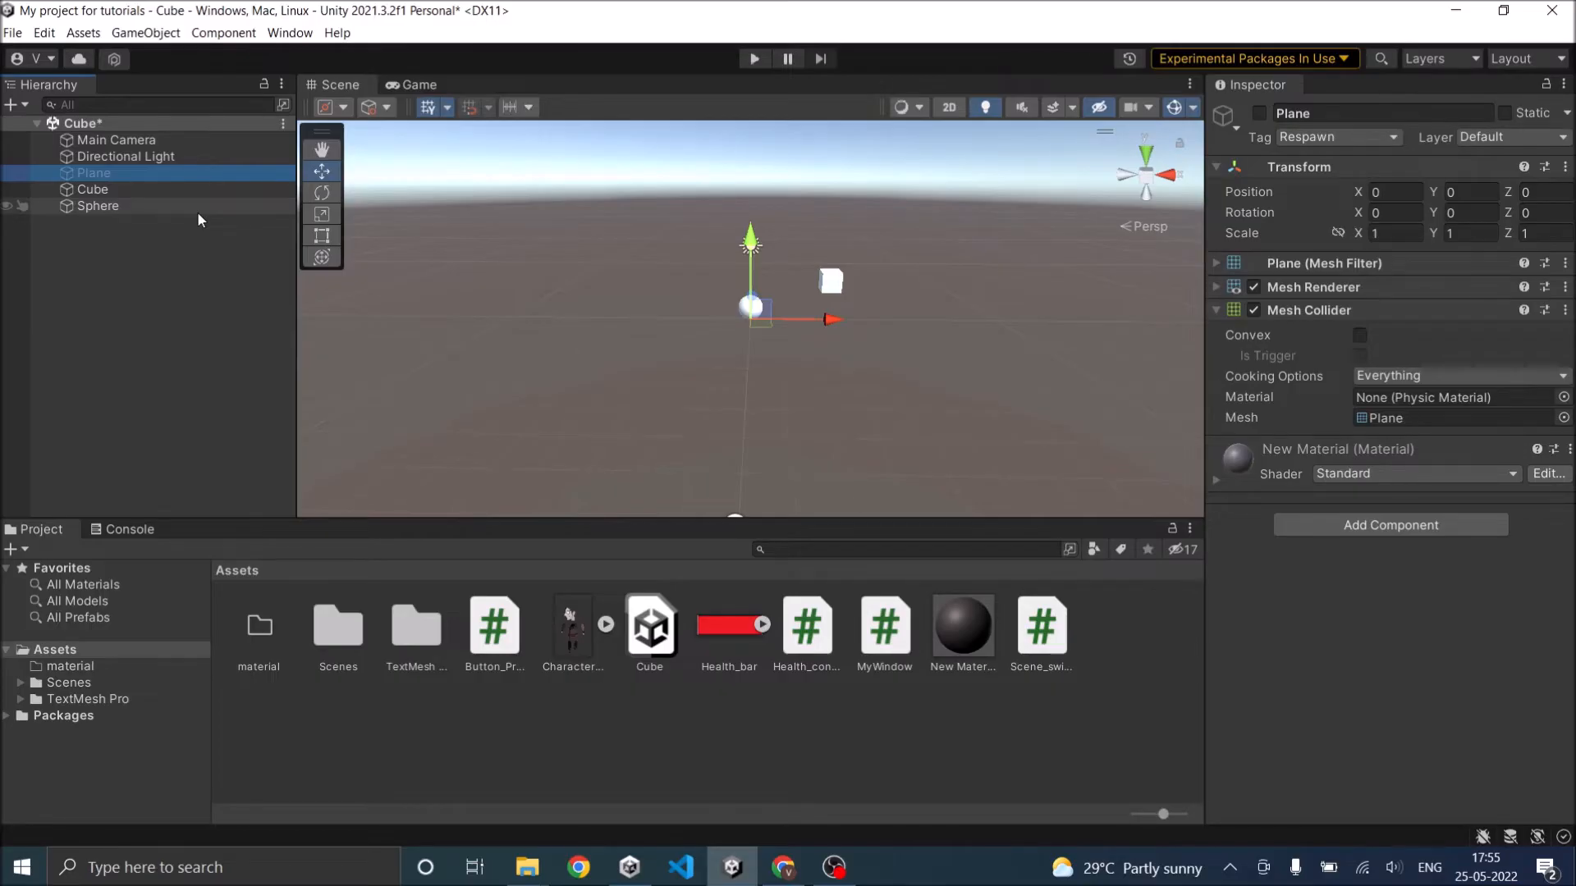
Attach a new 'finder' script to the Sphere and open it in the code editor
click(98, 206)
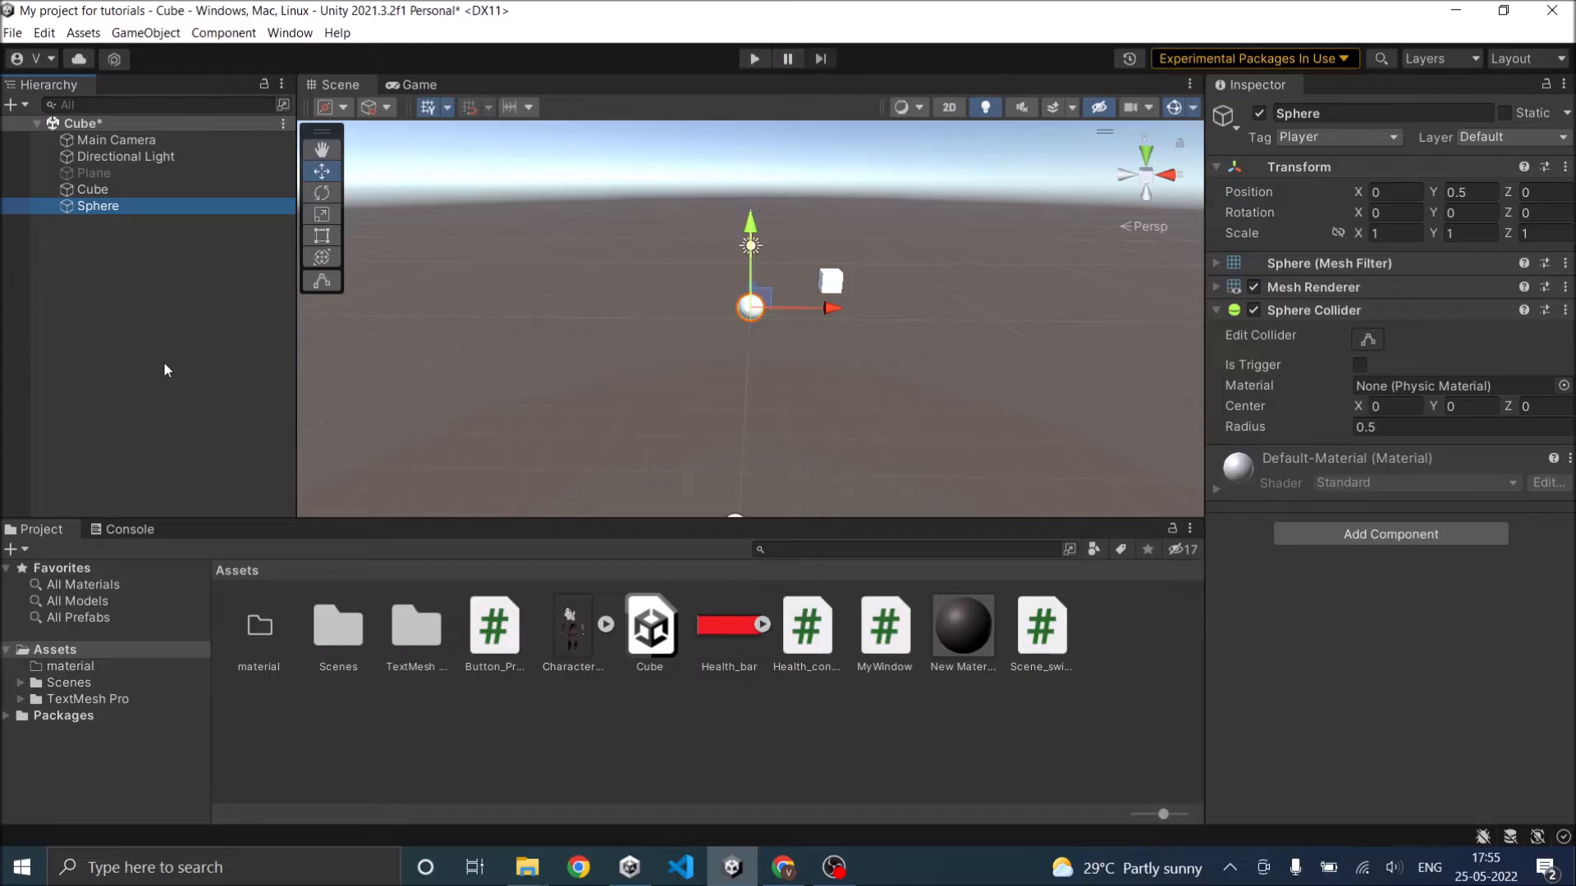
mouse_move(1162, 612)
text(finde)
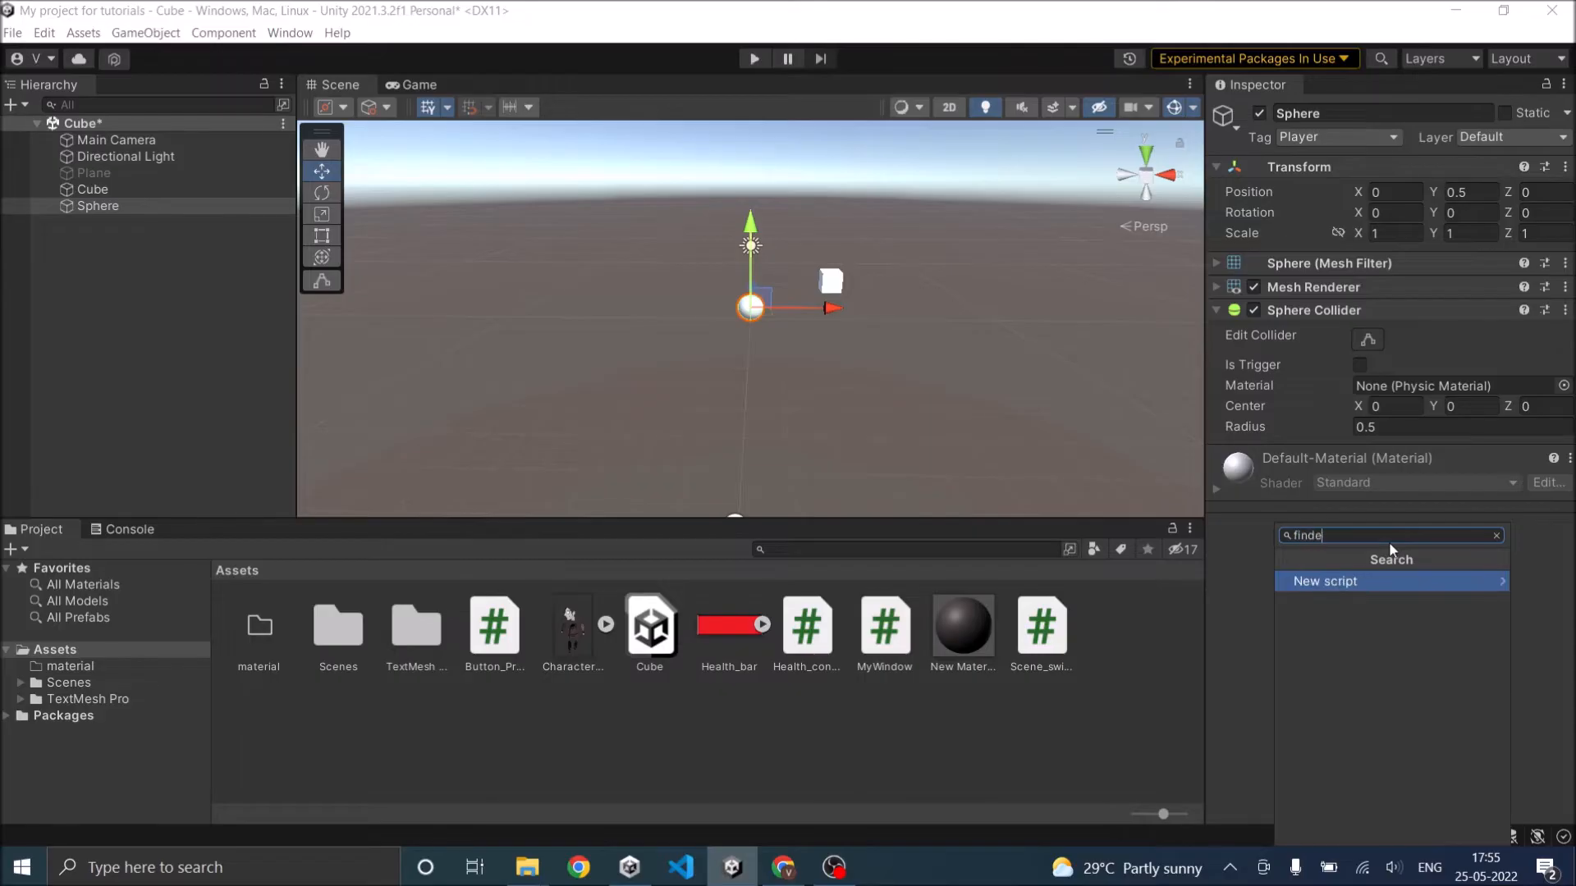
click(1324, 581)
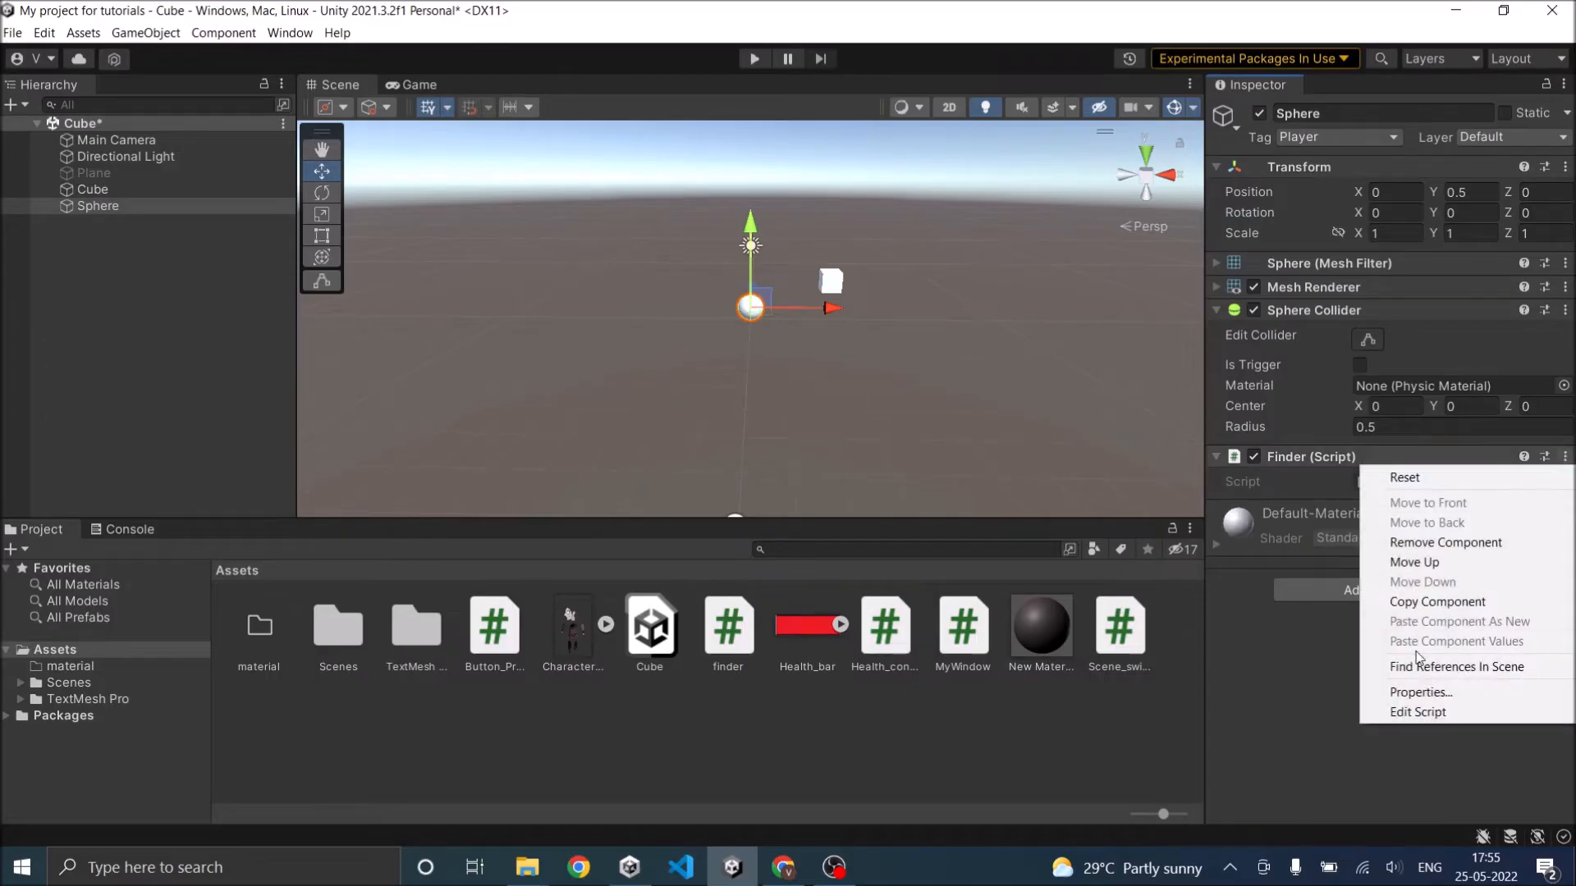
click(1001, 434)
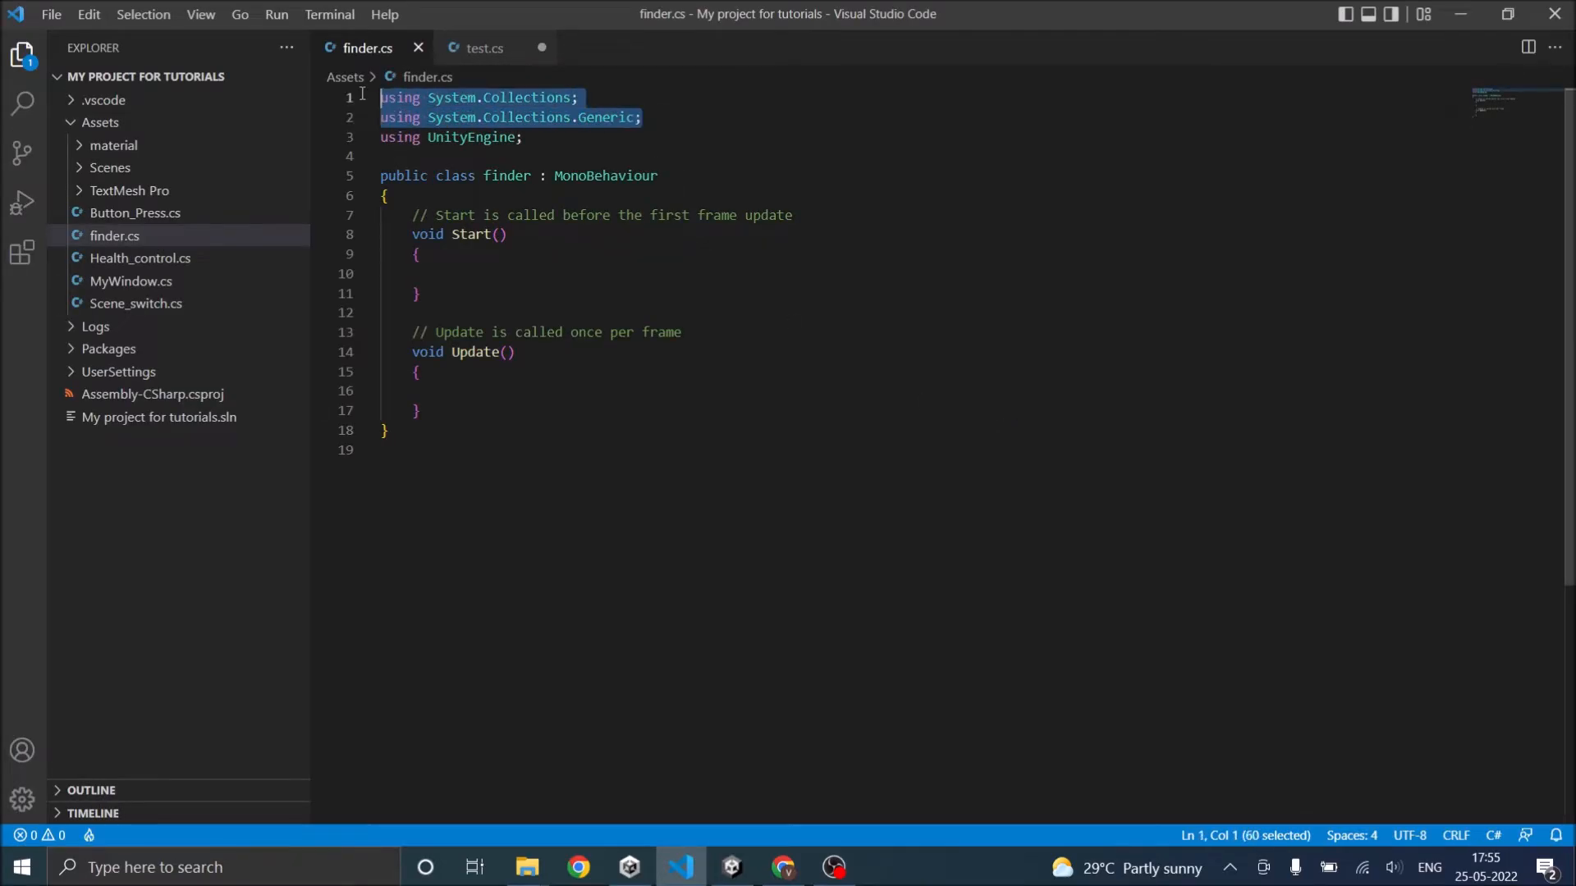
Delete the System.Collections using lines and the empty Start method from finder.cs
key(Delete)
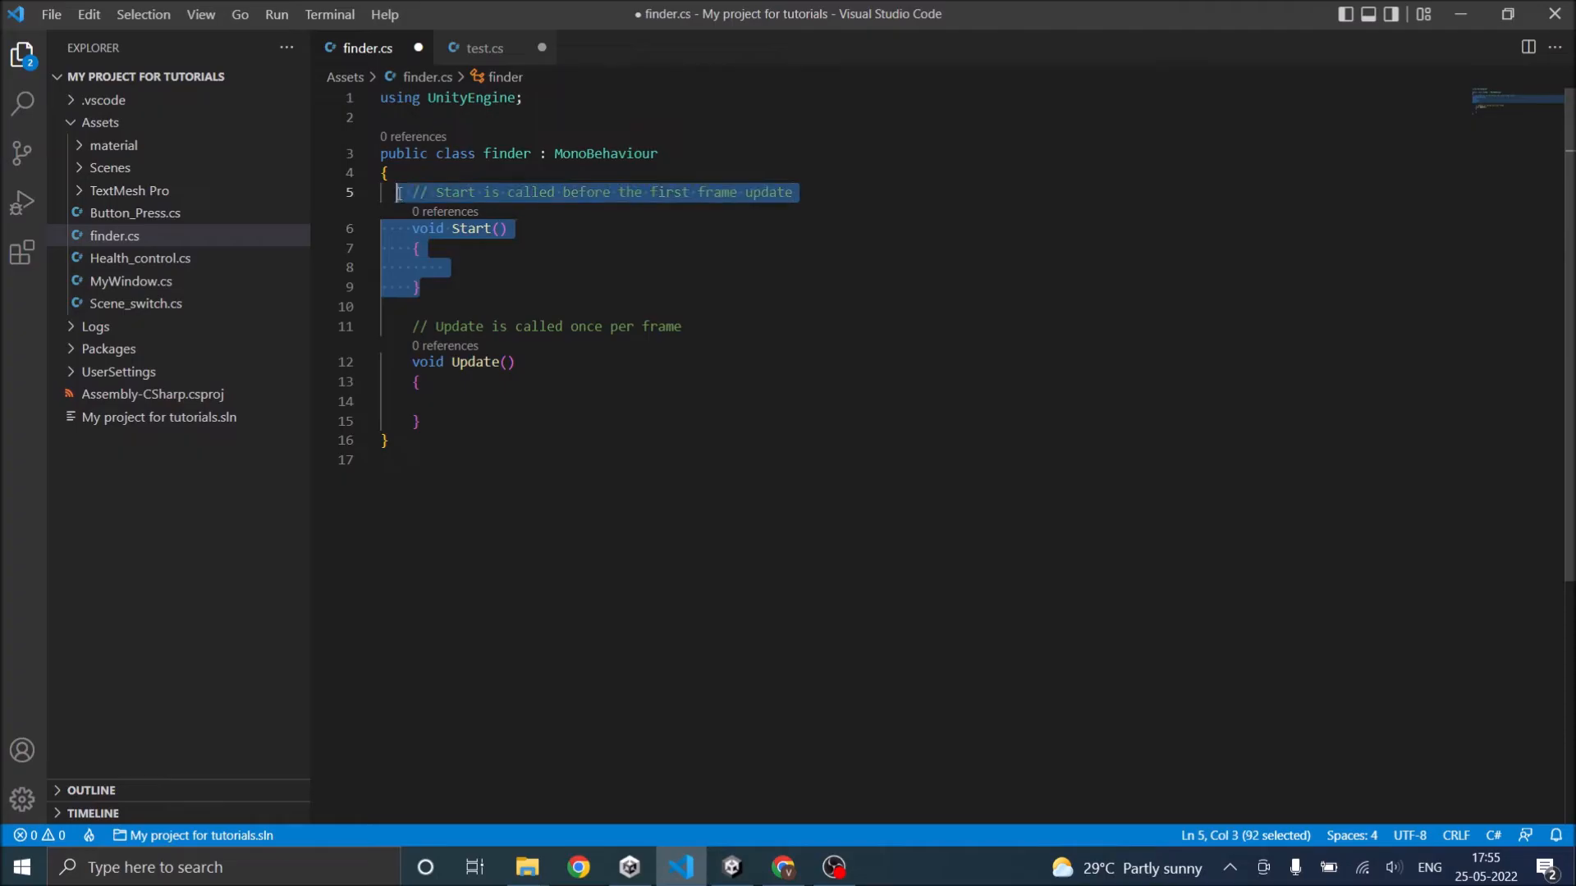
key(Delete)
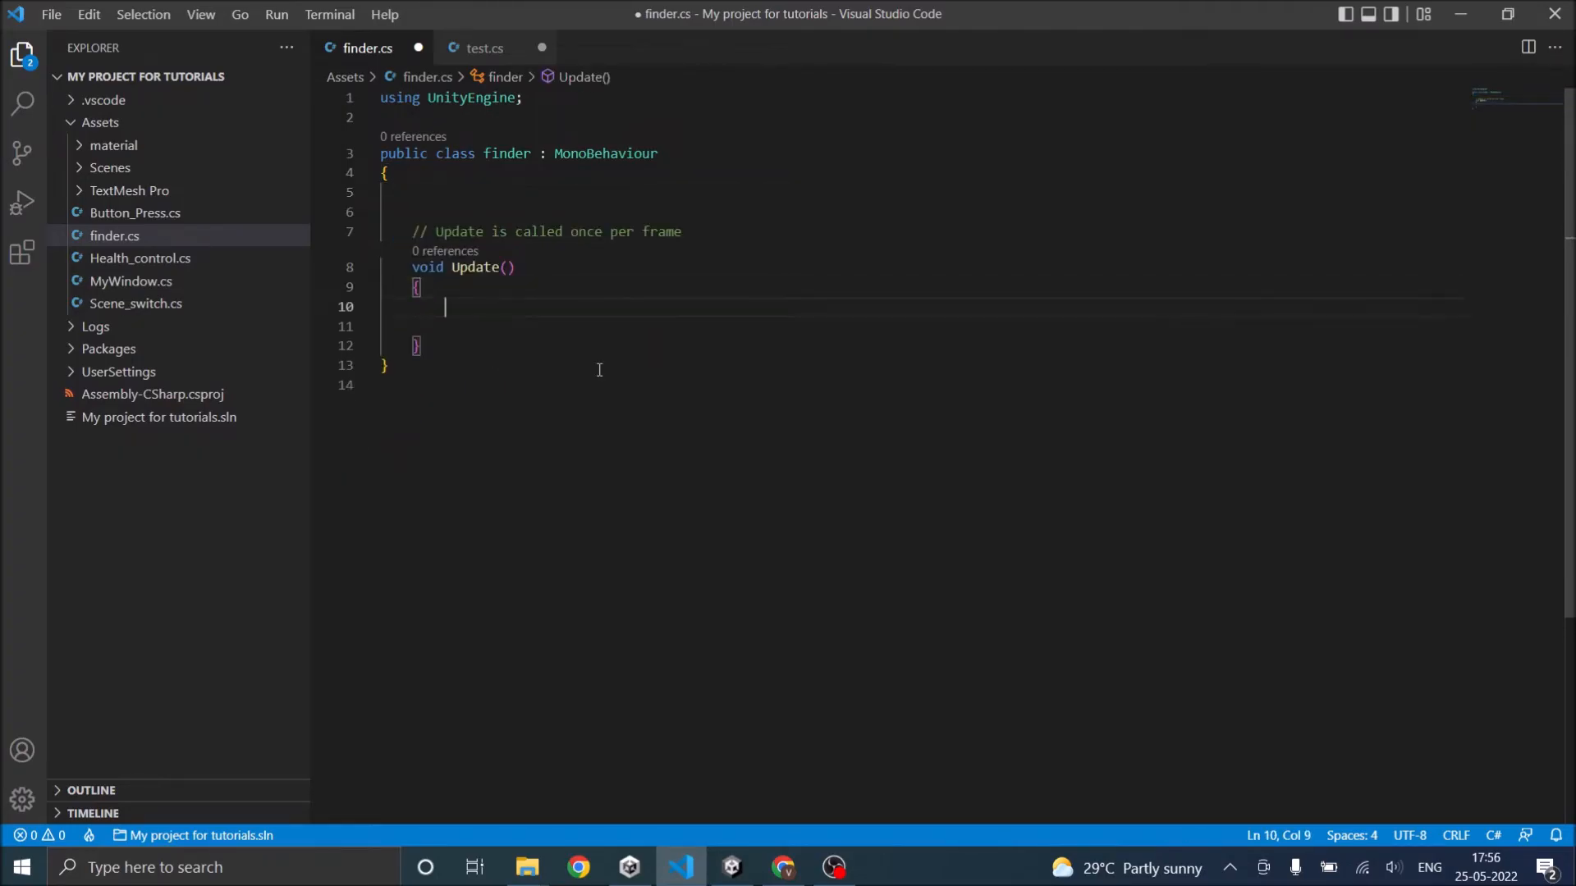
Write Debug.Log(GameObject.Find("Cube")); inside Update and save finder.cs
text(Debug)
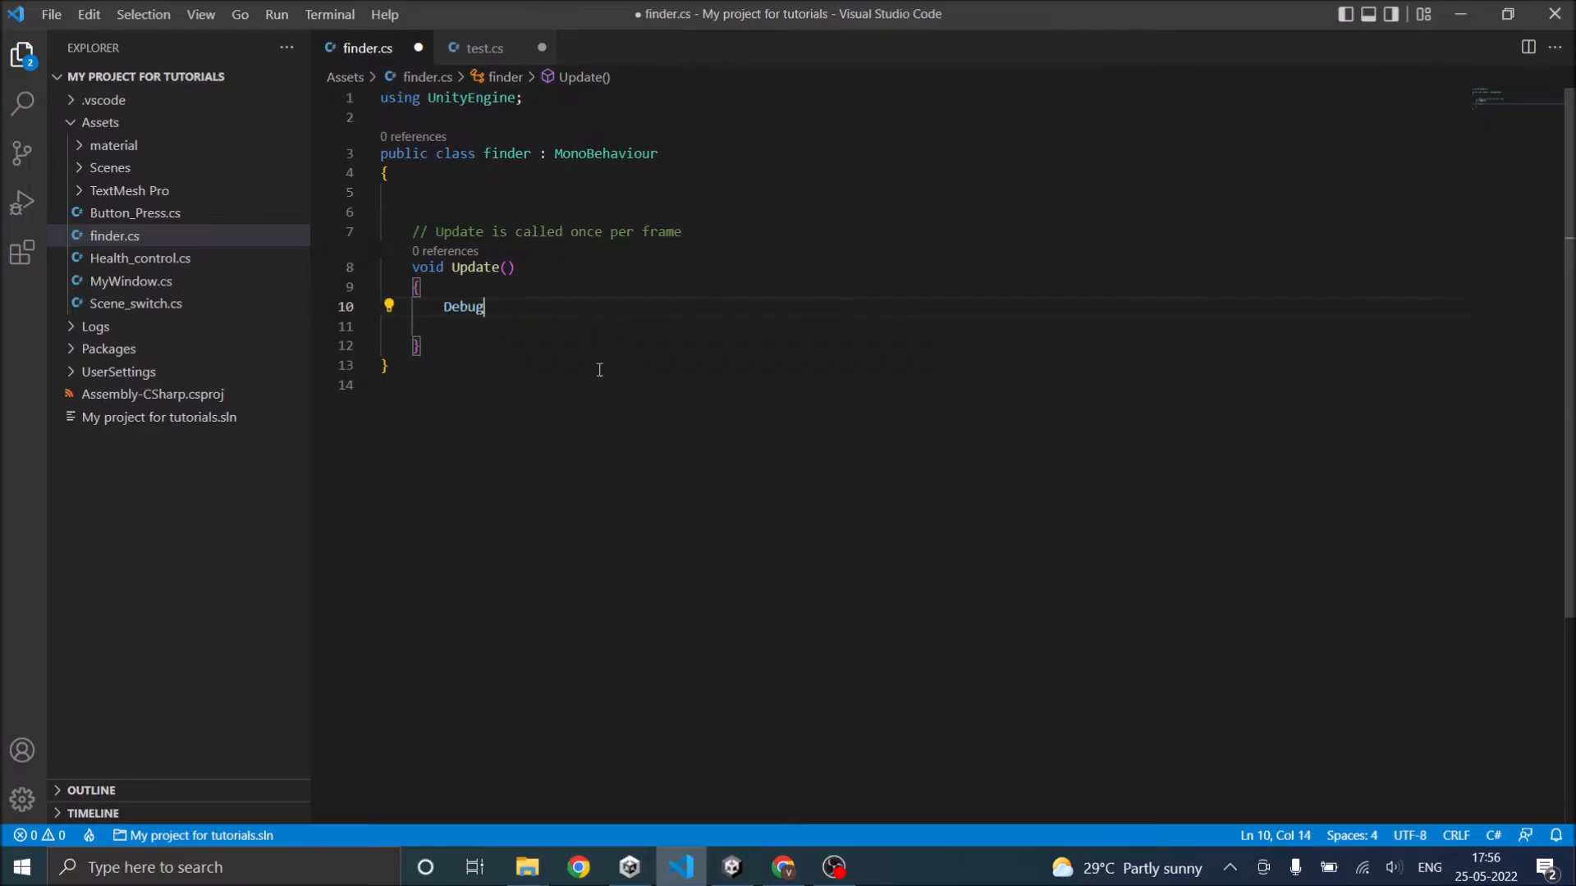
text(.Log)
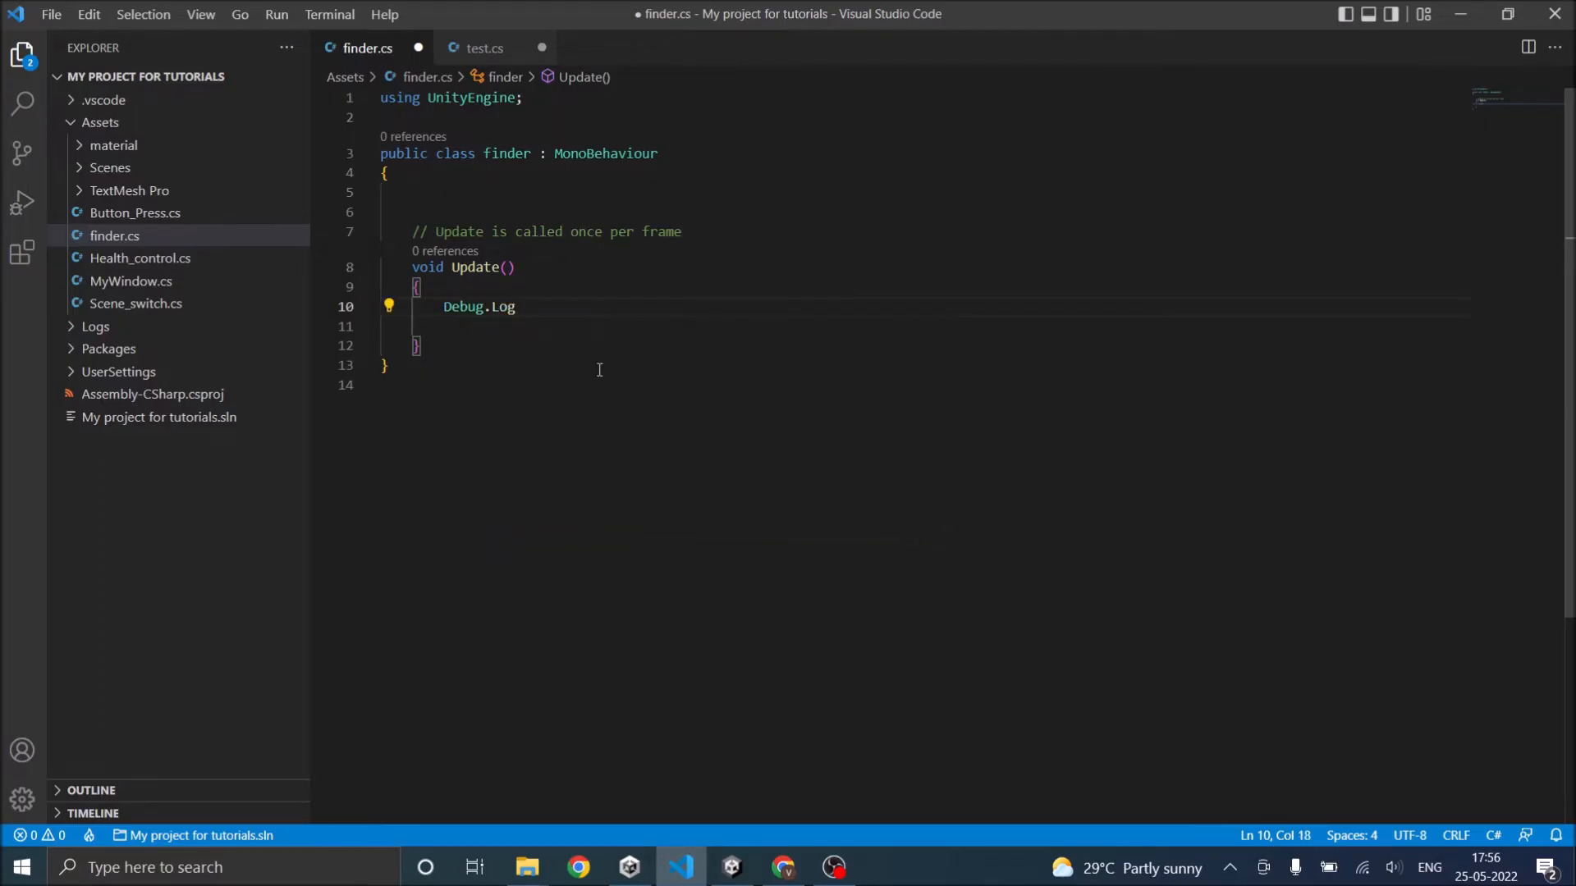
text(()
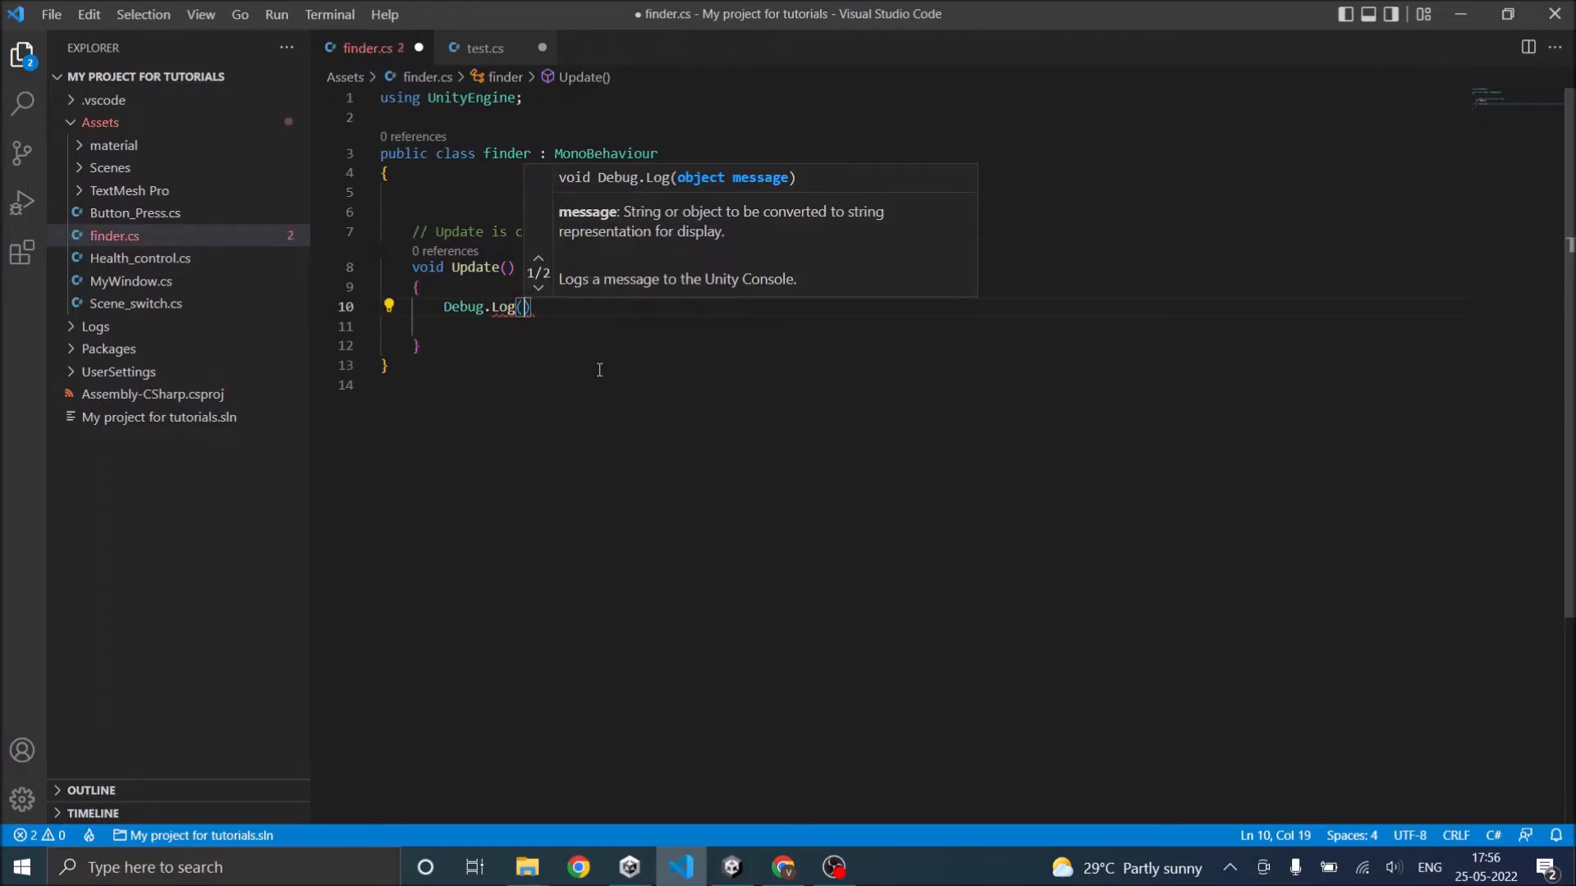
text(gam)
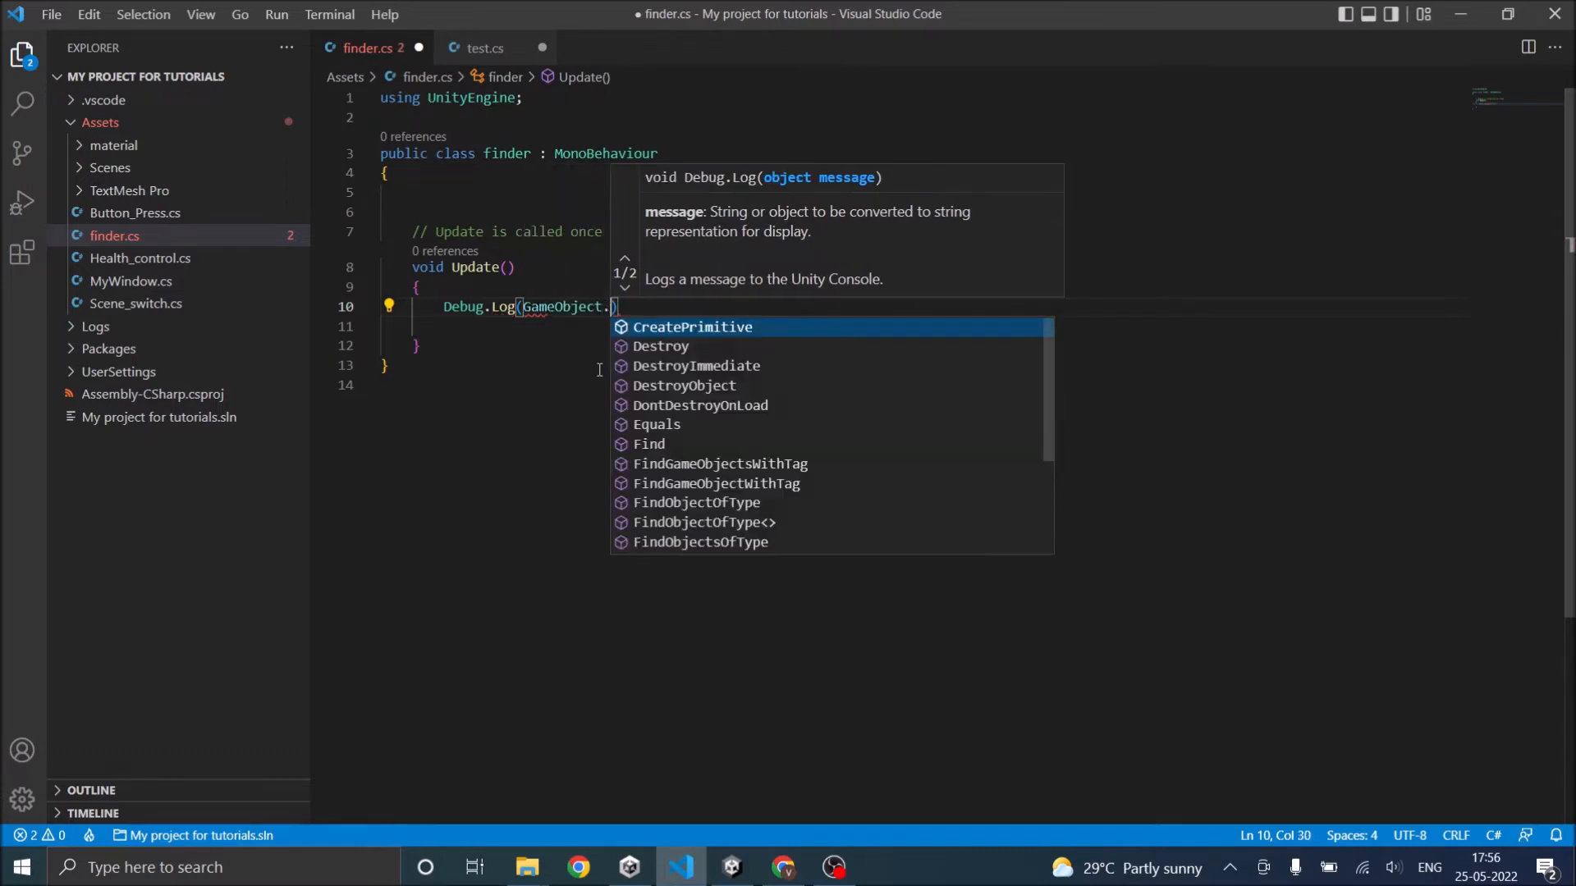
text(Find)
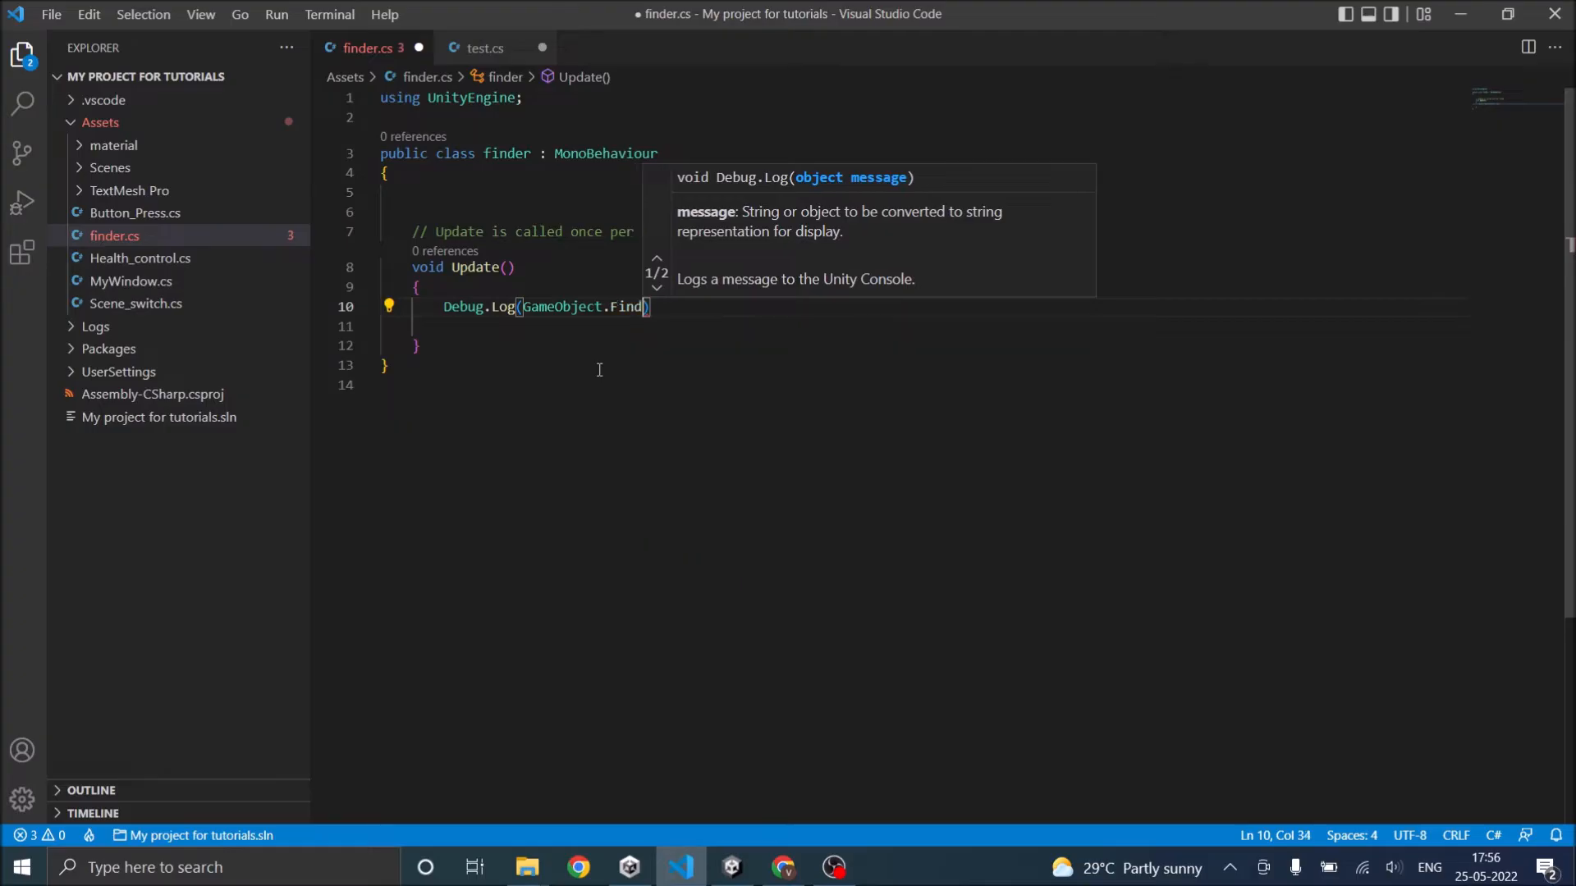
text((""))
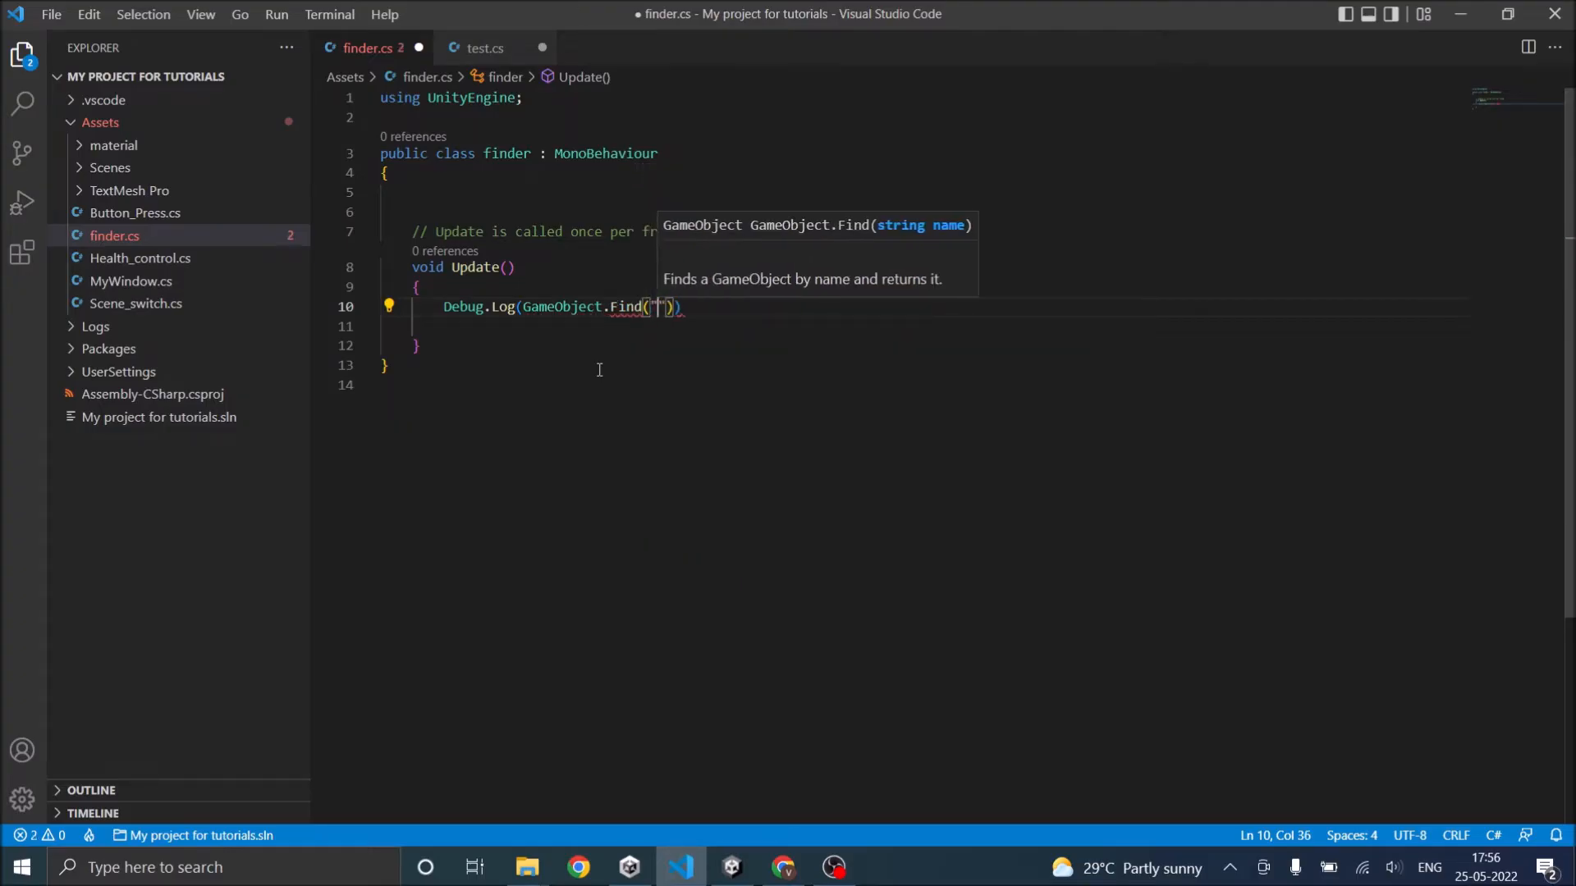
text(Cube)
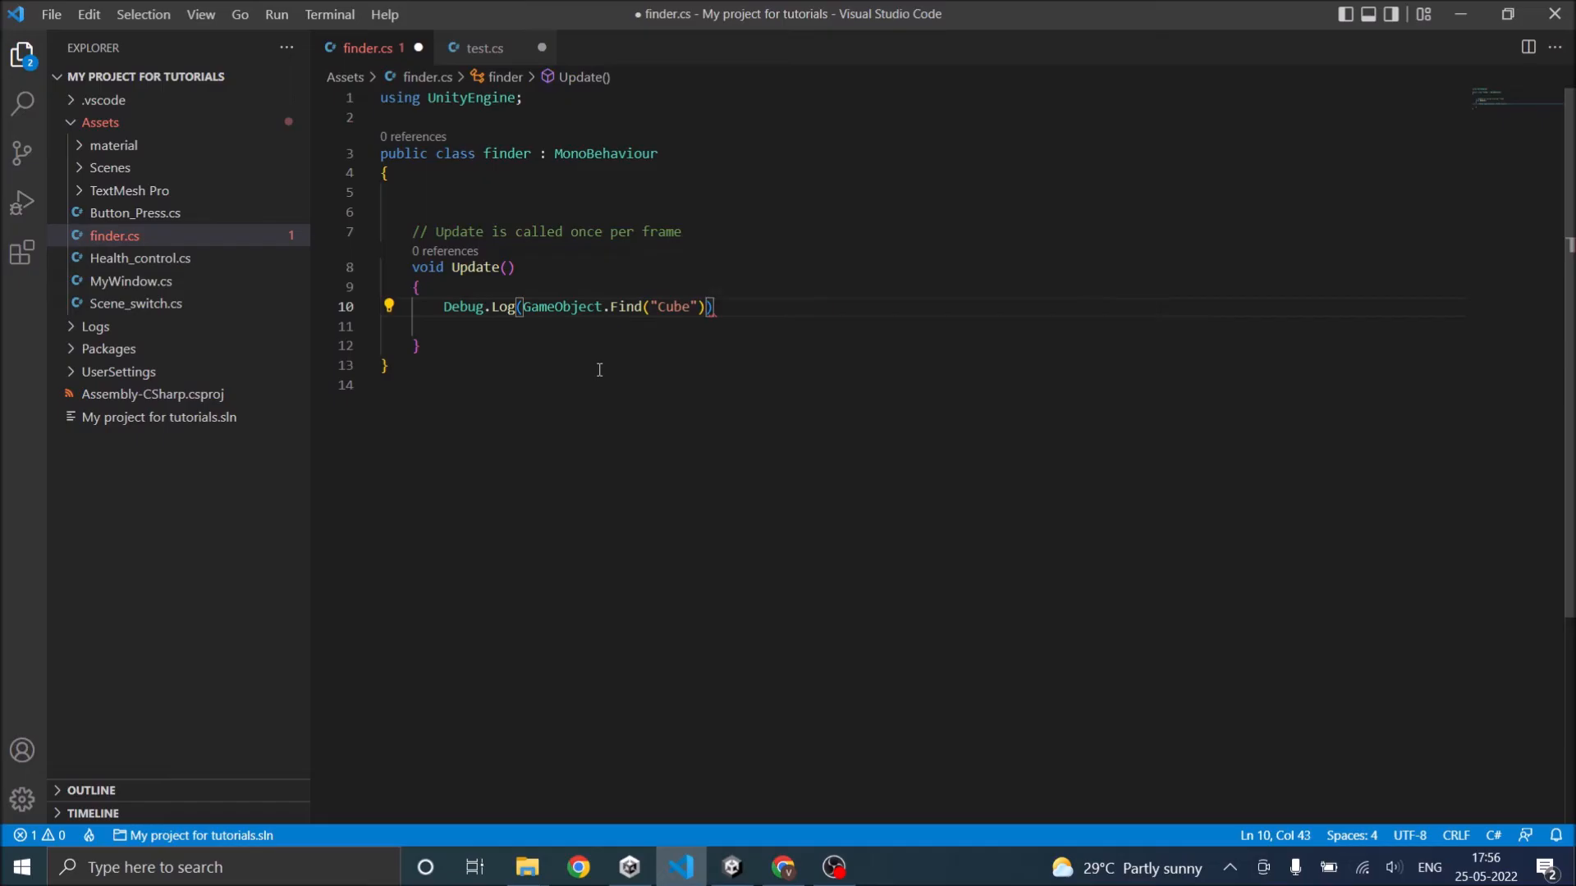
text(;)
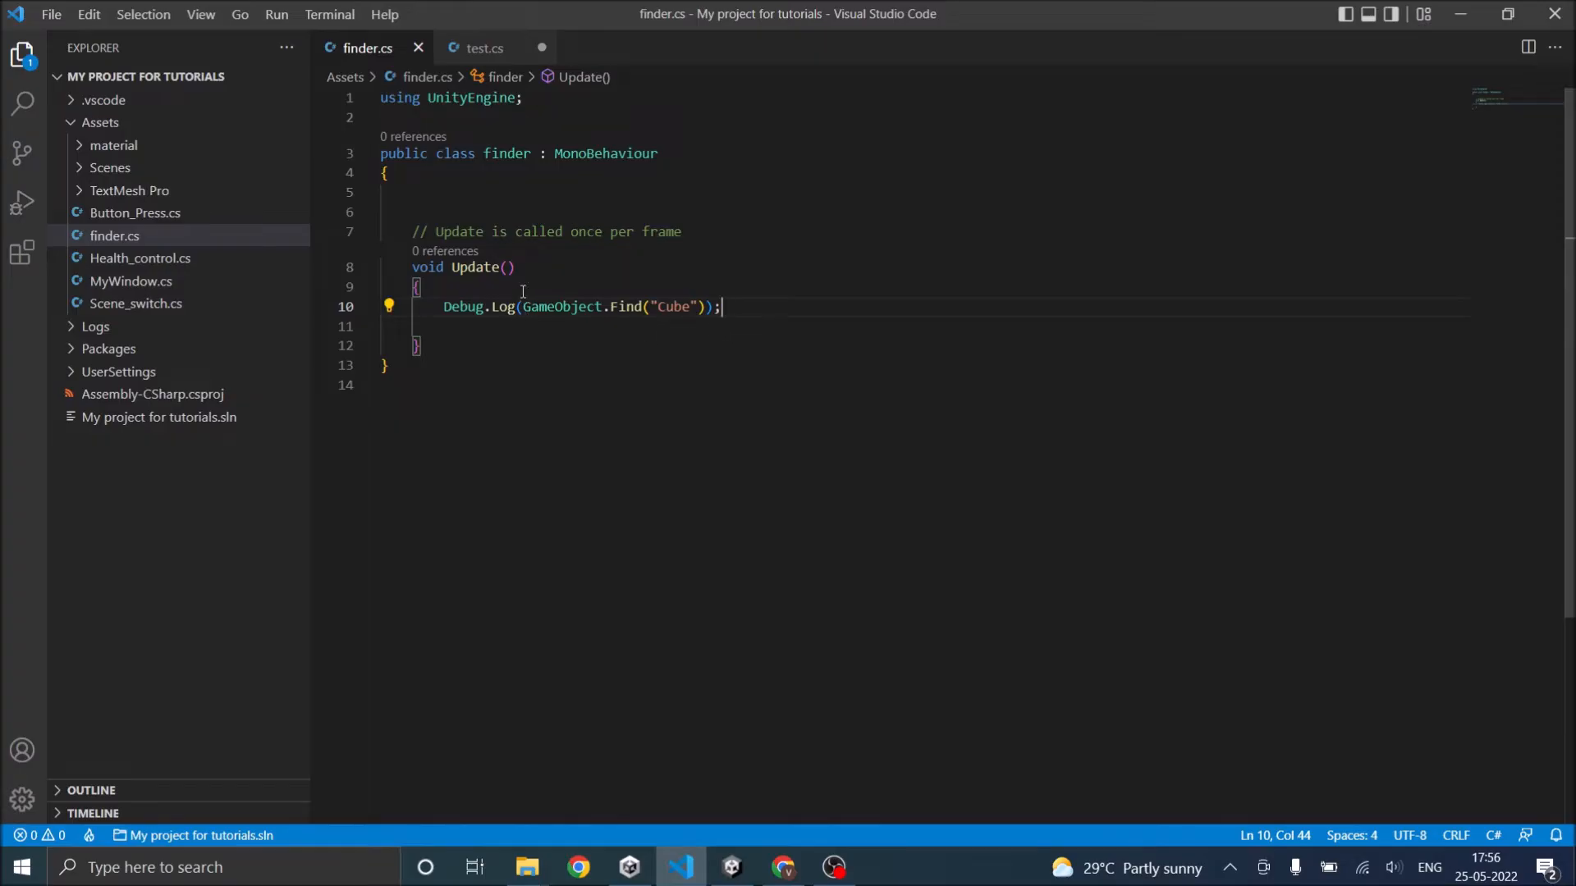
mouse_move(604, 339)
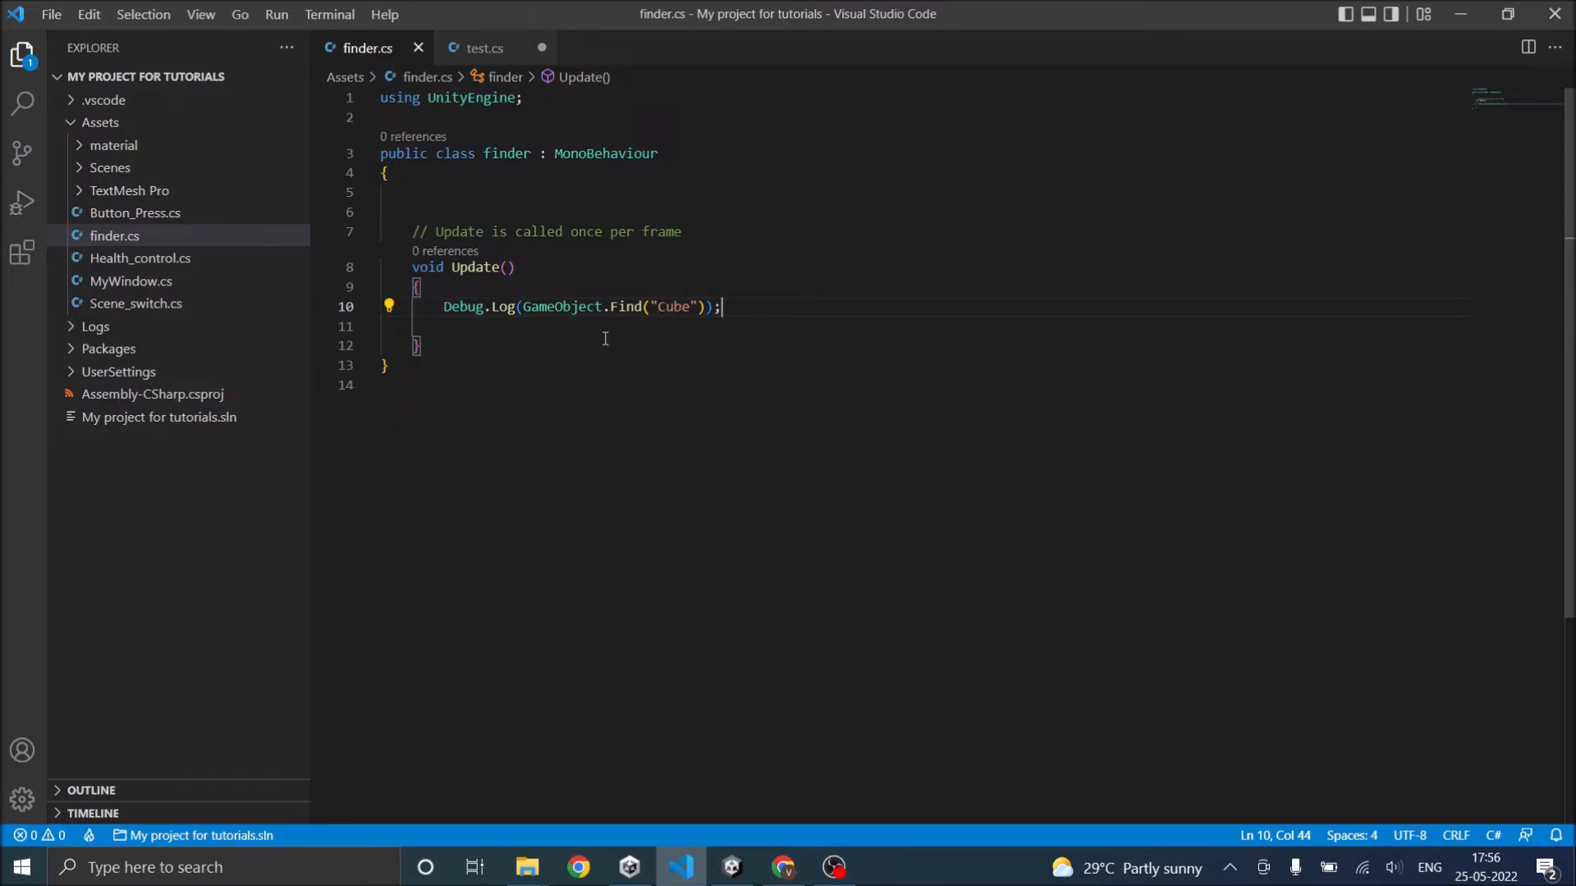
mouse_move(563, 334)
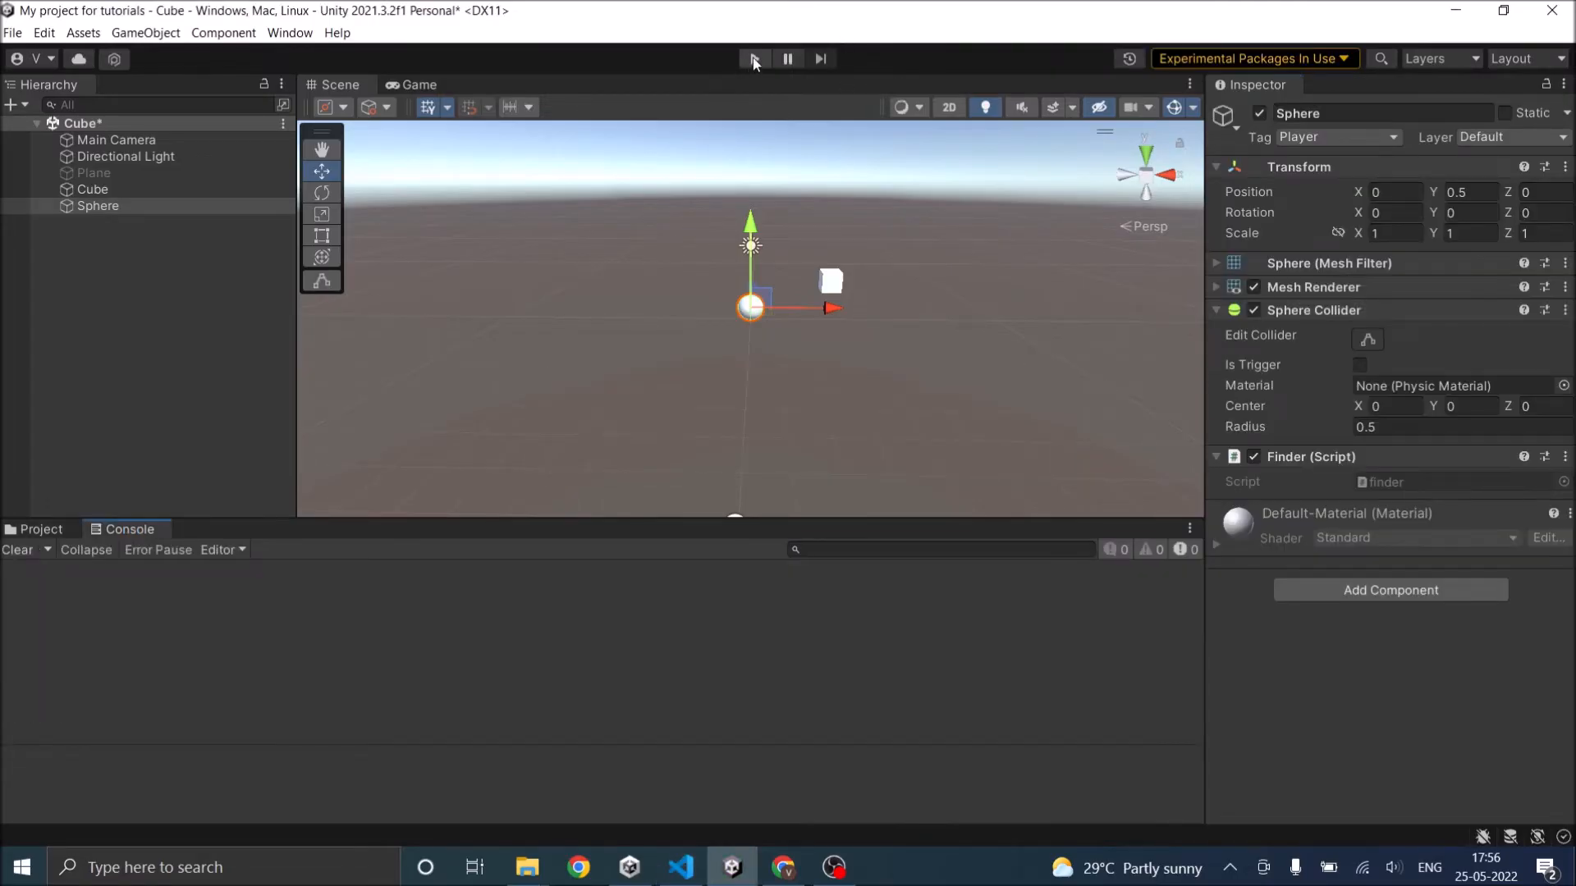
Play the scene until the Console fills with Cube (UnityEngine.GameObject) logs, then stop
click(753, 58)
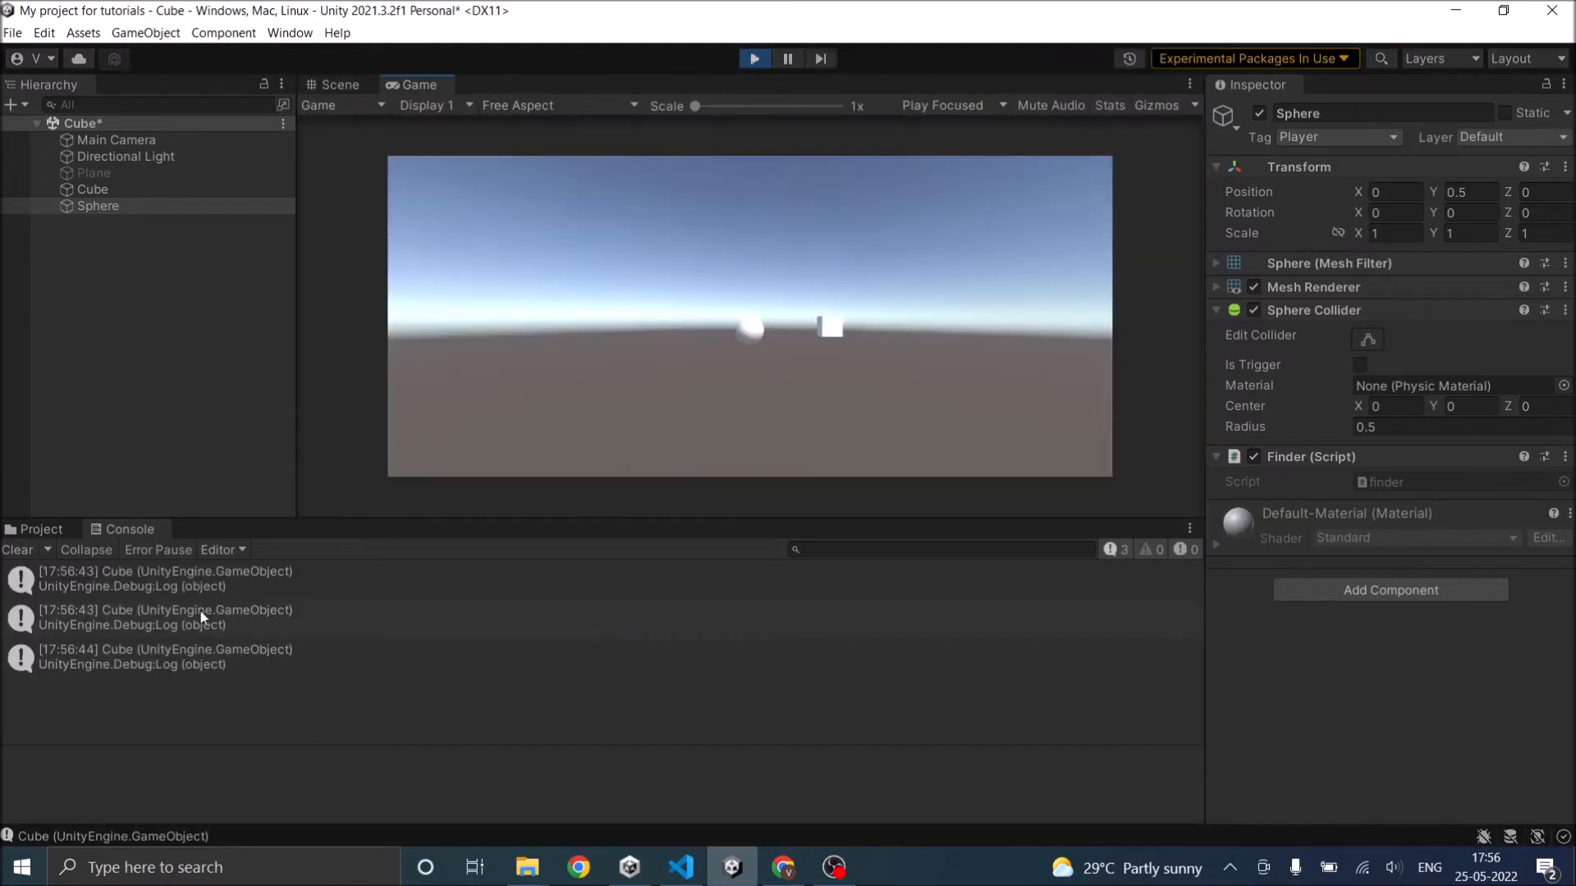
click(754, 58)
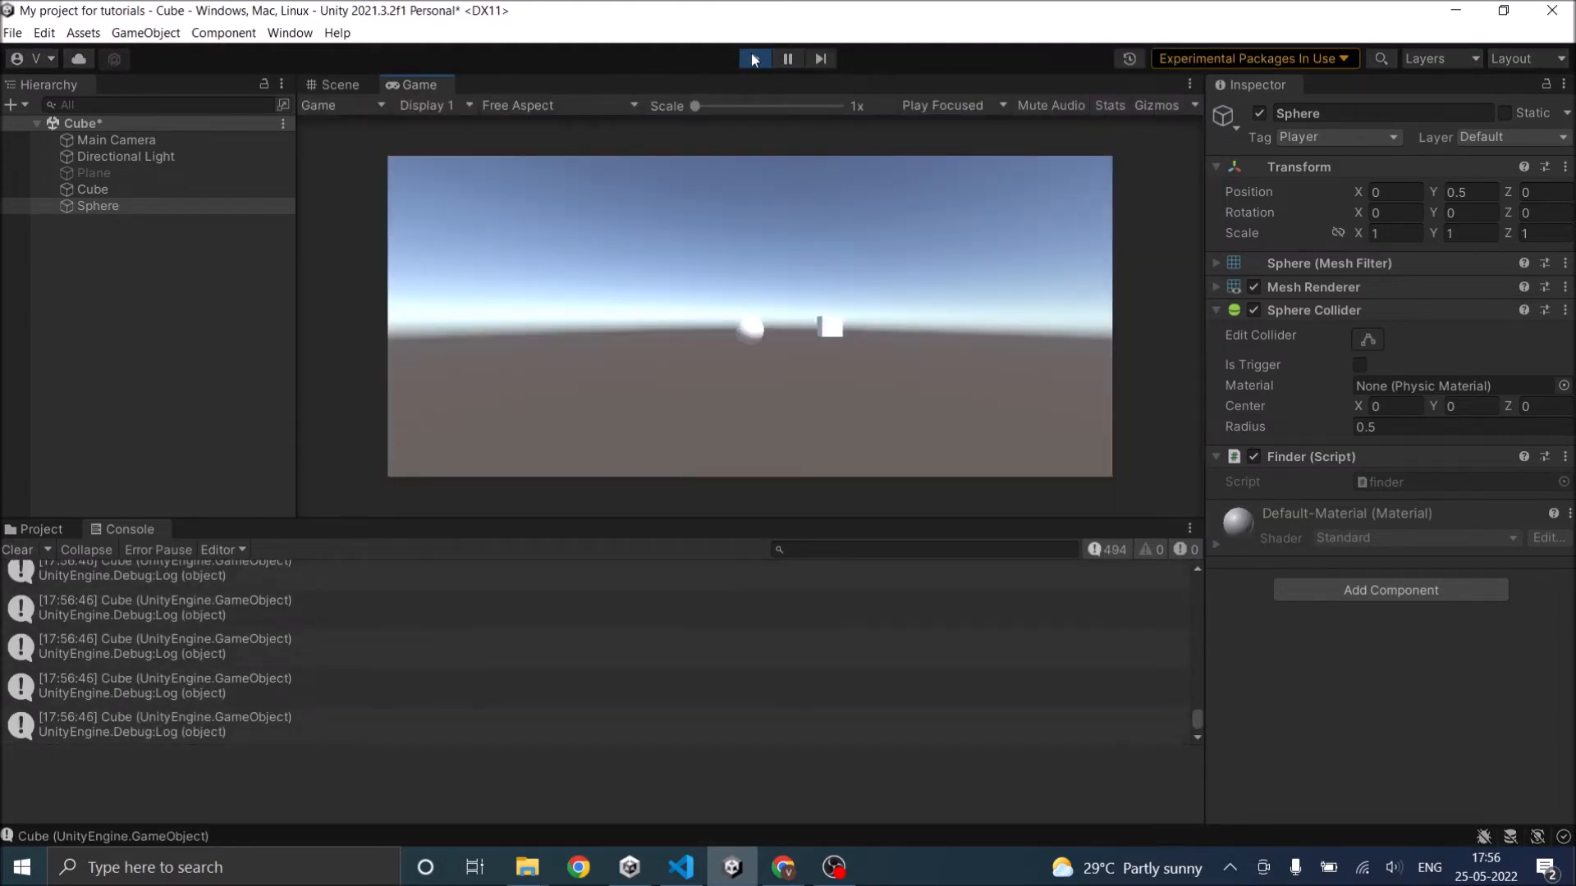
click(751, 58)
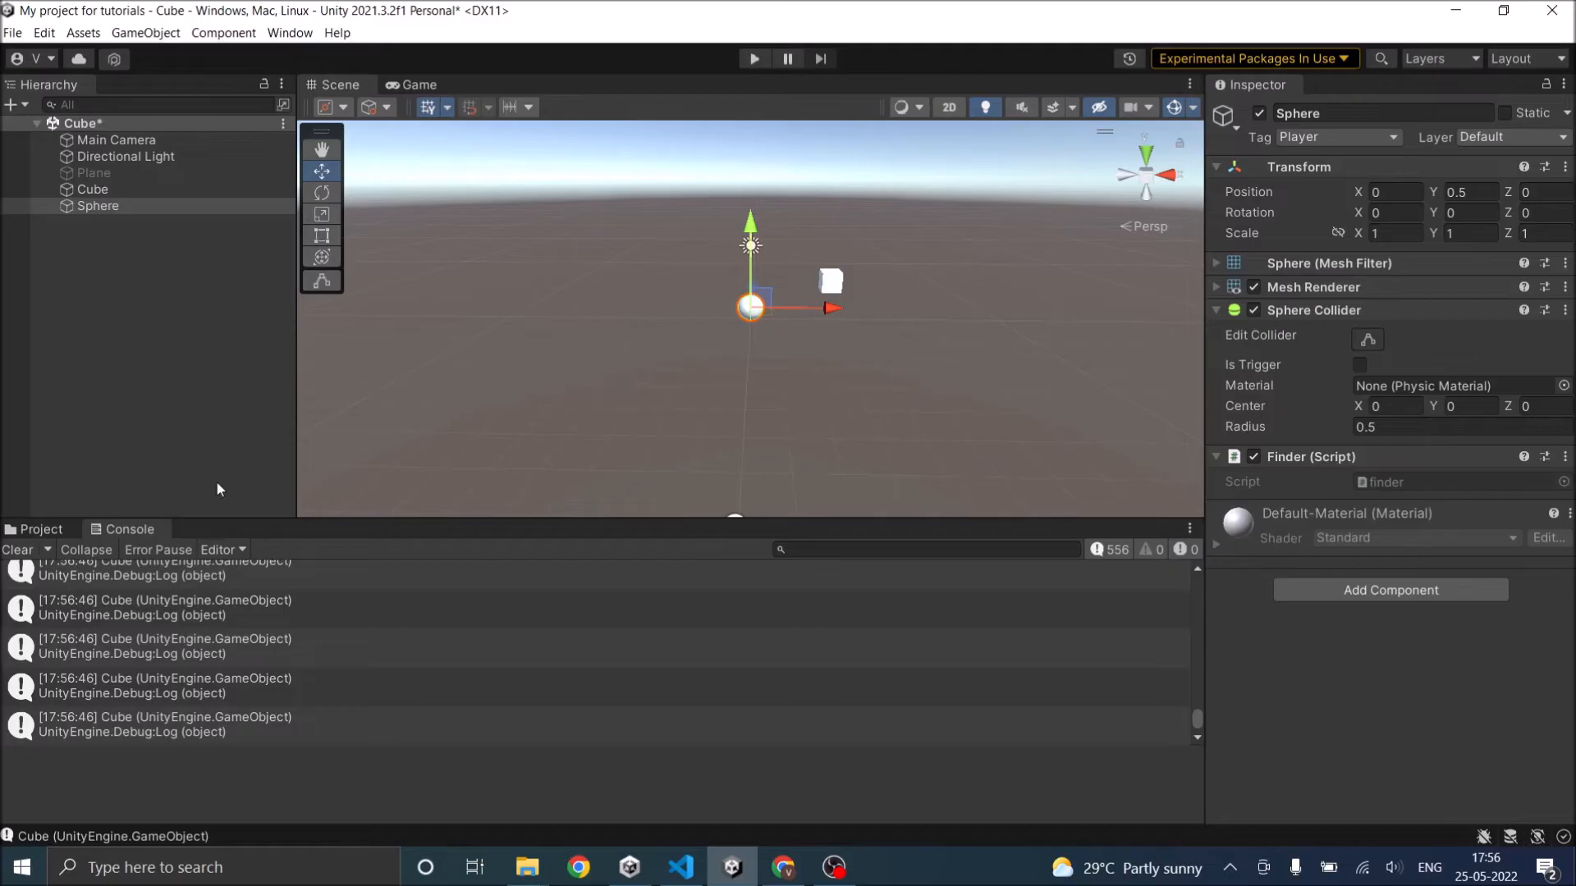
click(17, 549)
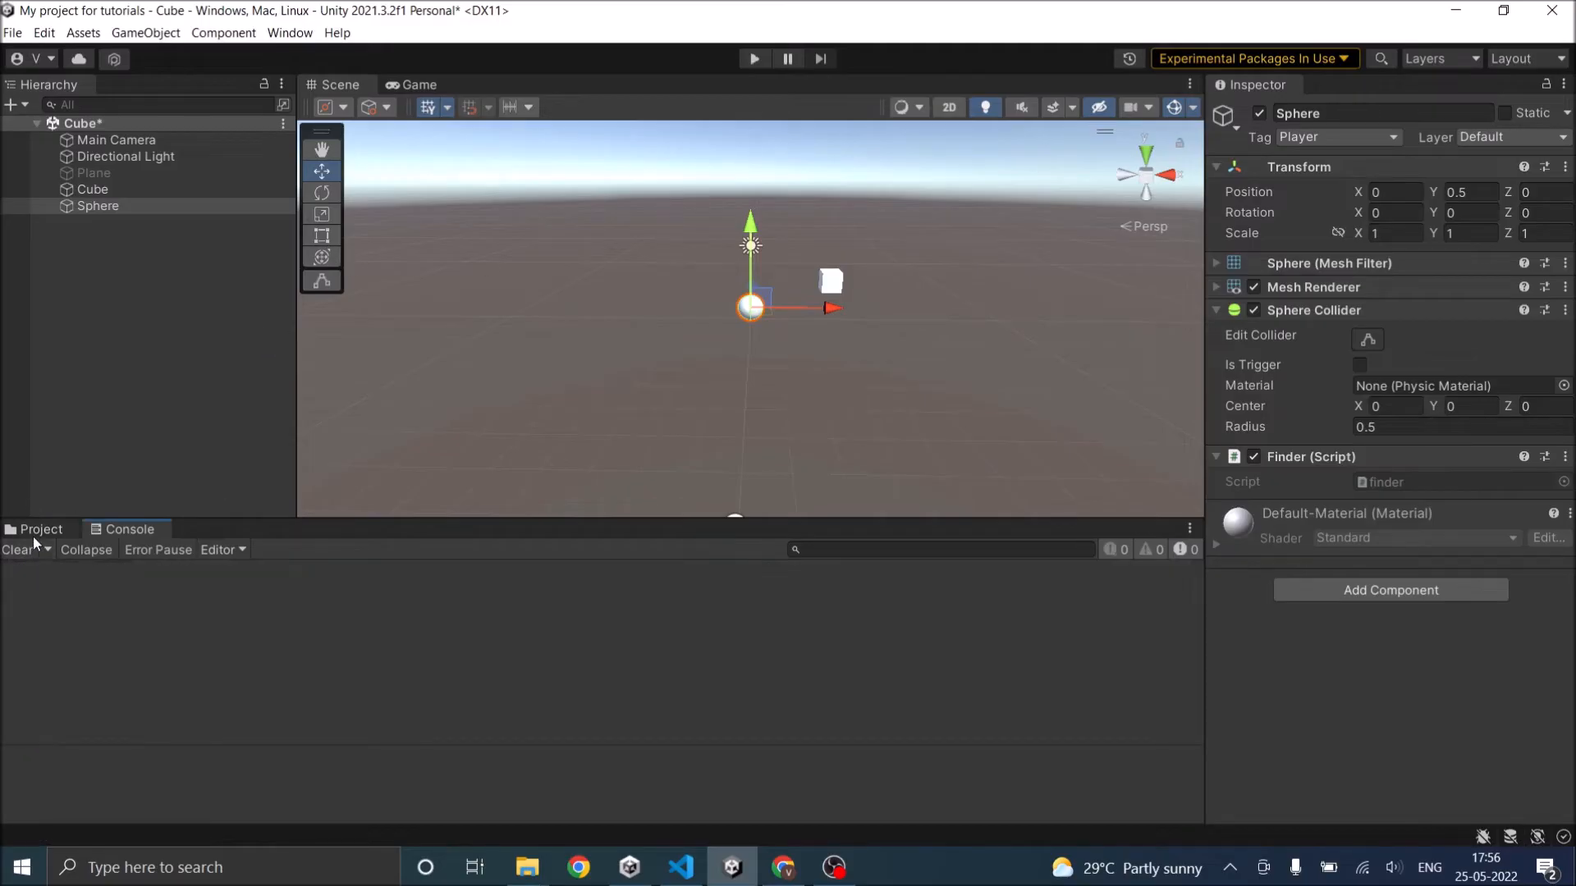
mouse_move(824, 864)
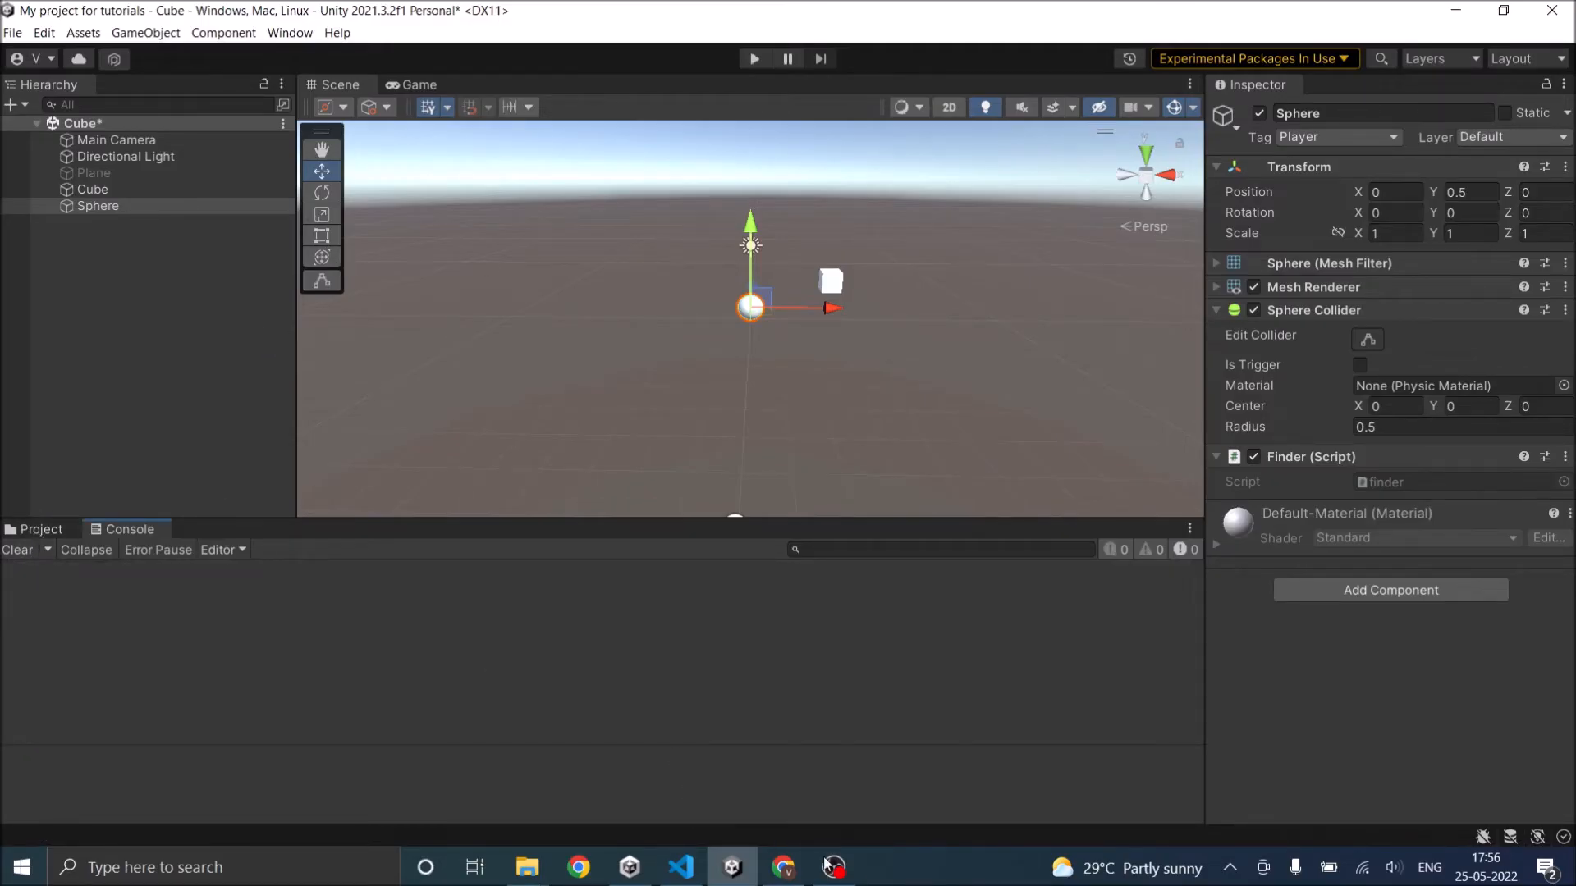
click(680, 867)
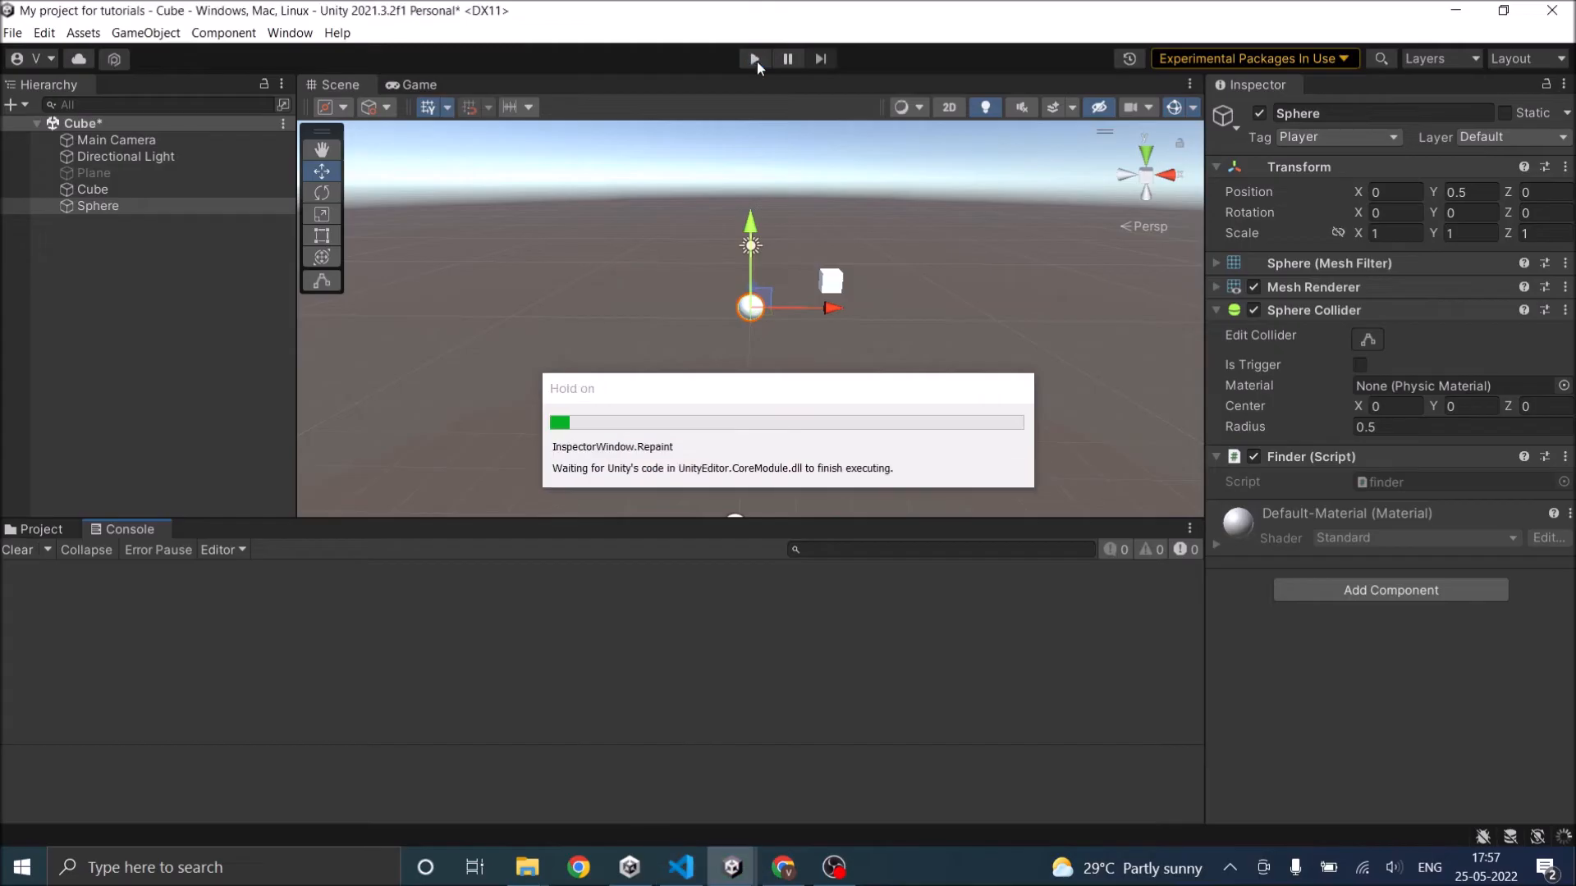
click(753, 59)
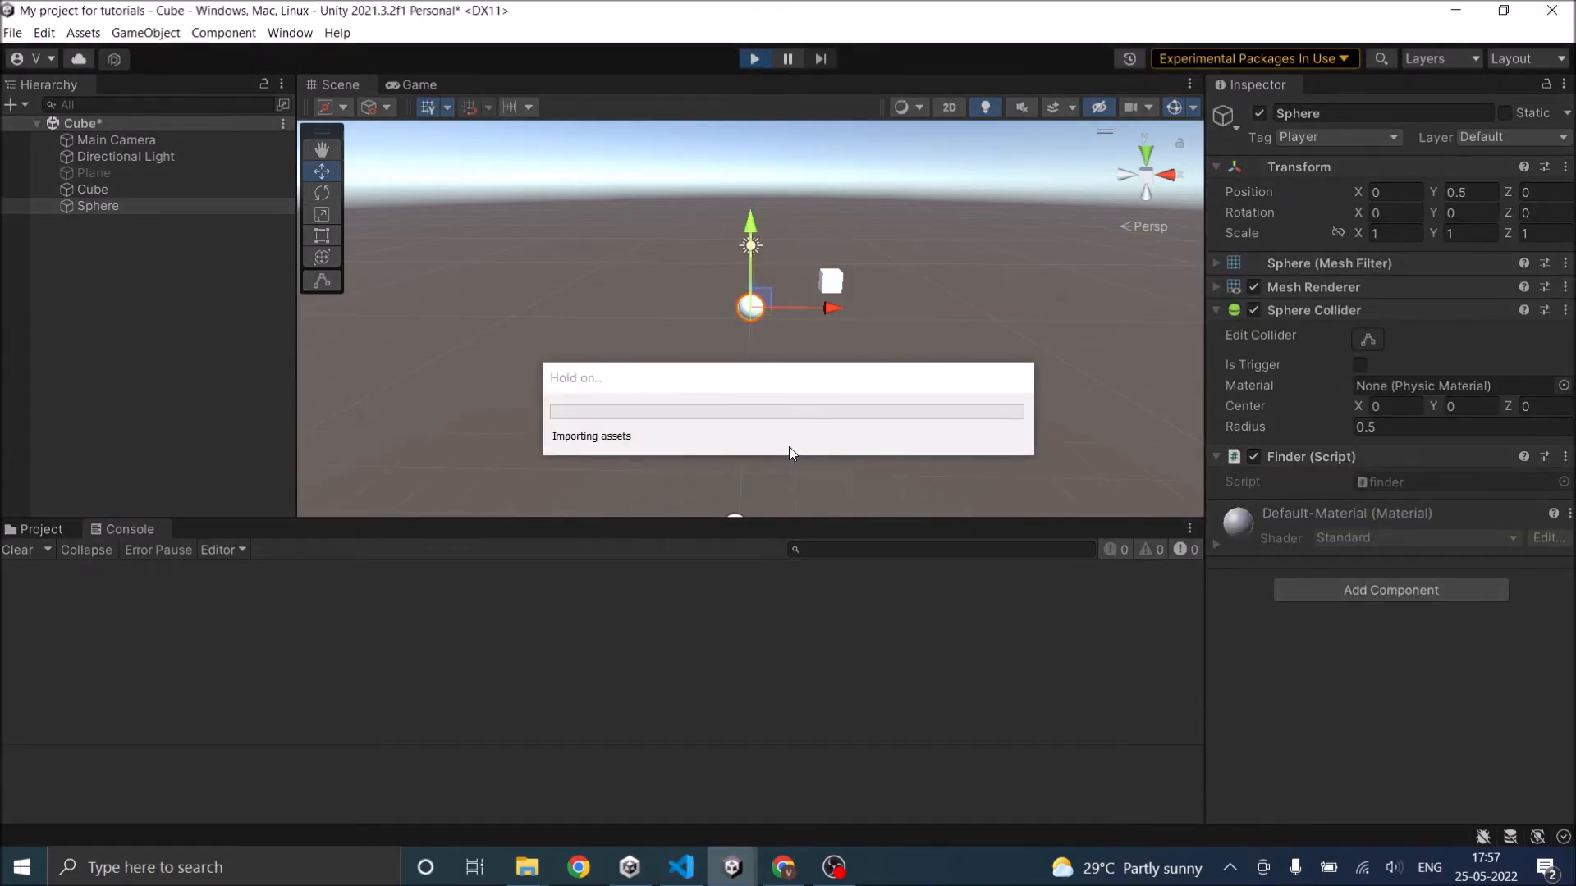
click(416, 85)
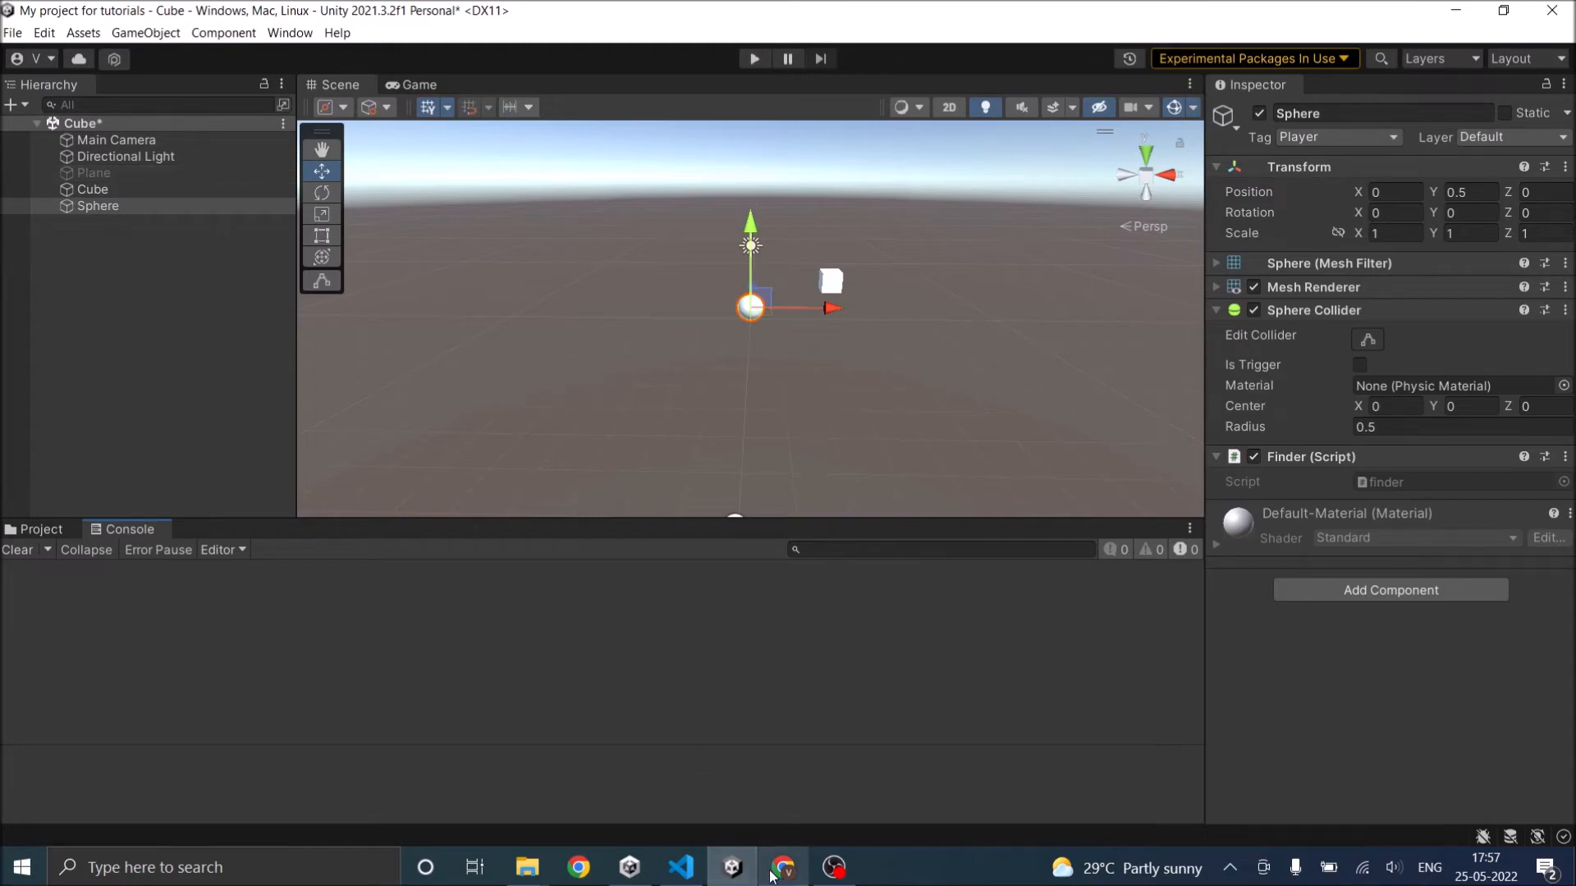
Back in finder.cs, change the Find argument to "Plane"
click(680, 867)
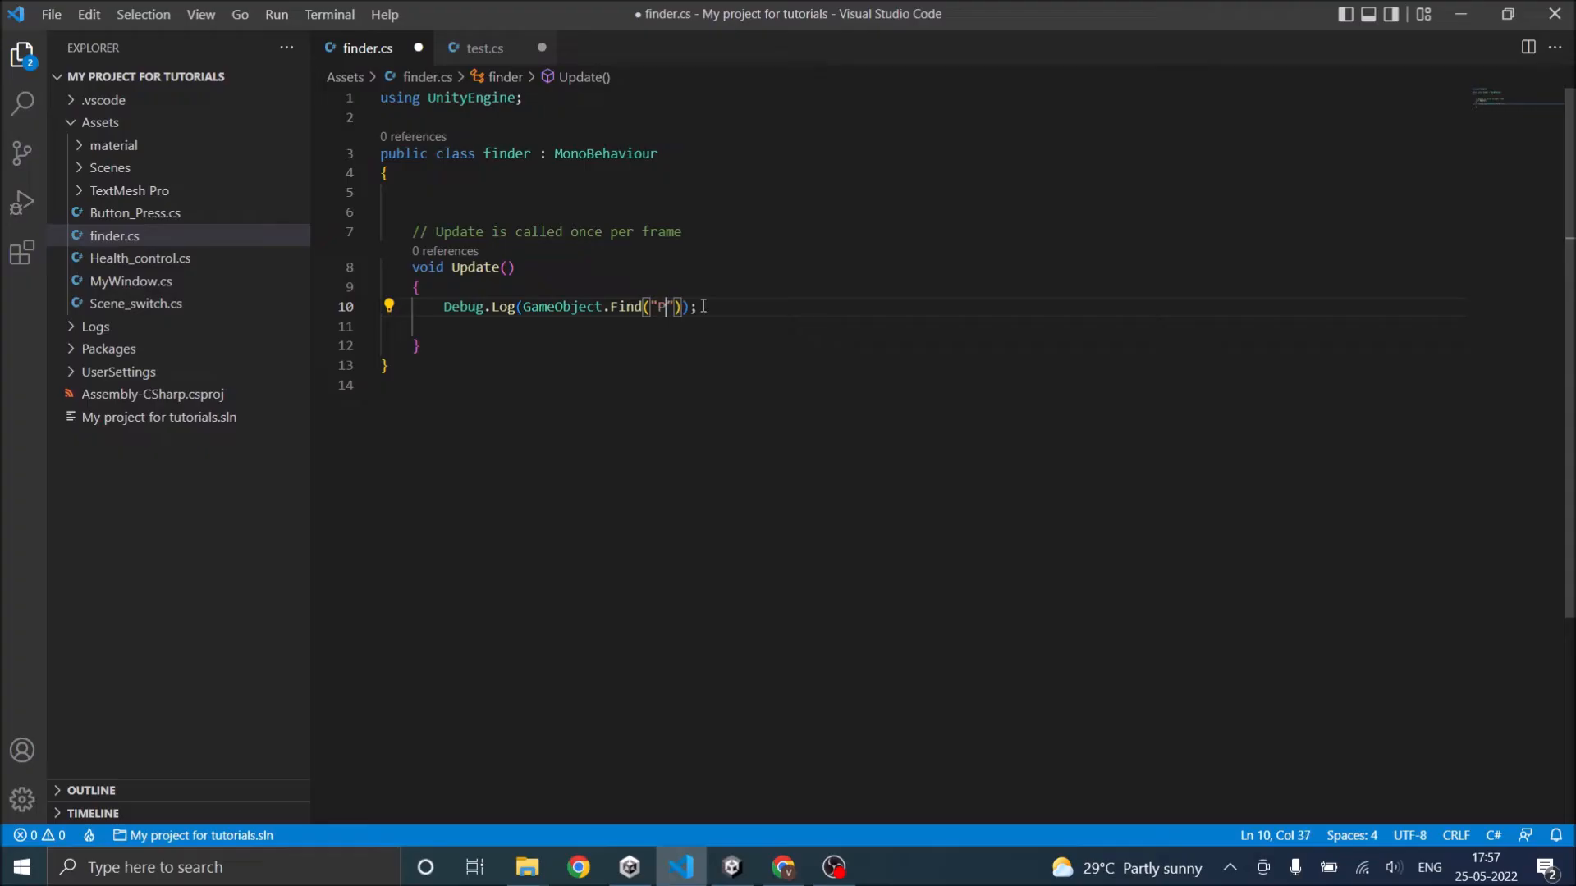
text(lane)
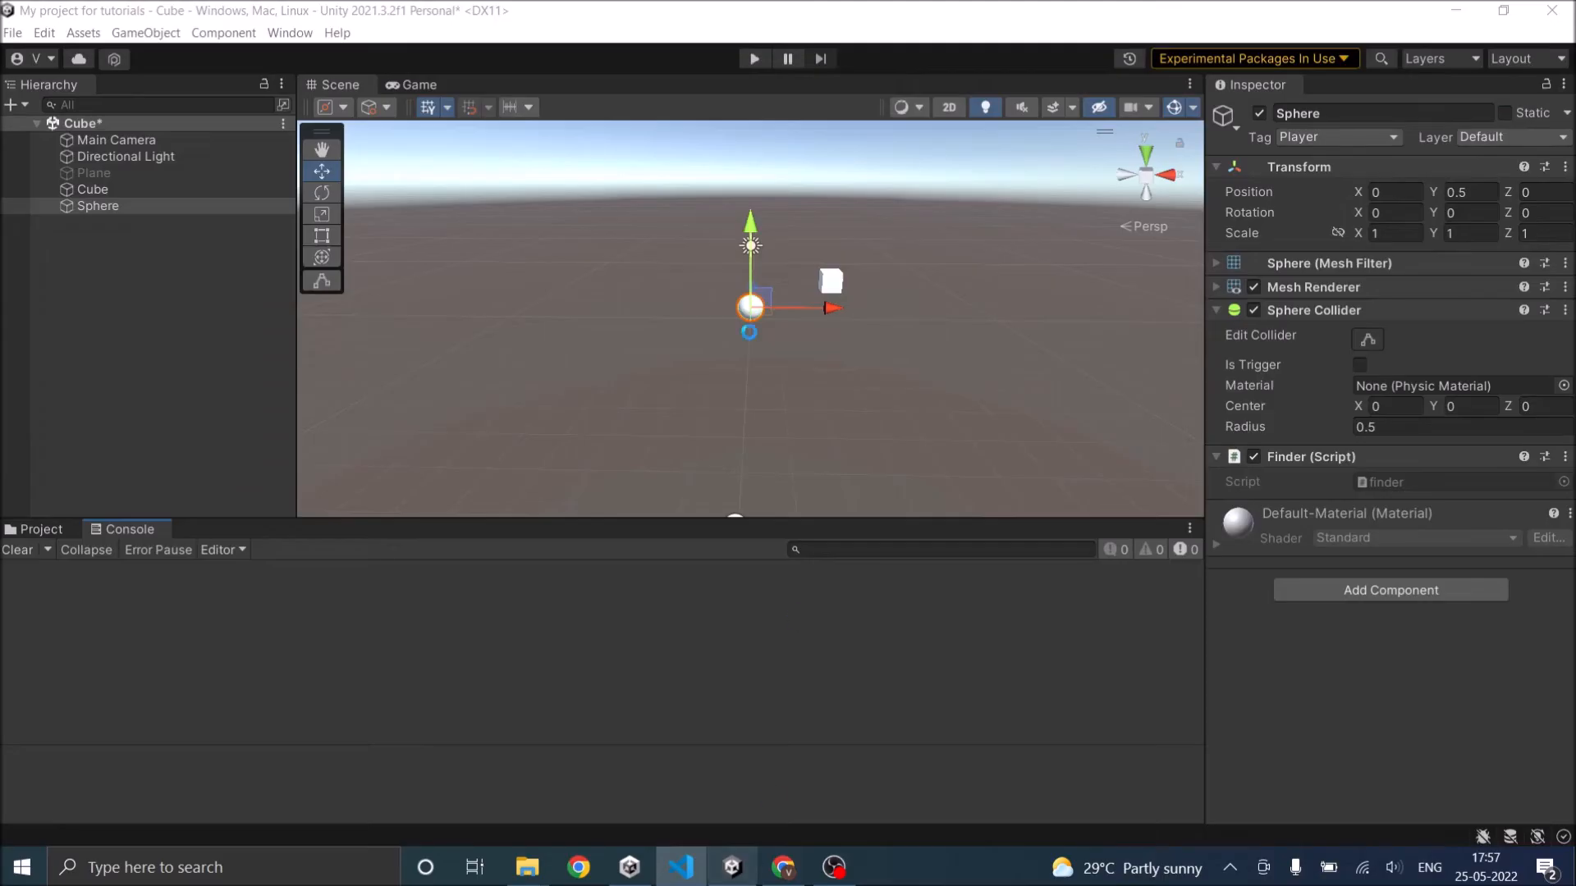
click(752, 58)
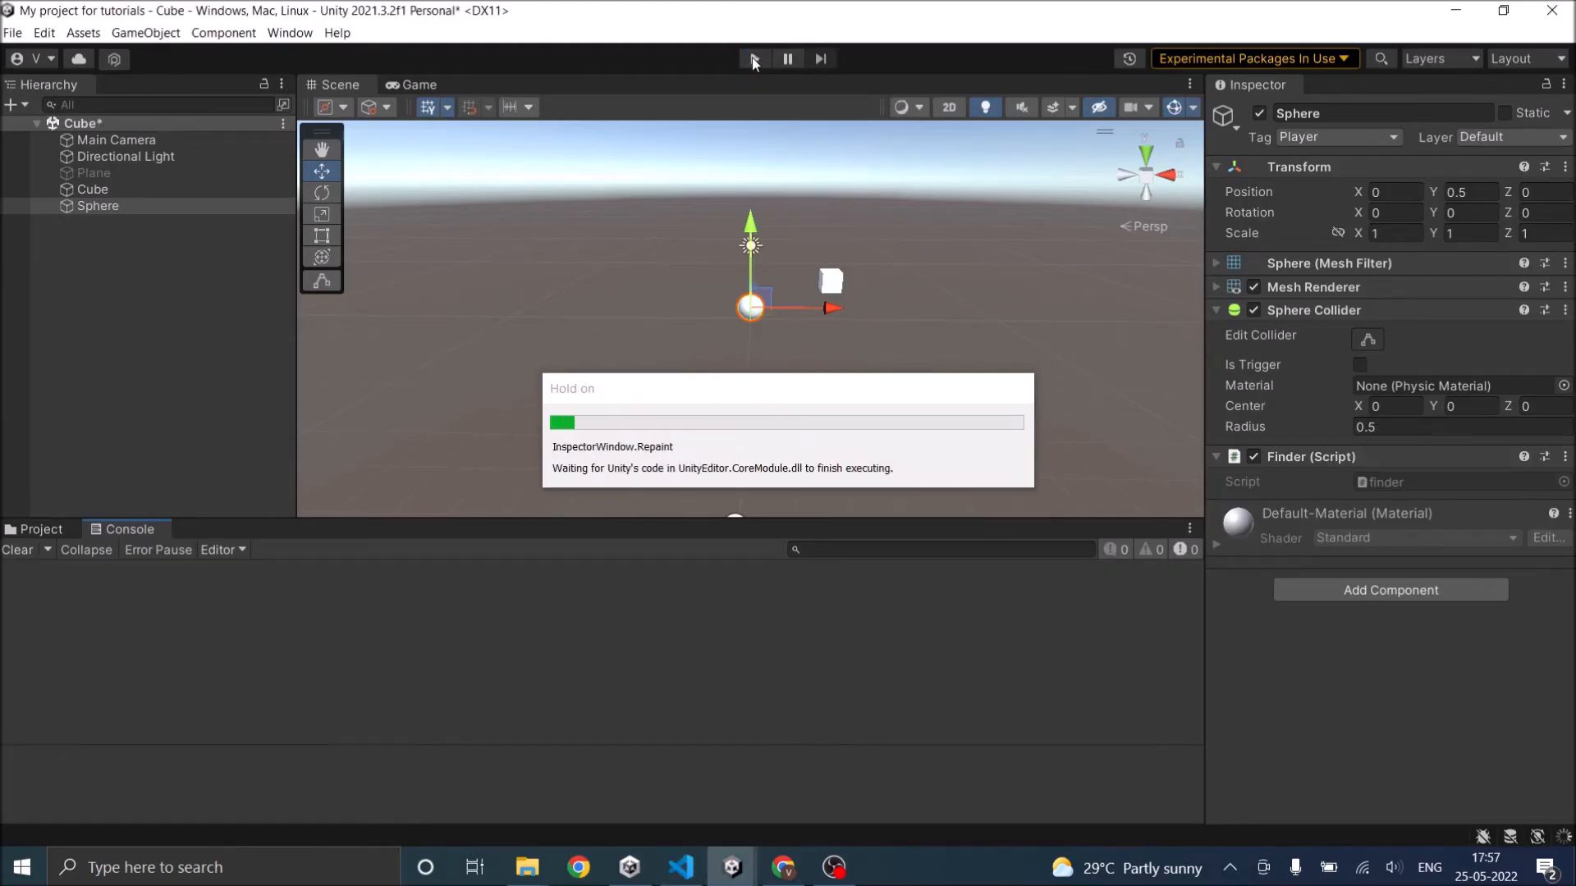
click(752, 58)
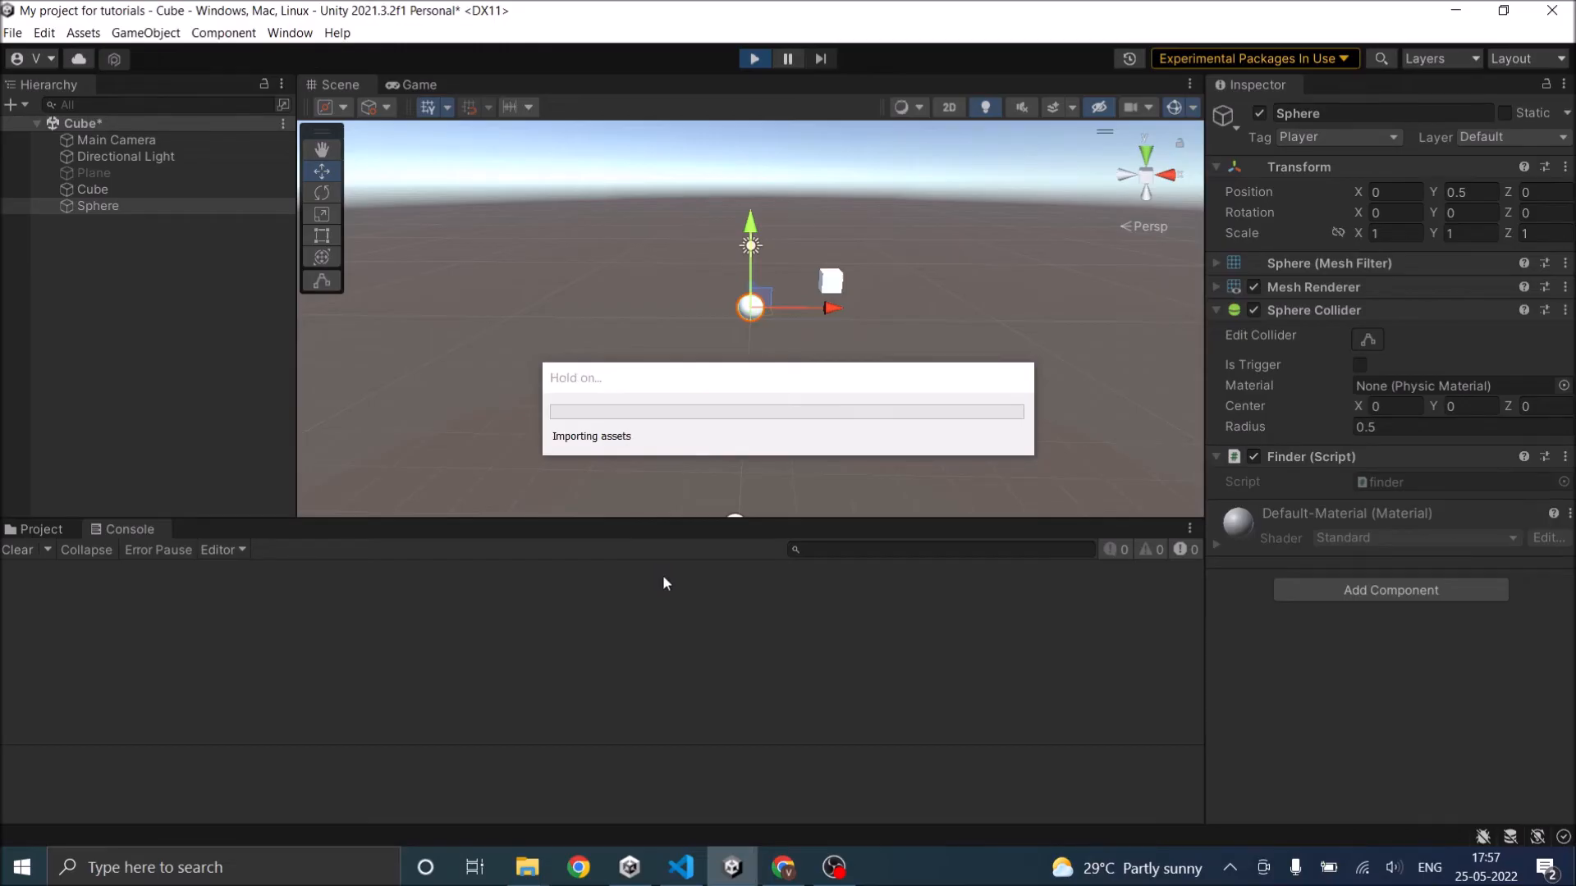
click(417, 85)
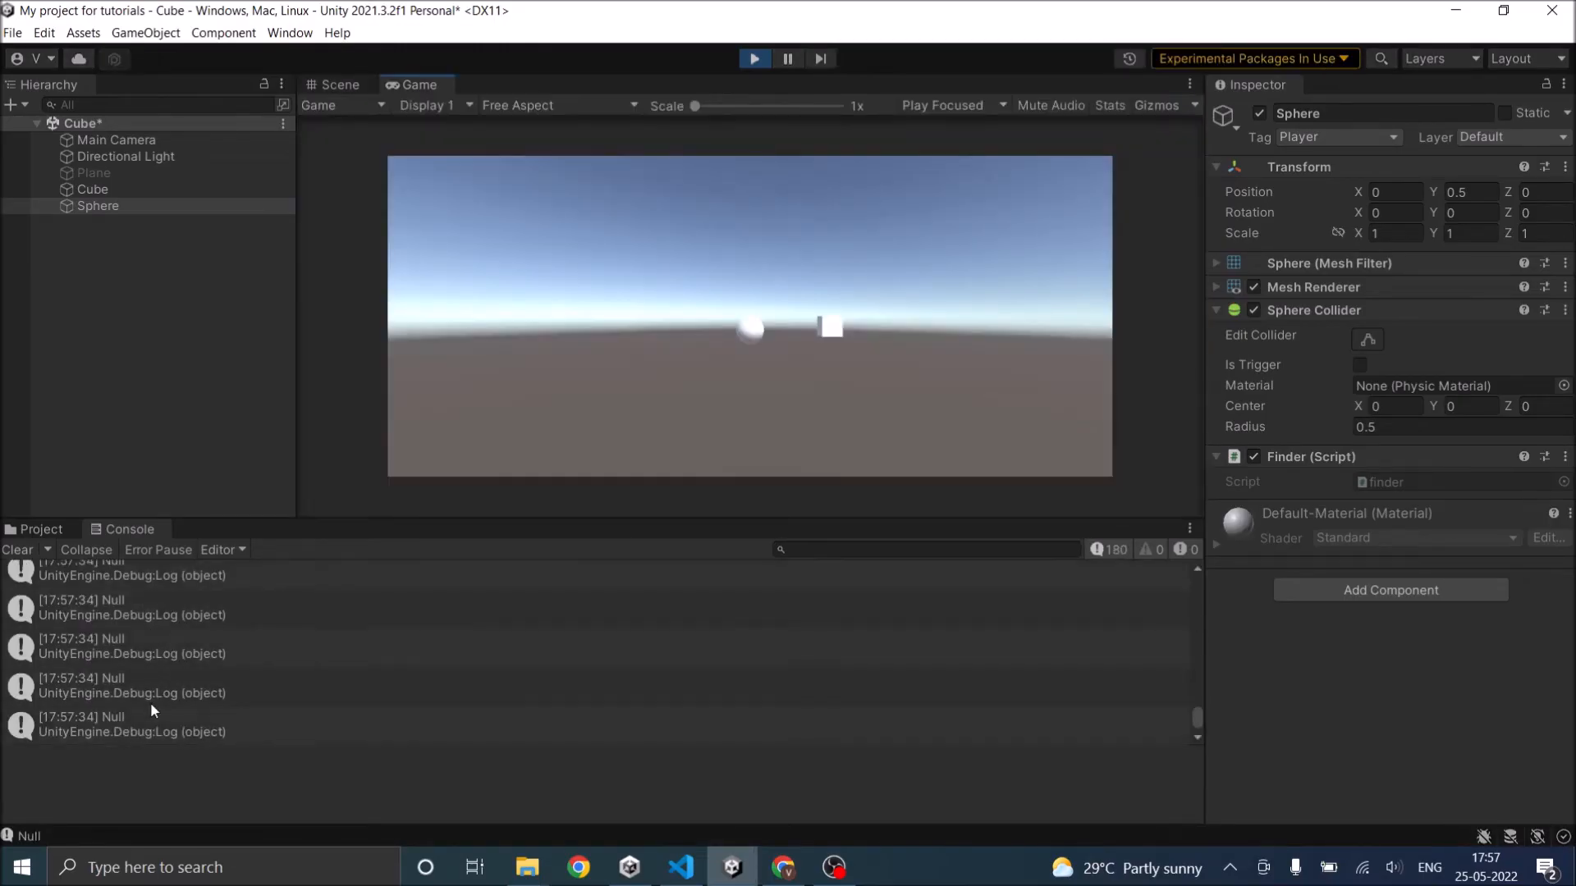
click(92, 172)
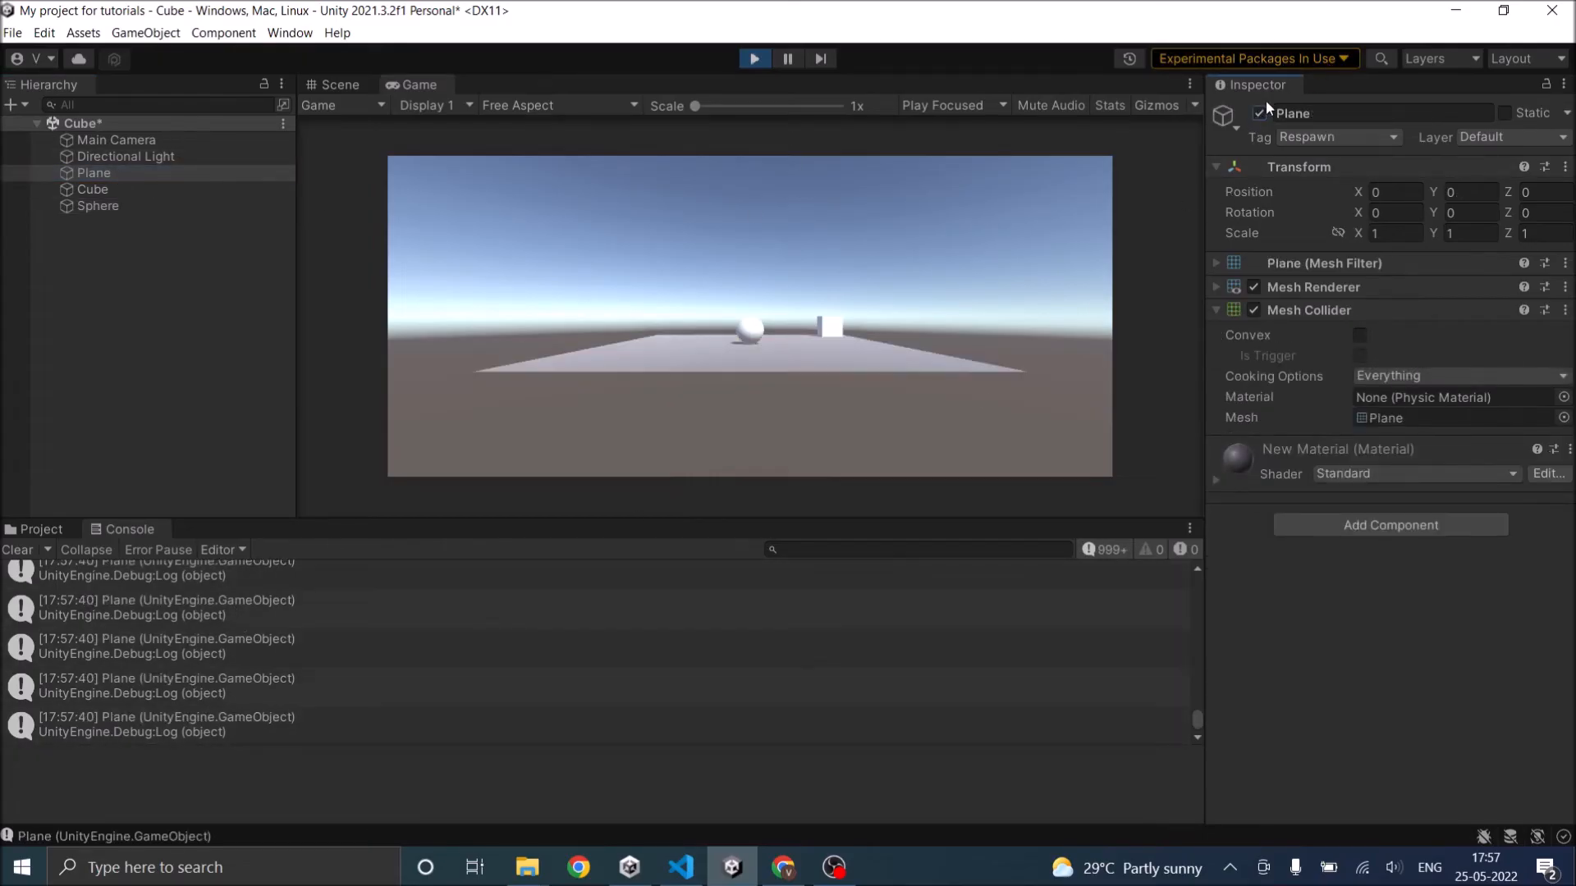
click(753, 59)
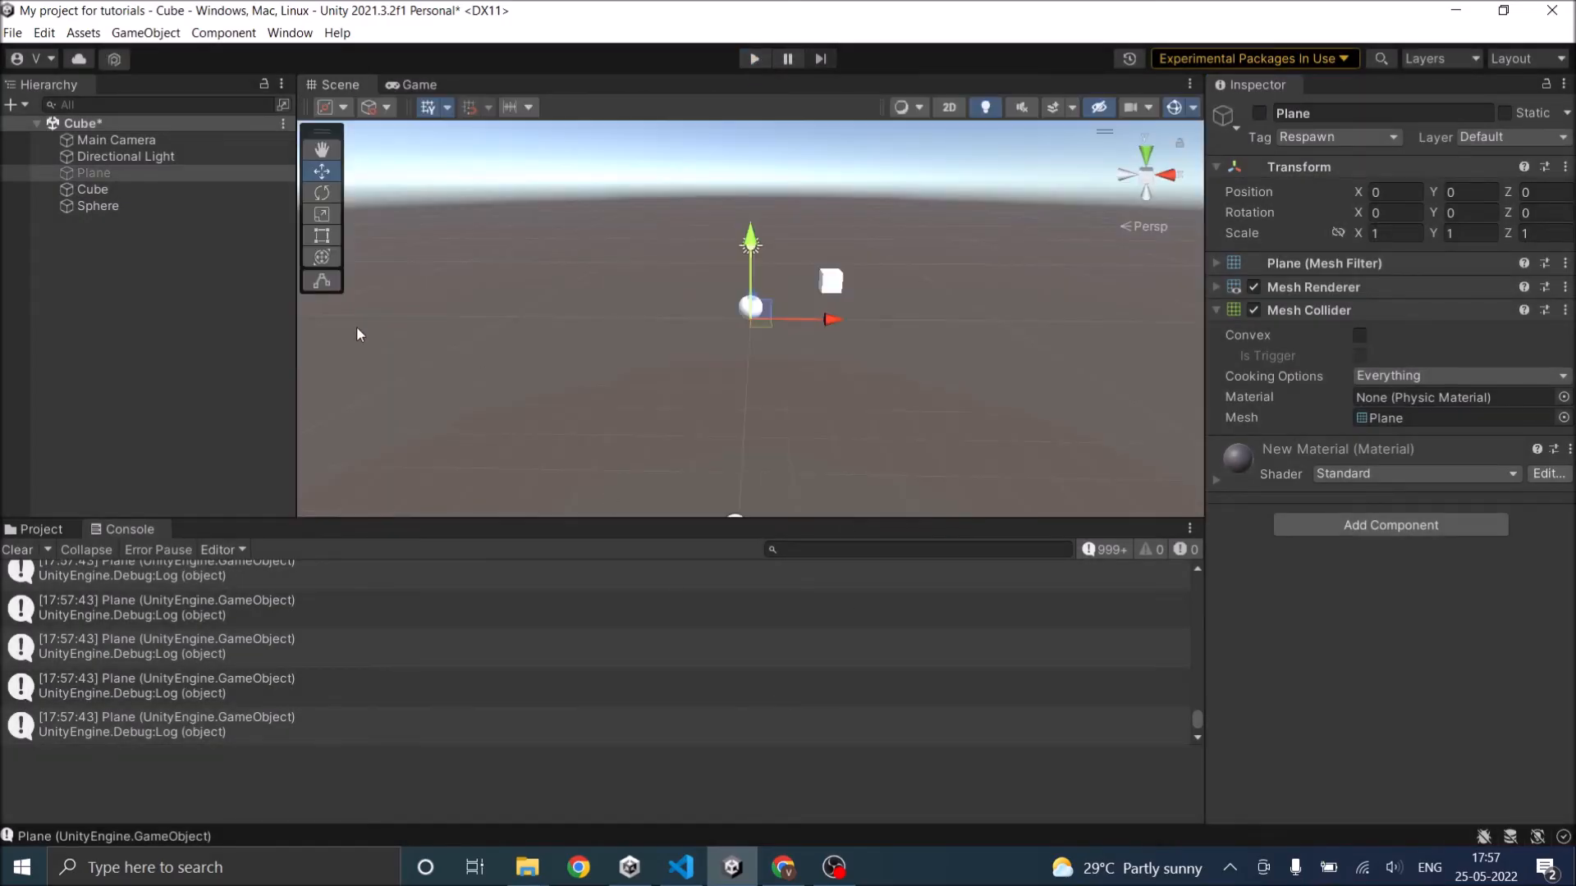
click(16, 550)
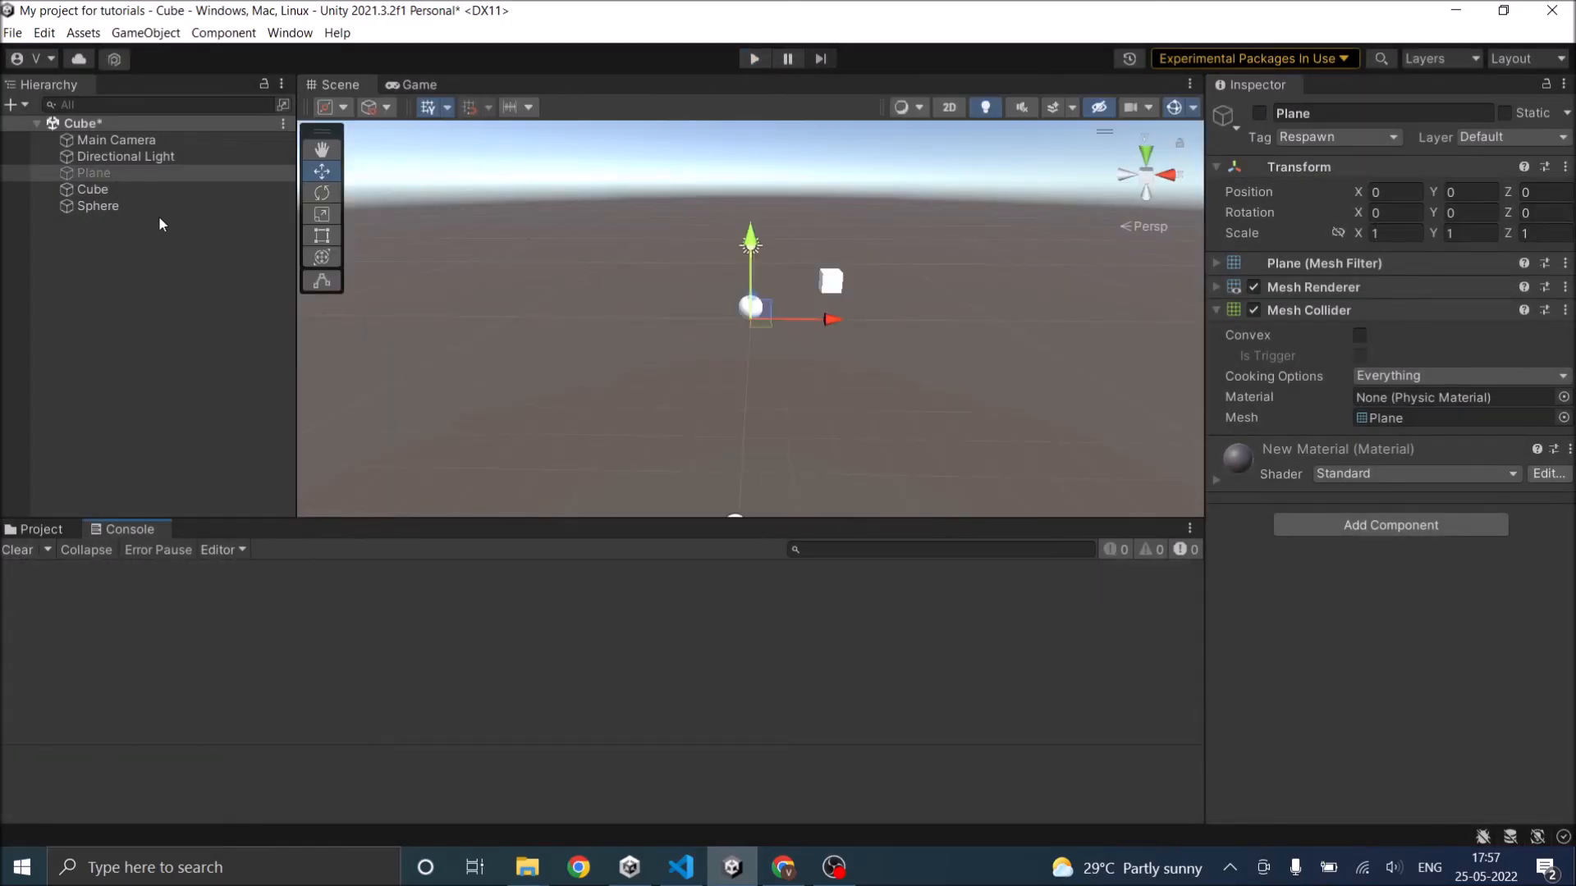
click(97, 206)
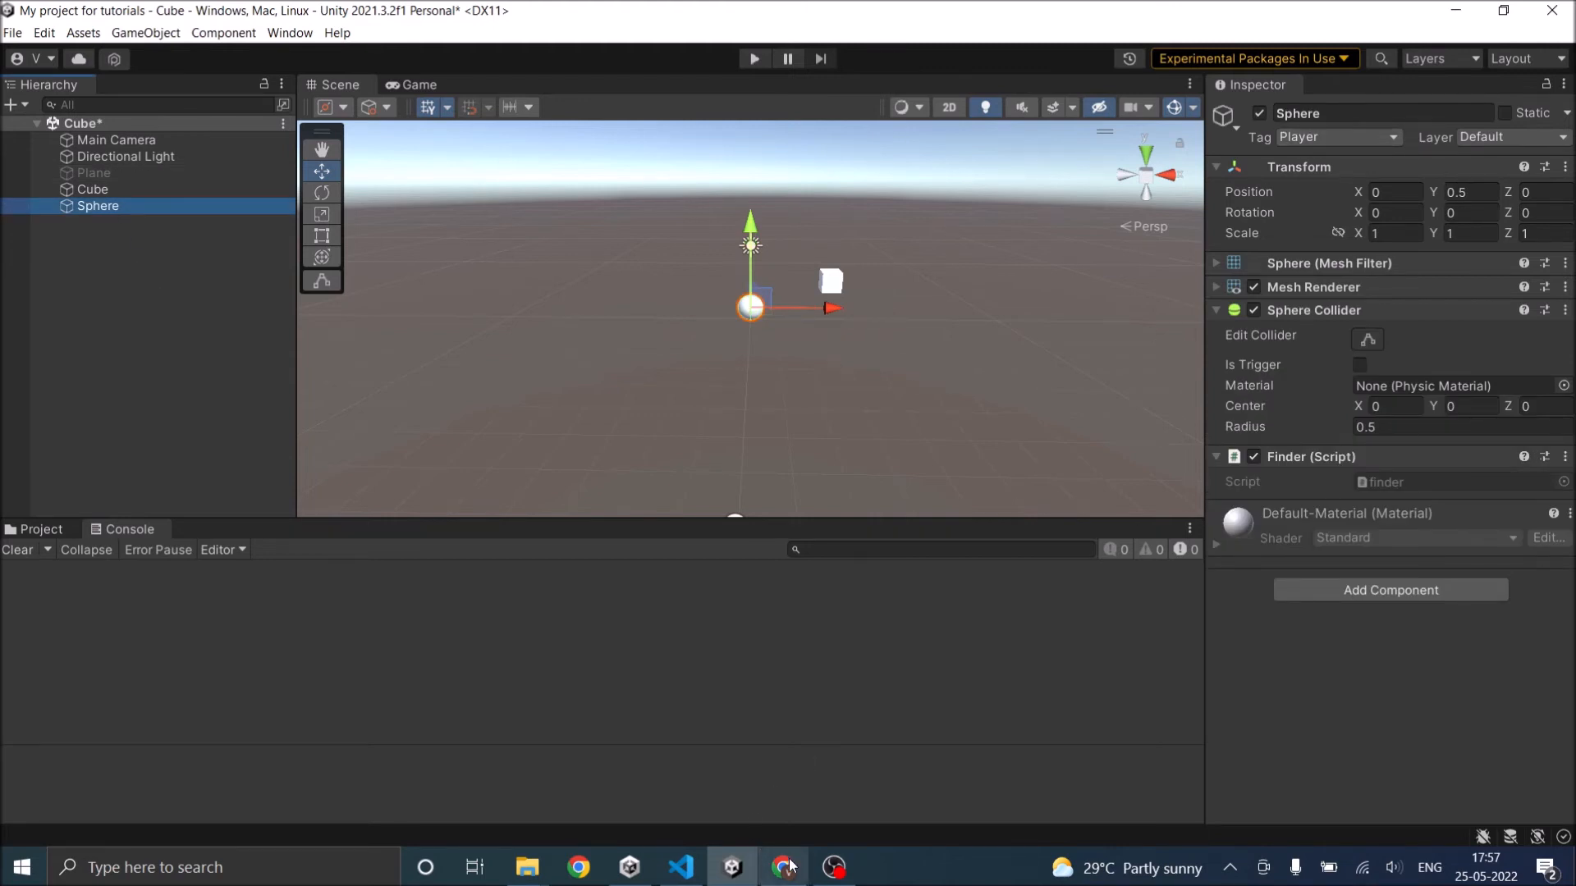
Change GameObject.Find to FindWithTag with the "Player" tag
click(680, 874)
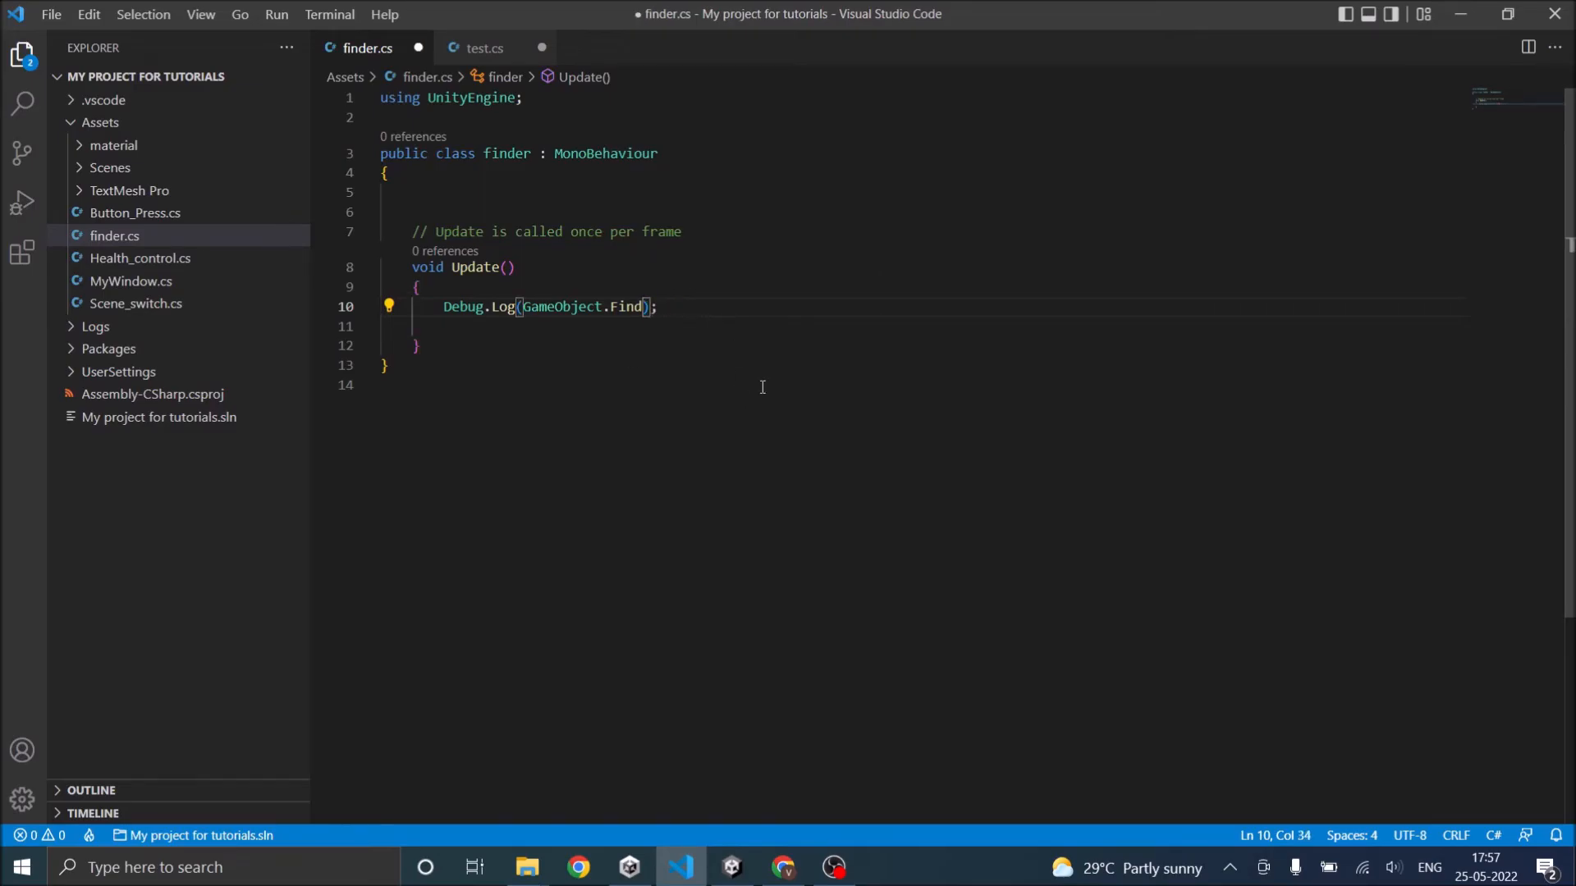
text(wi)
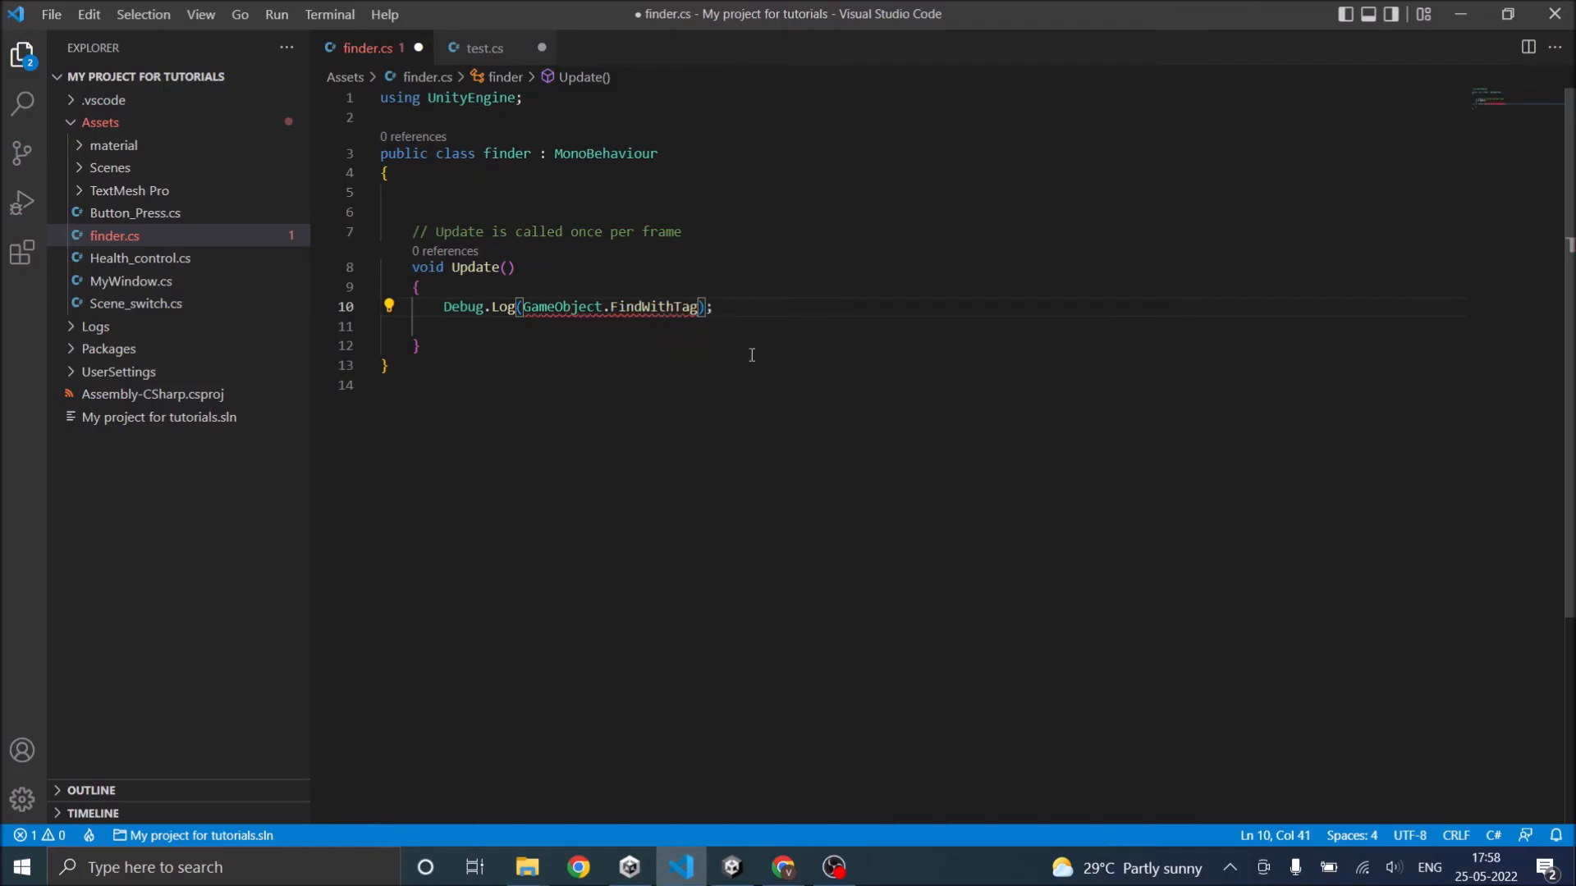
mouse_move(664, 306)
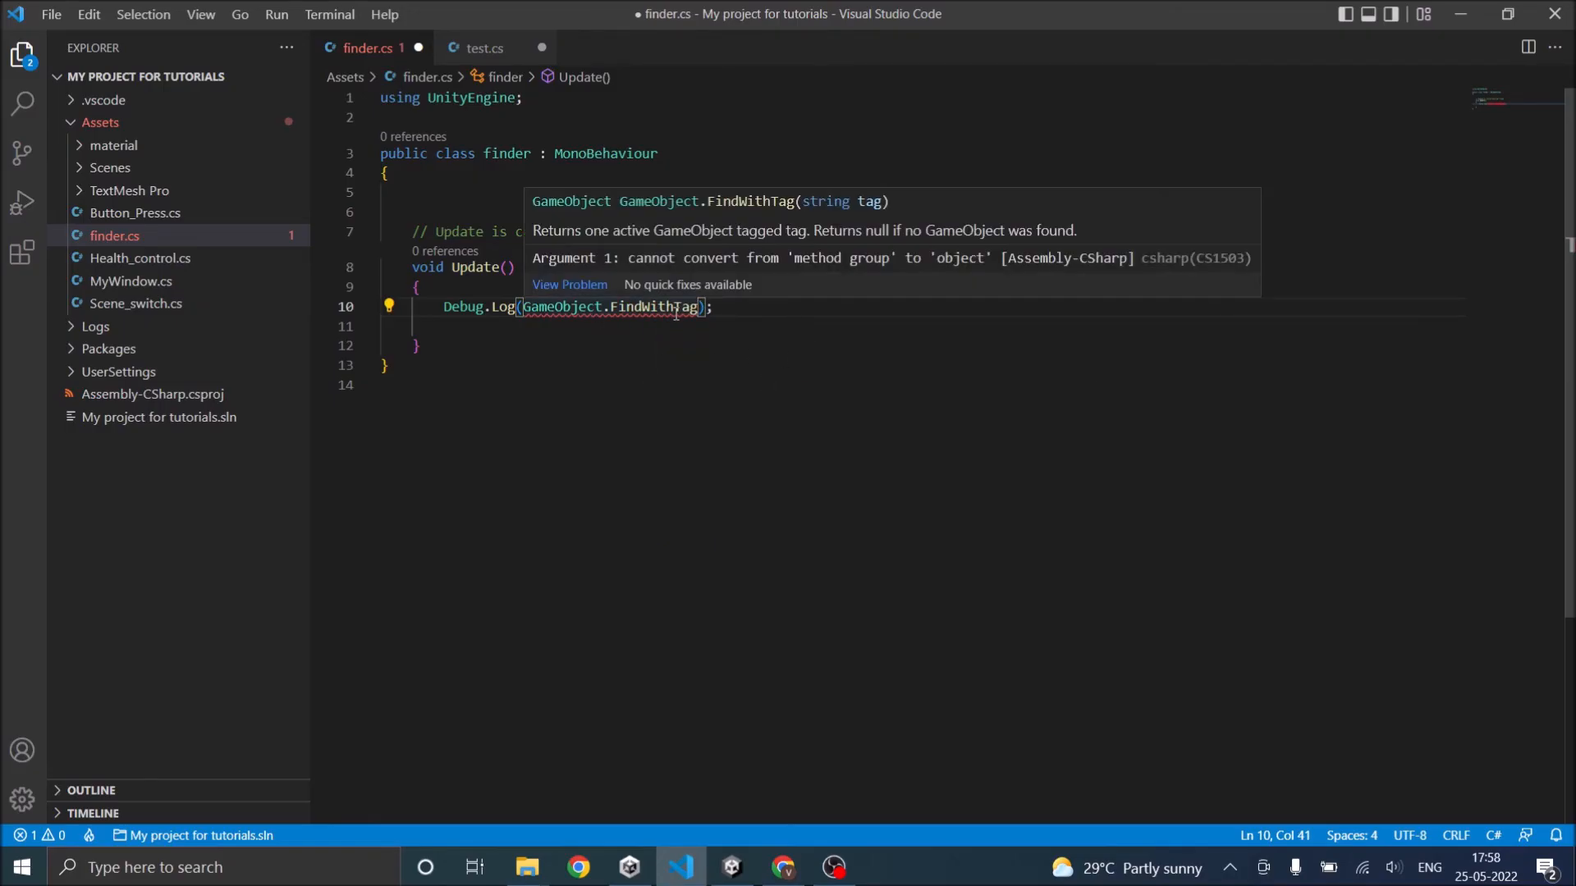
text((")
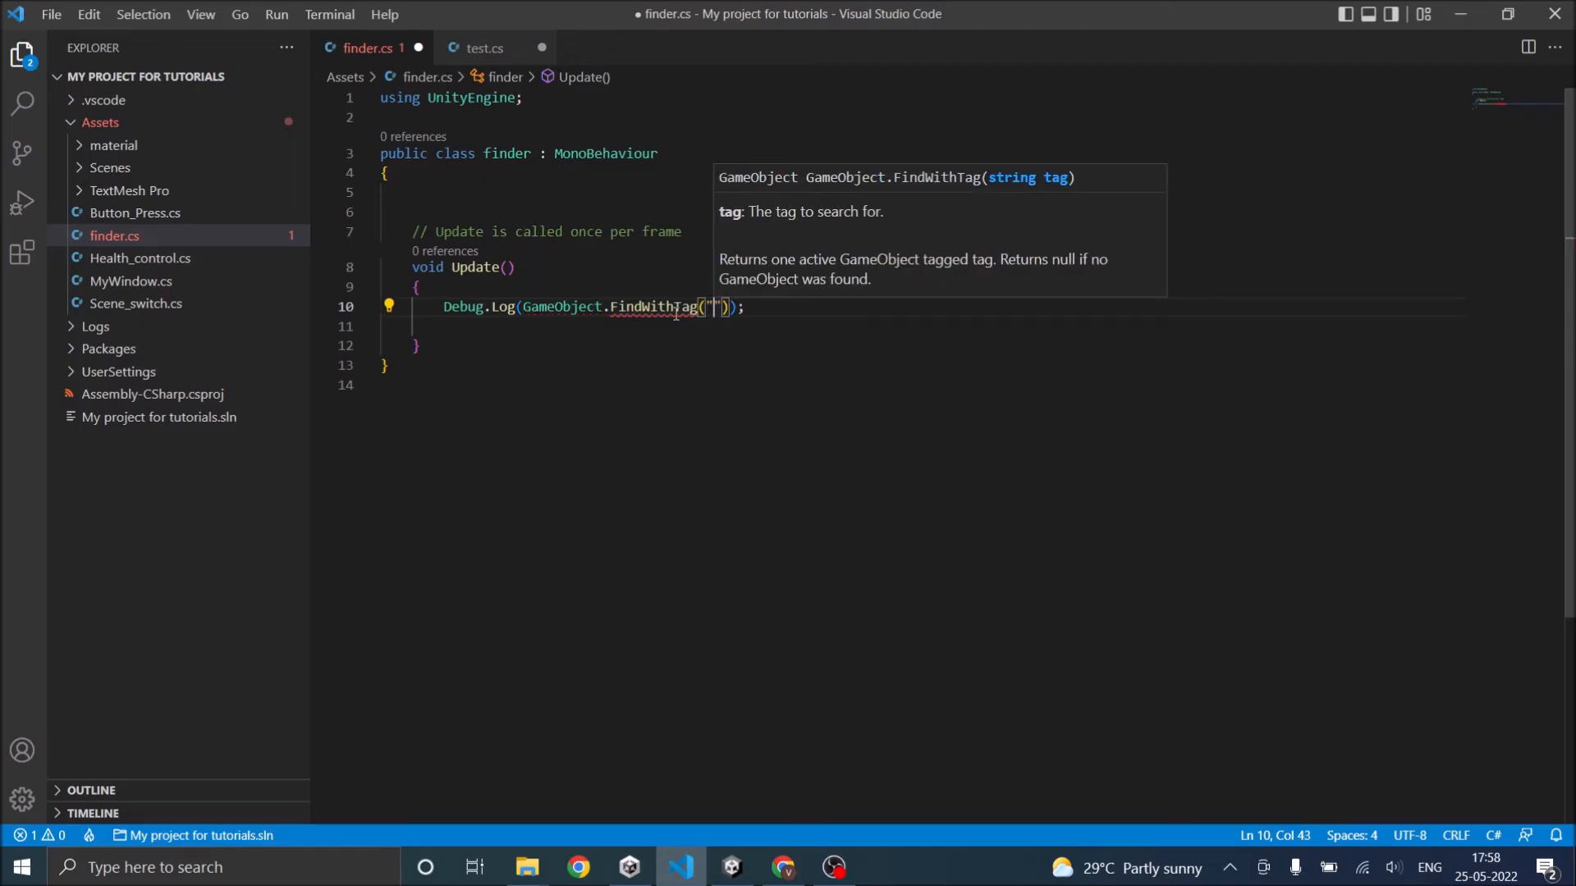
text(Player)
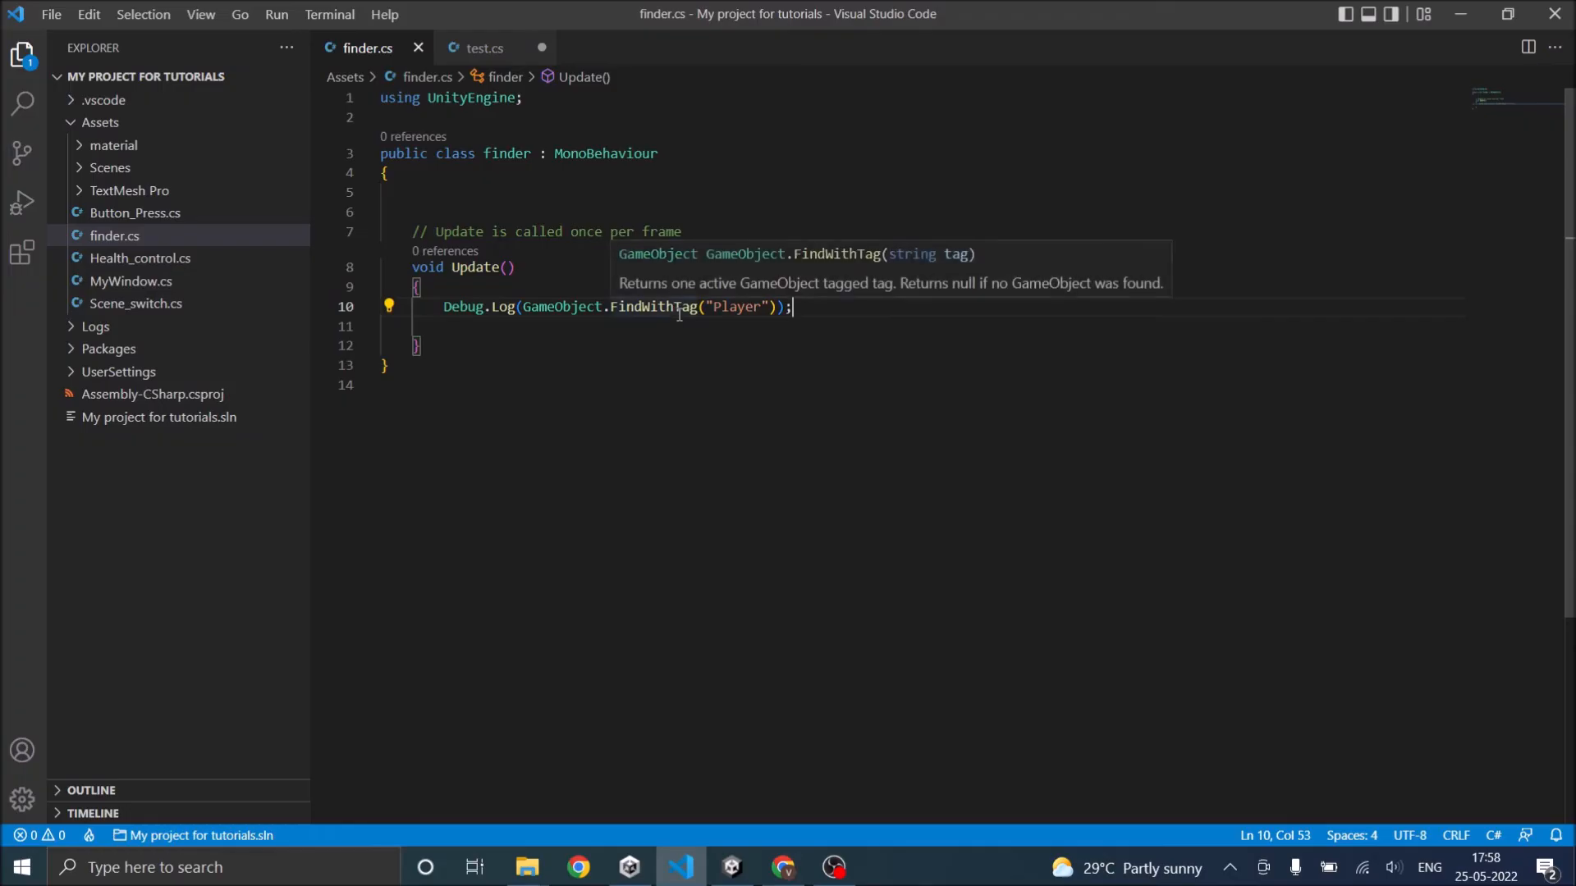
Play the scene in Unity so the Console logs Sphere from the Player tag lookup
click(731, 867)
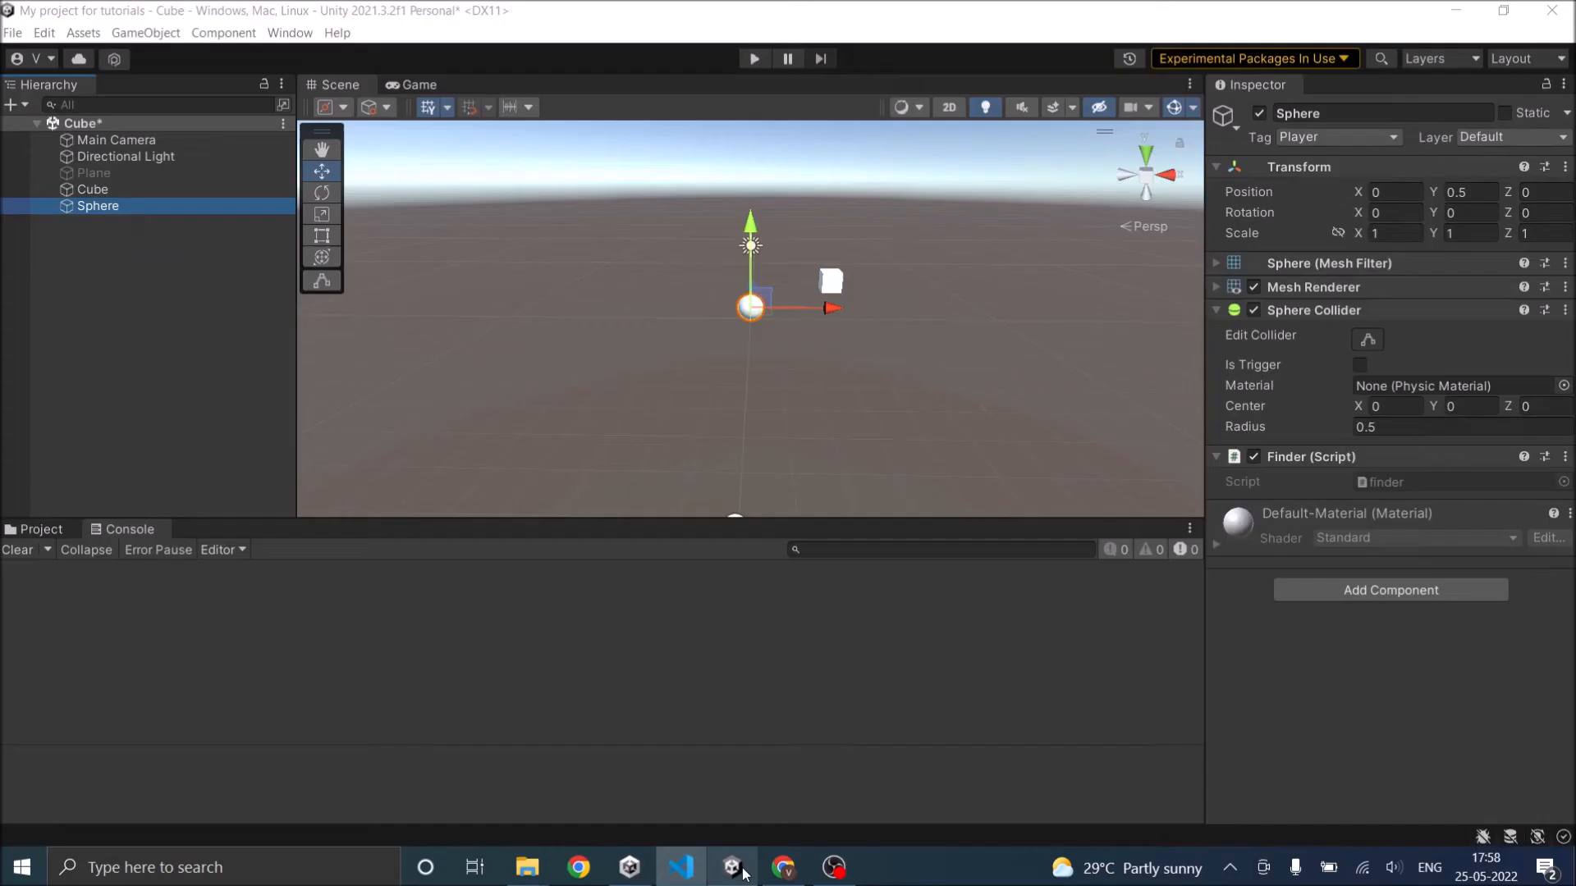
click(732, 866)
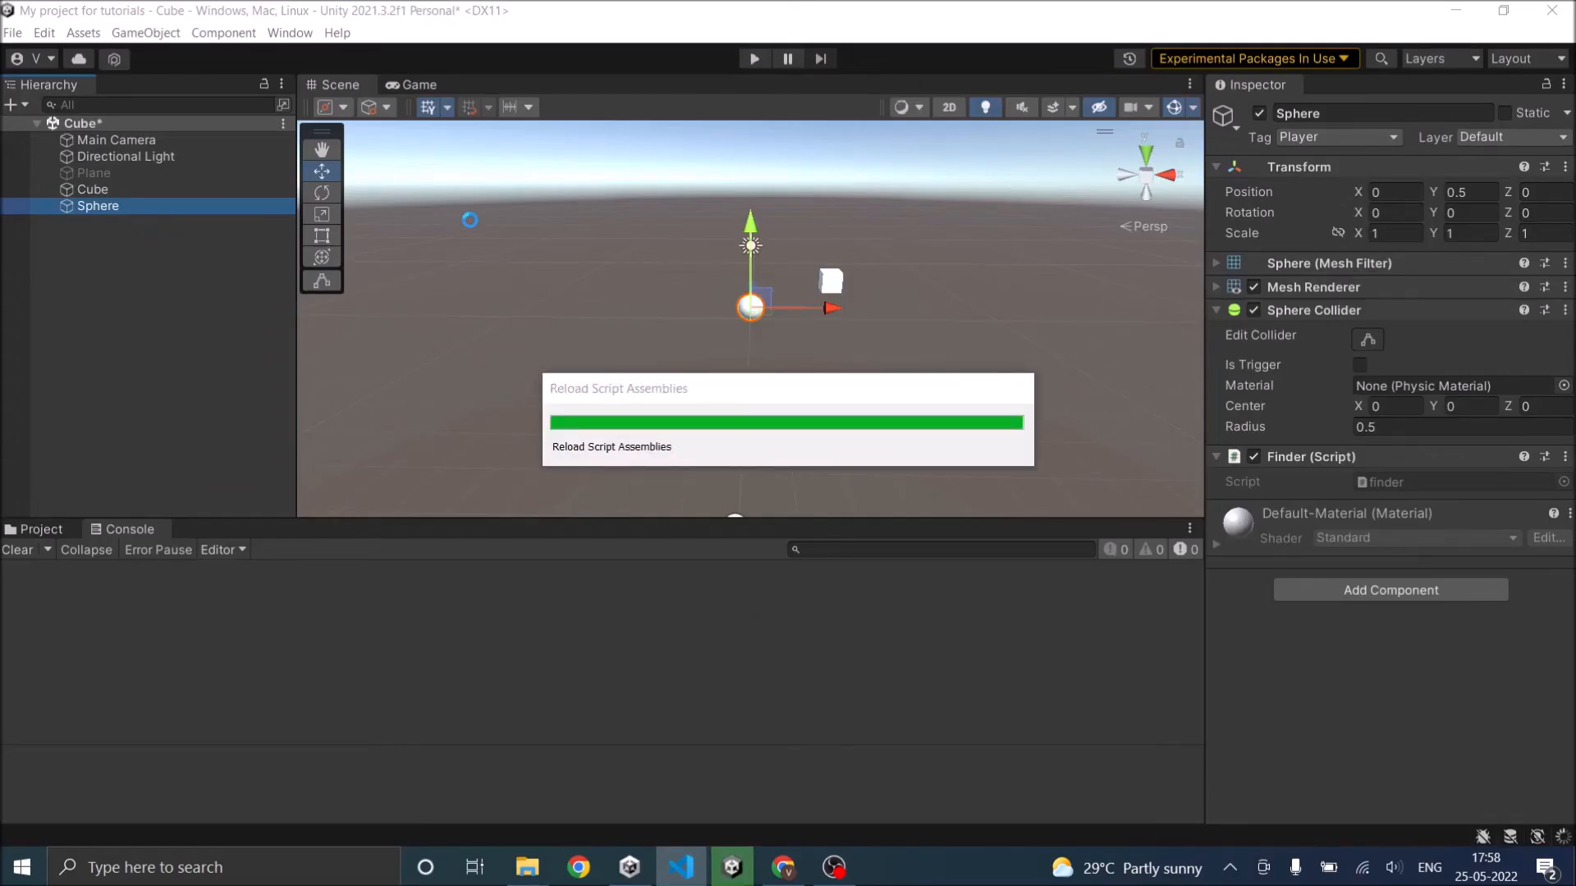
click(753, 58)
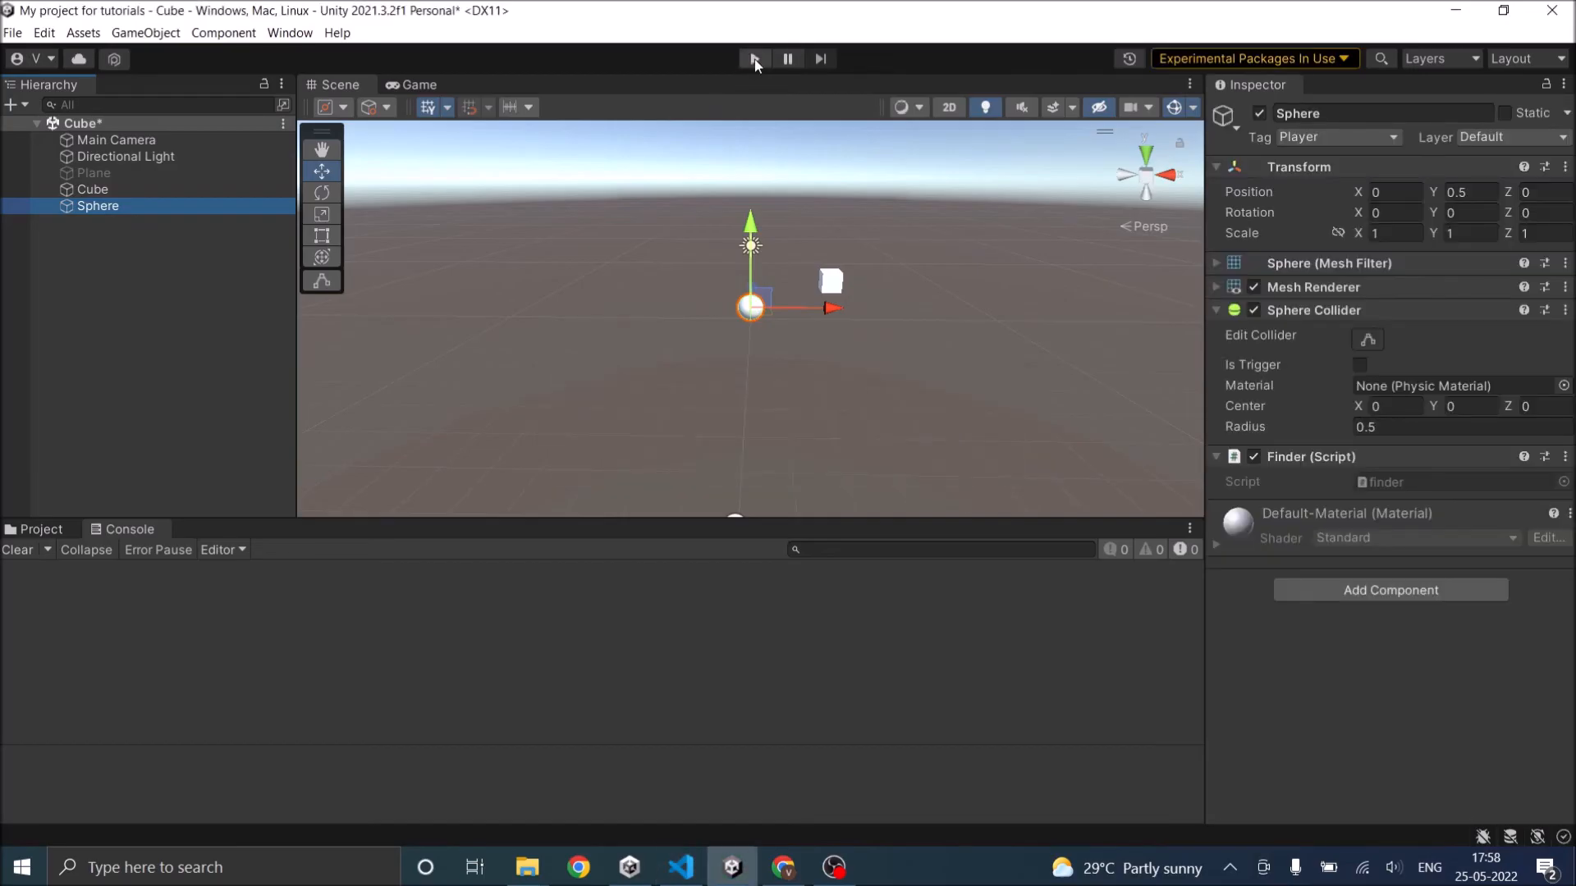
click(752, 58)
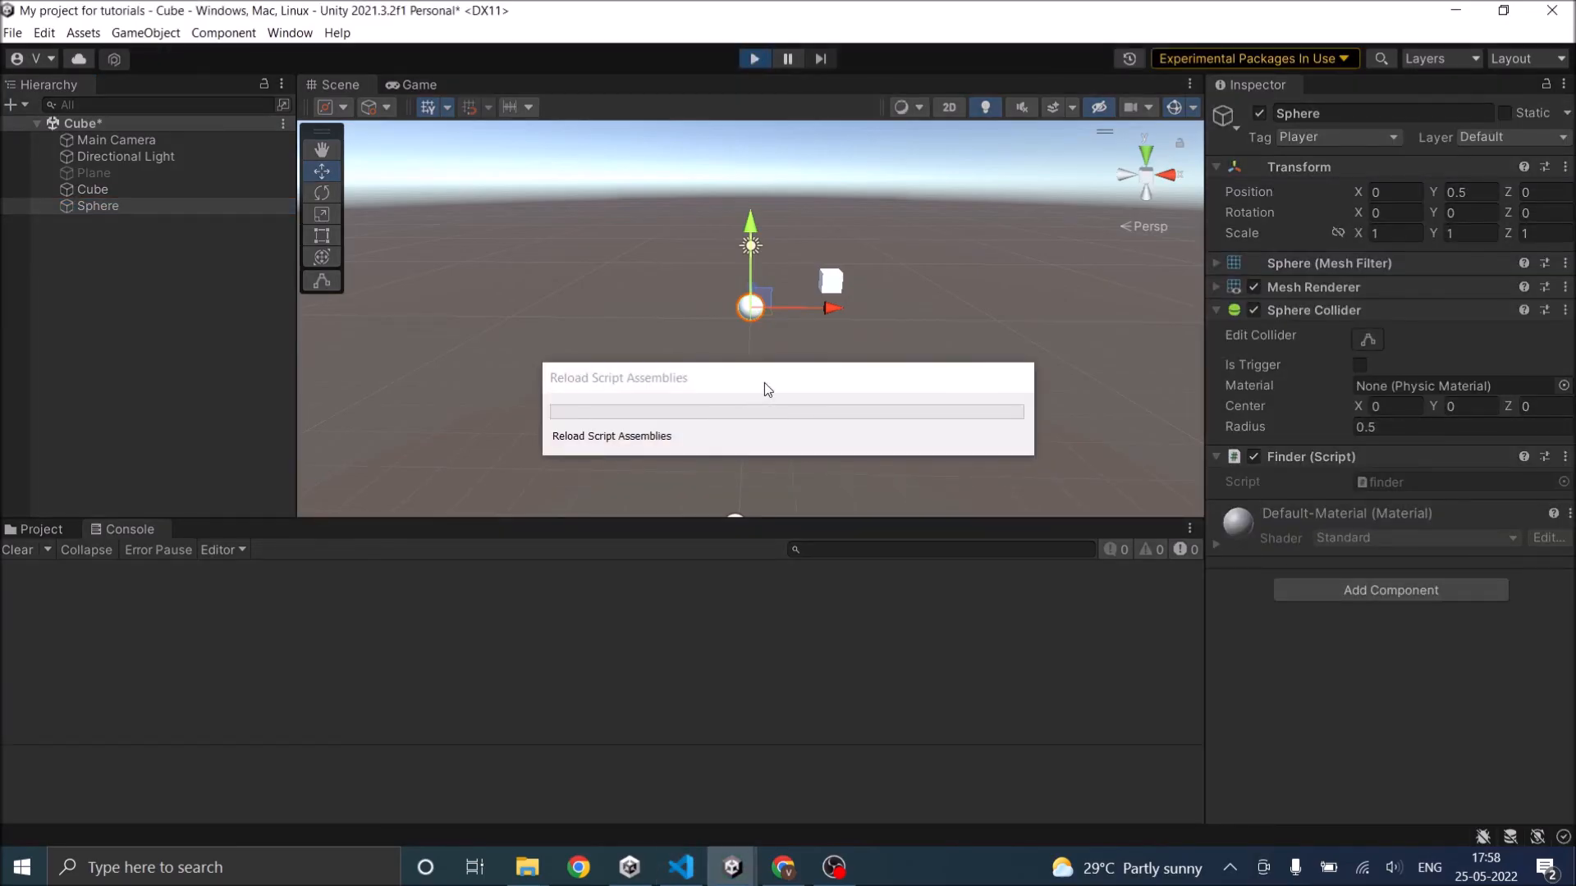
click(416, 85)
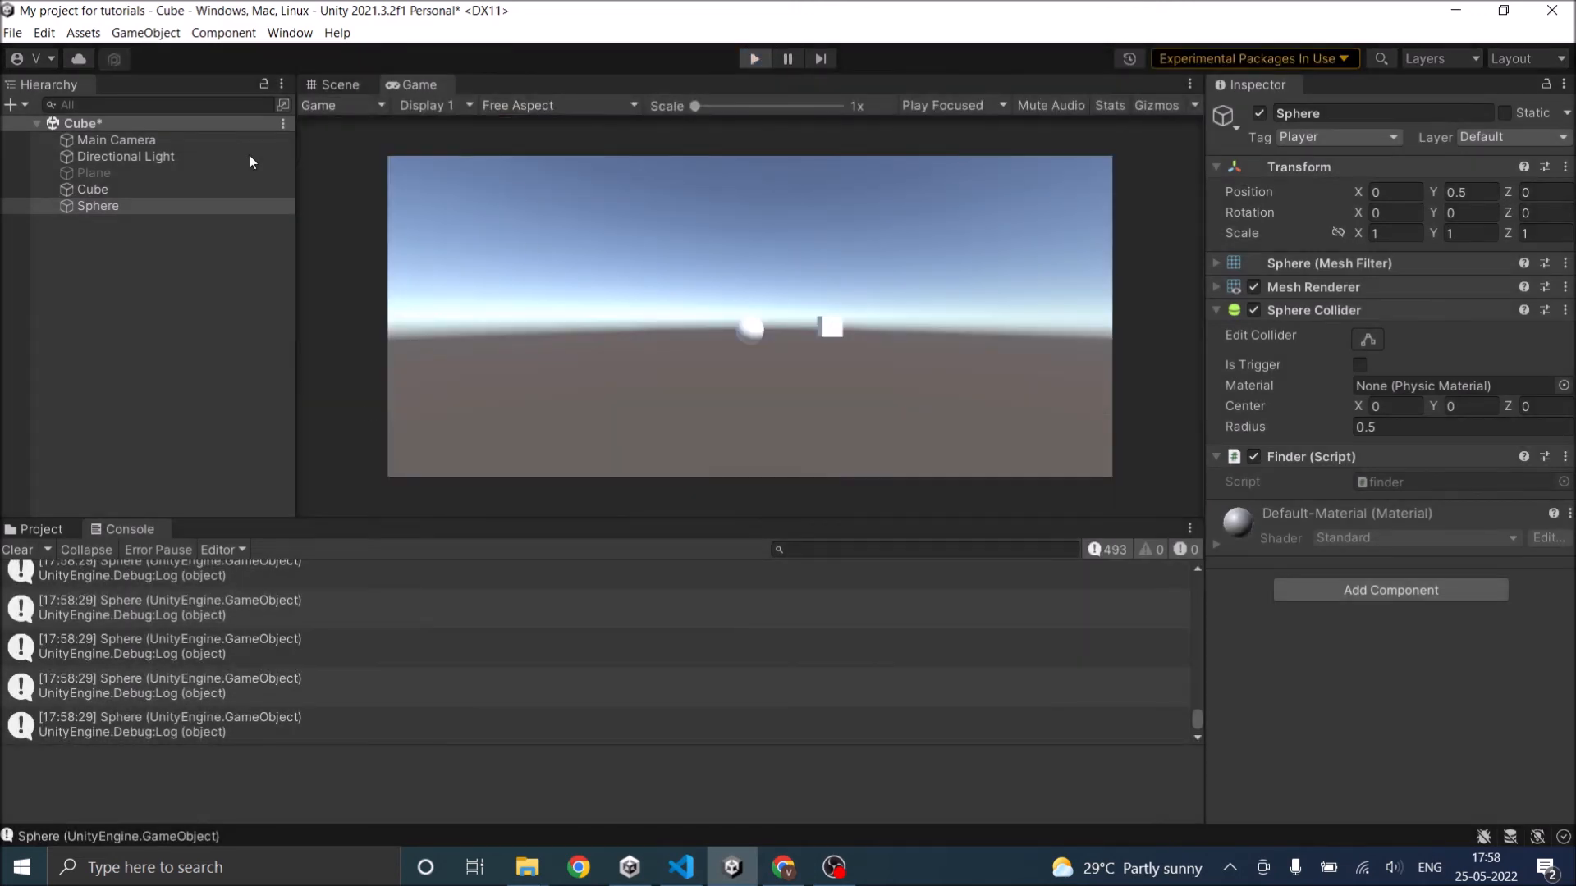
Check the Plane's Tag dropdown, leaving it set to Respawn
click(92, 172)
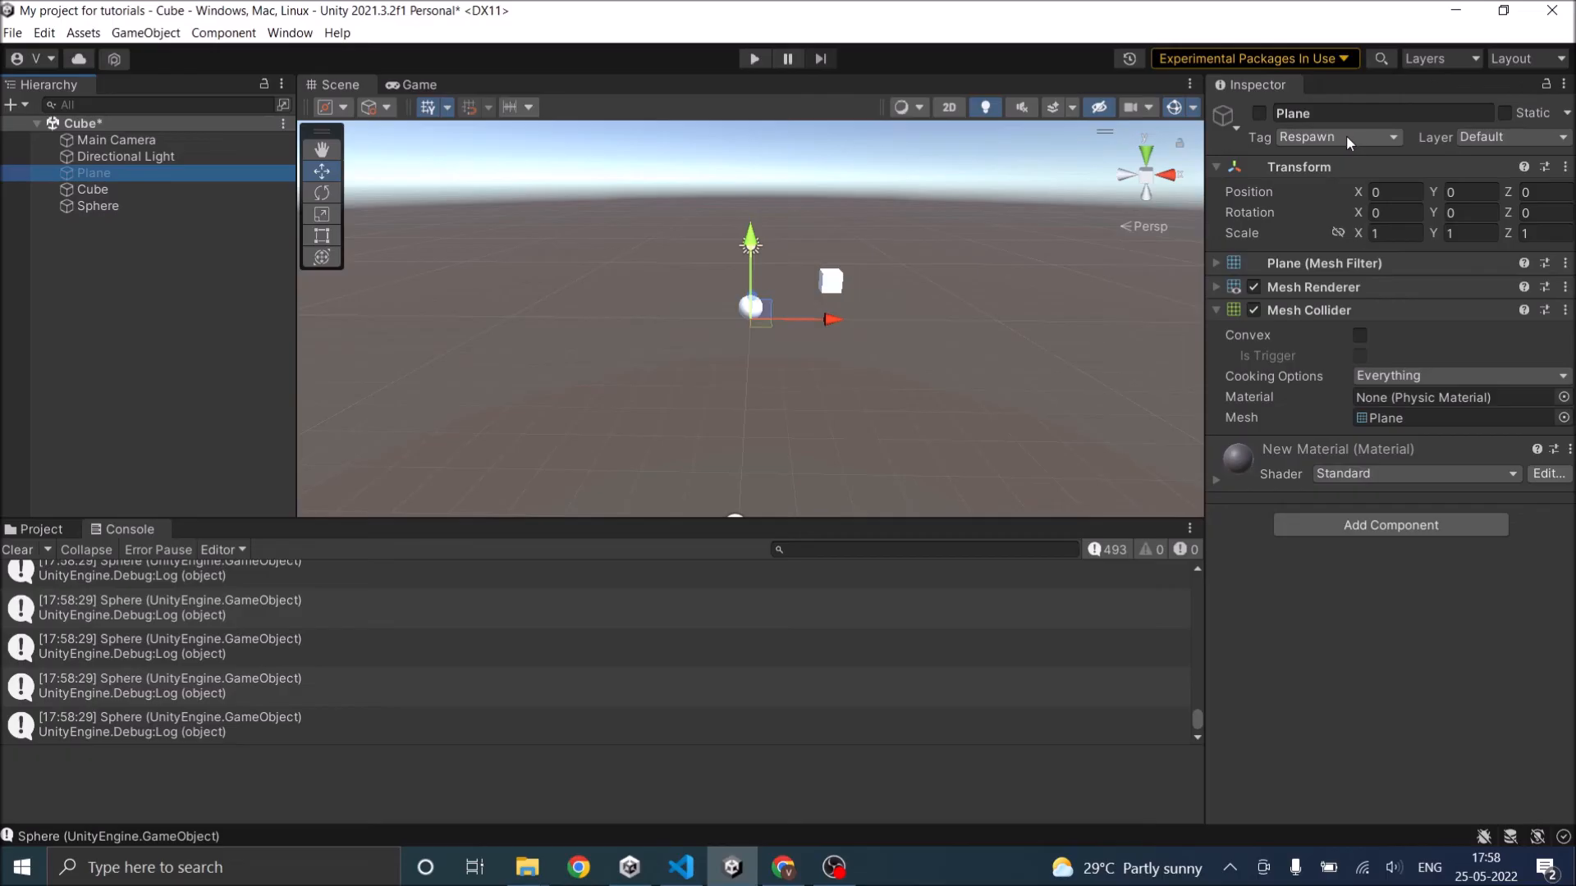
click(1337, 137)
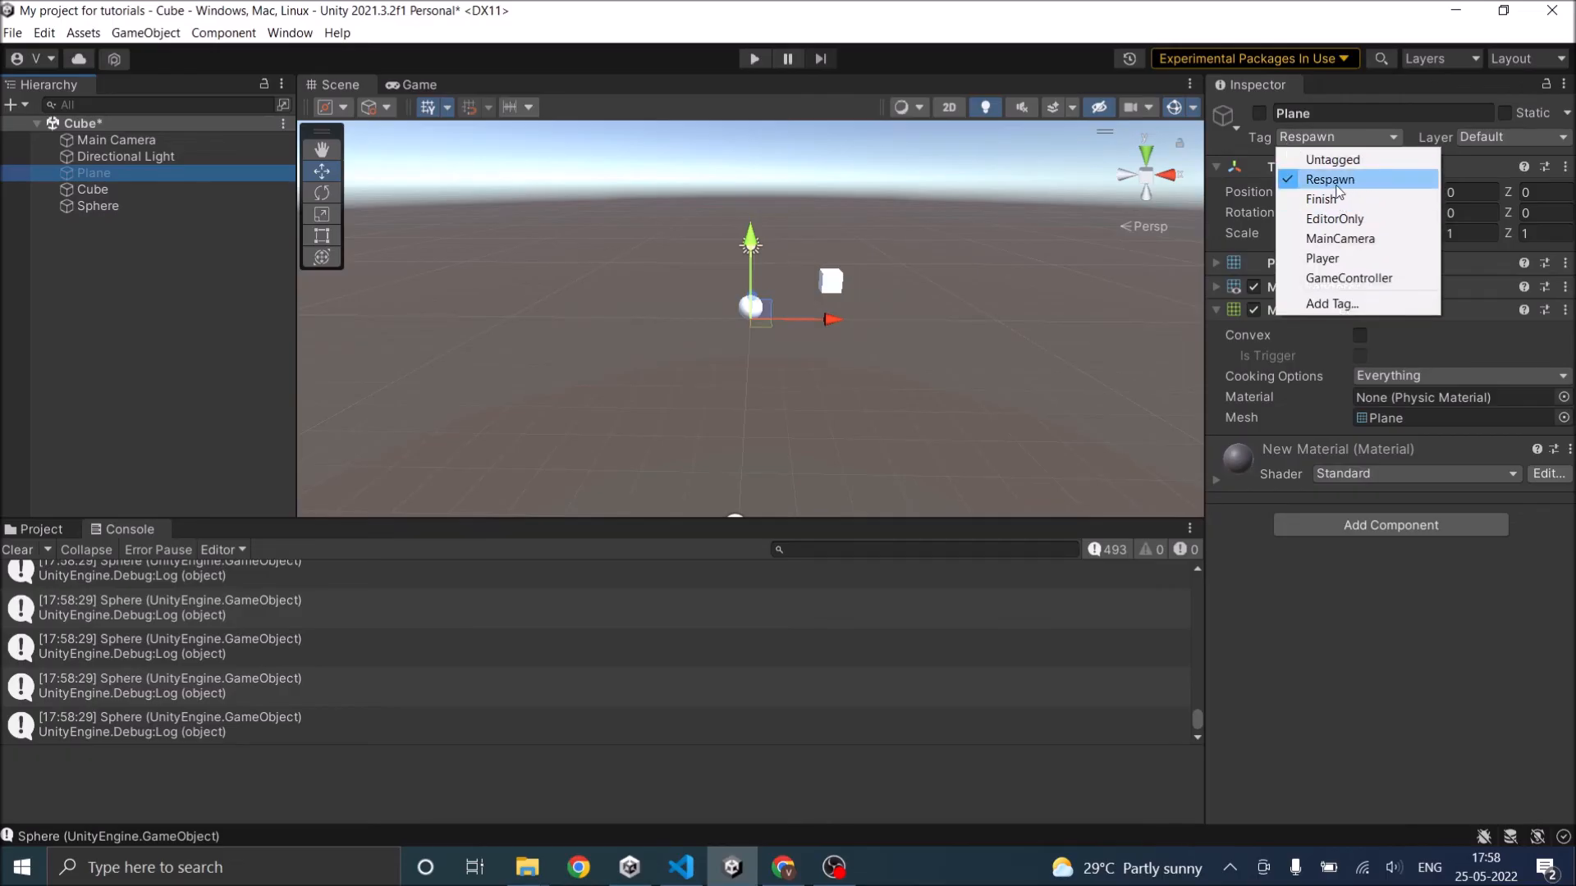
click(679, 867)
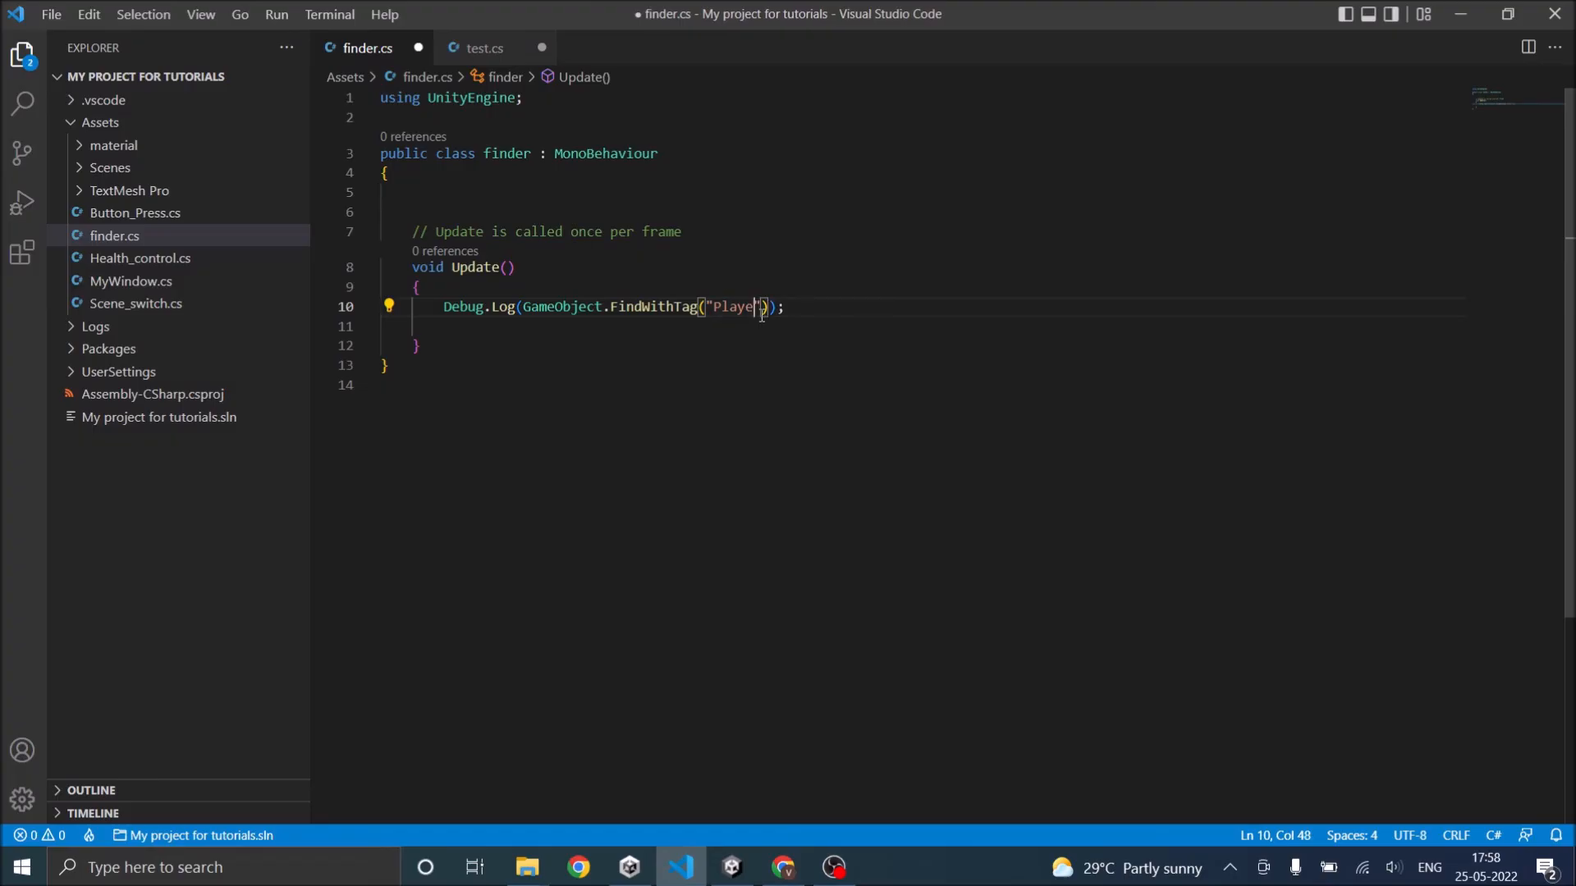
Change the FindWithTag argument to "Respawn" and play, getting Null in the Console
text(Res)
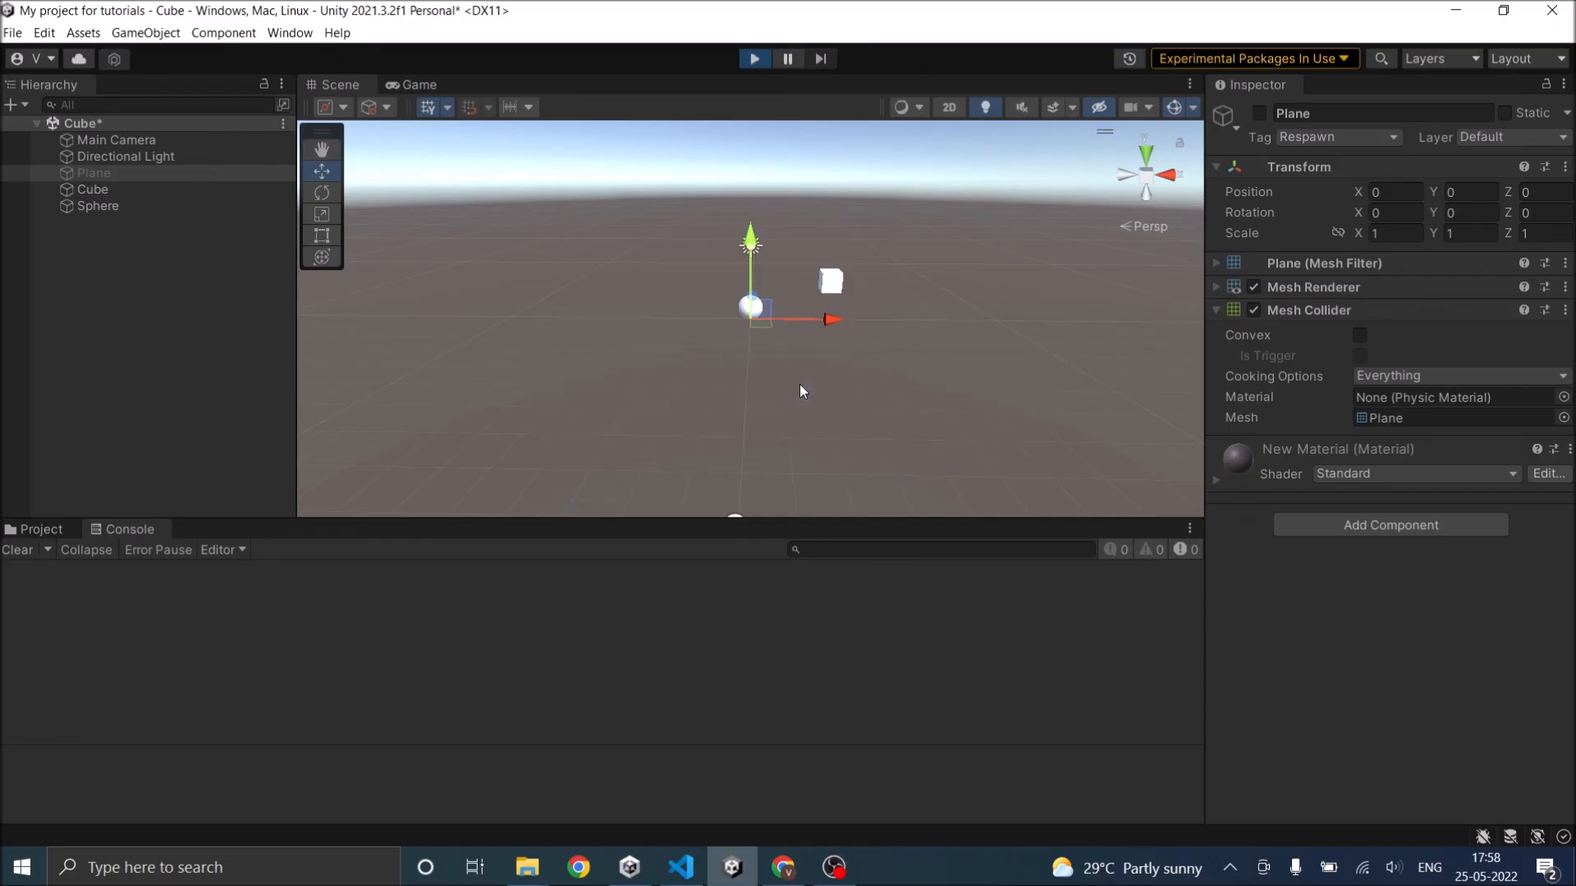
click(416, 84)
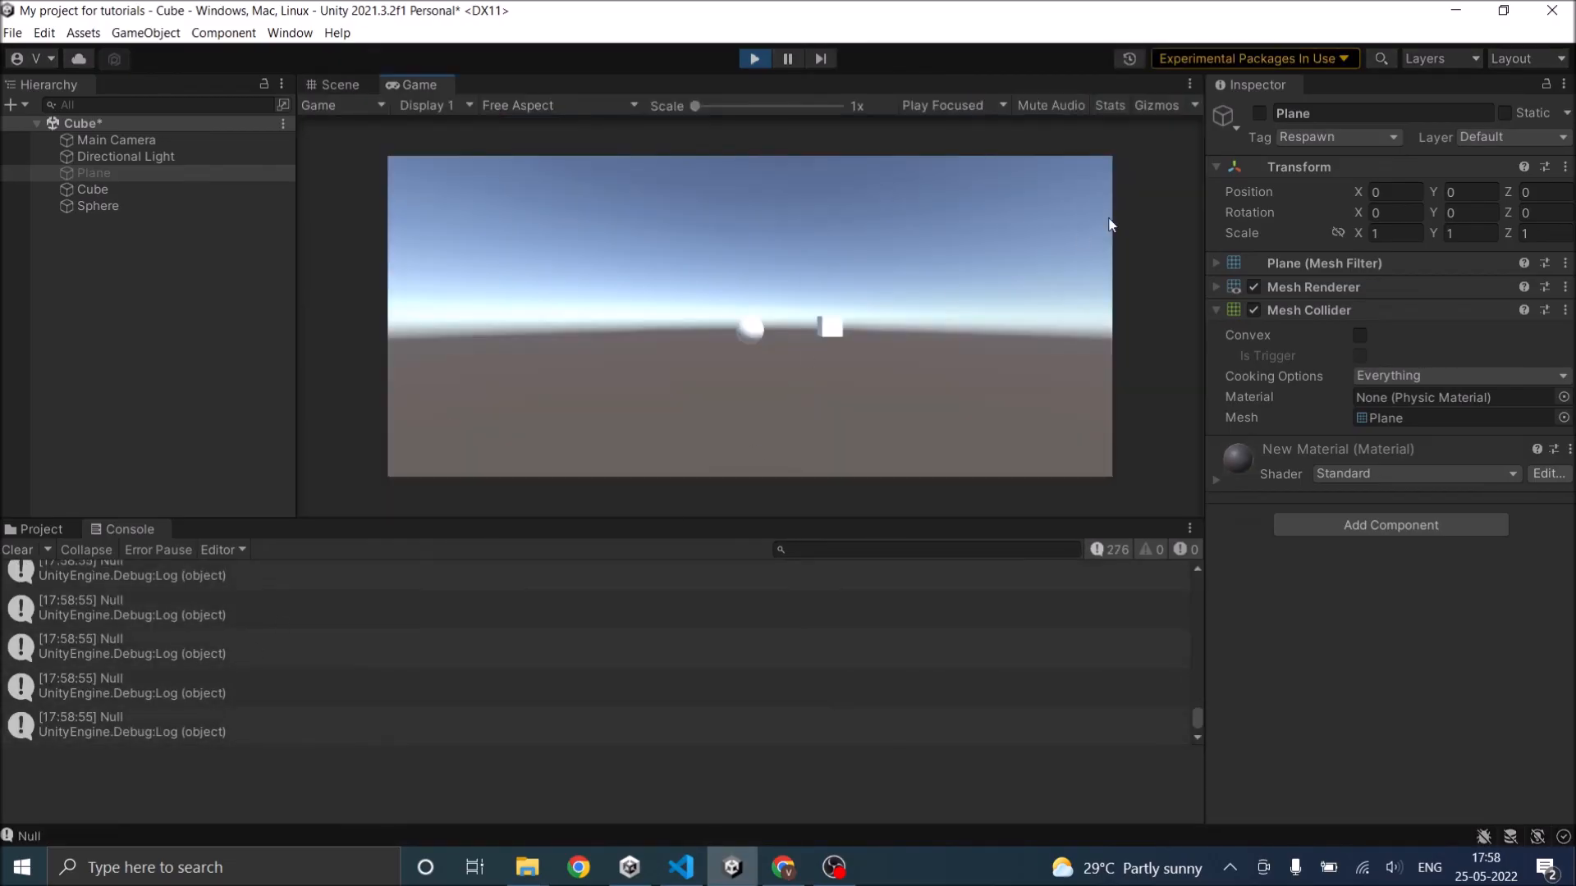